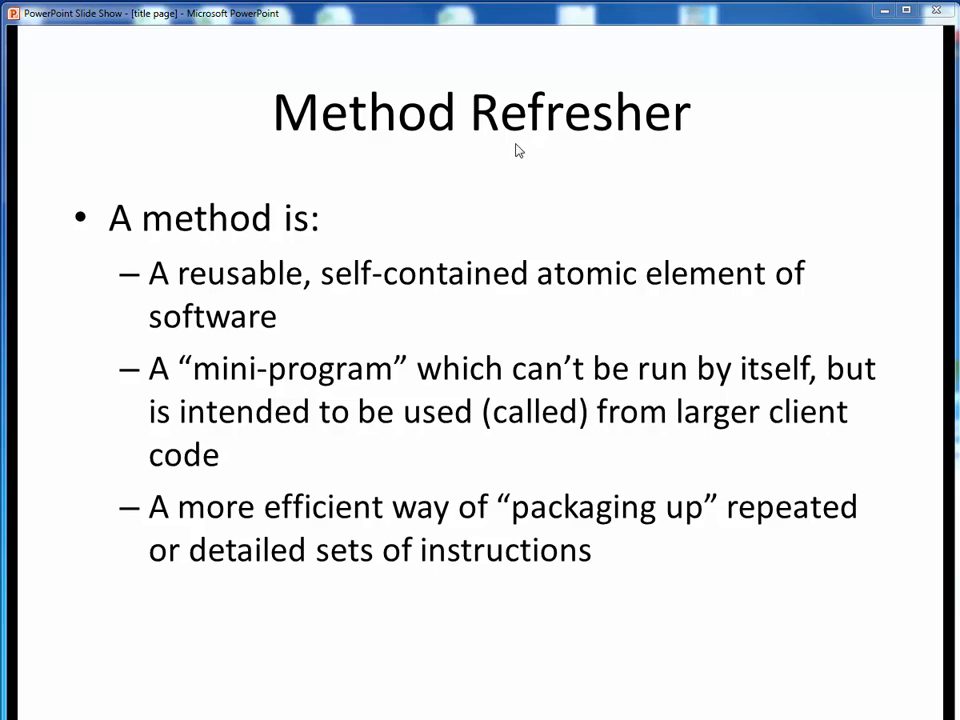
mouse_move(135, 293)
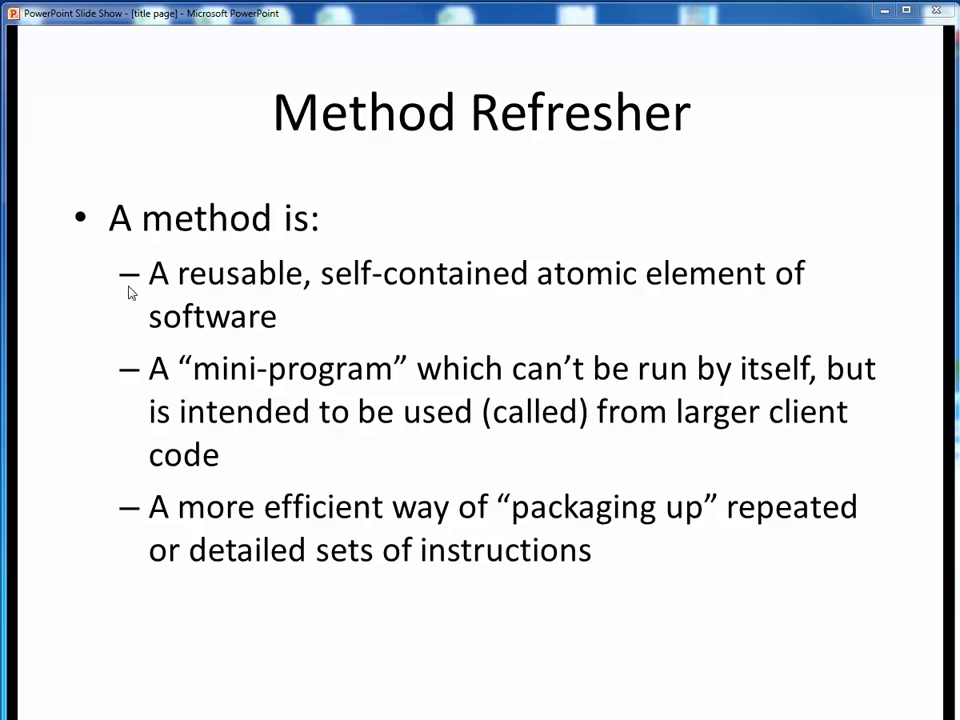
mouse_move(255, 395)
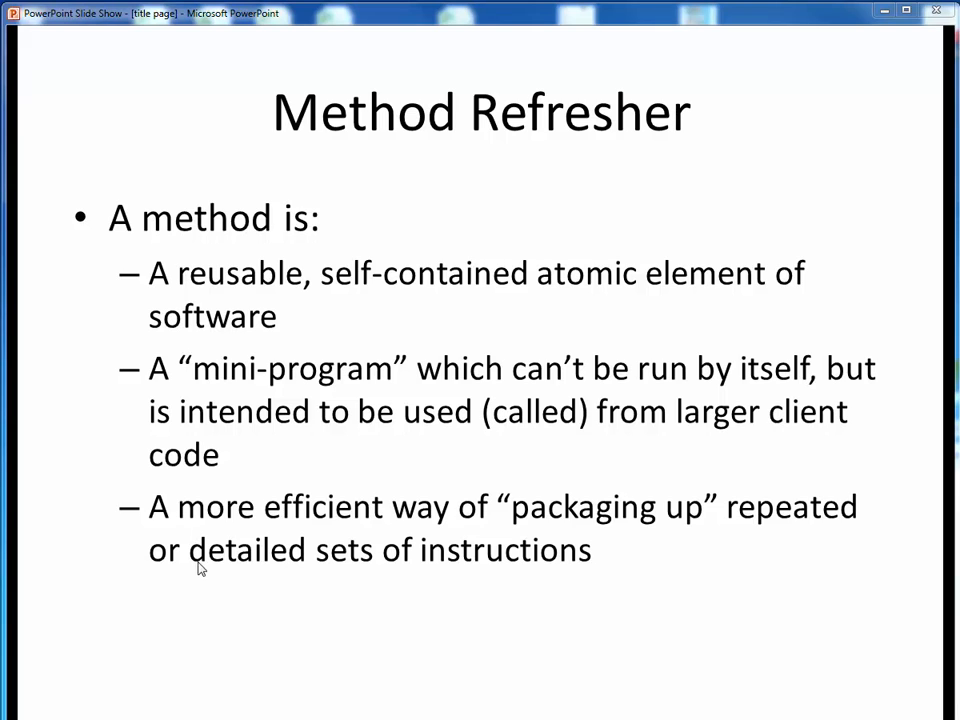
mouse_move(505, 585)
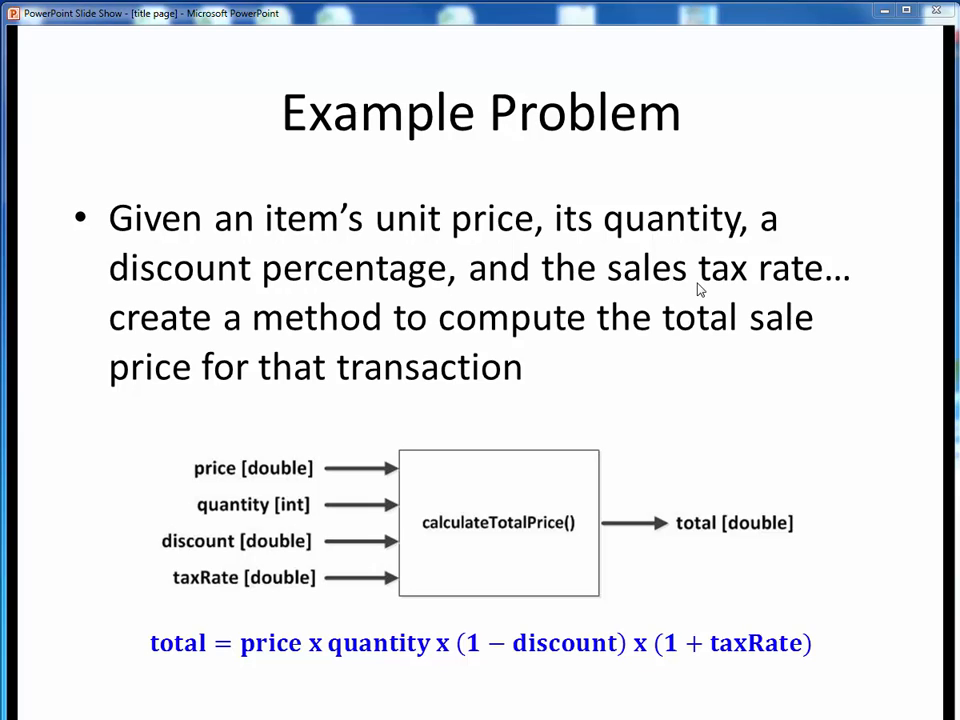
mouse_move(318, 347)
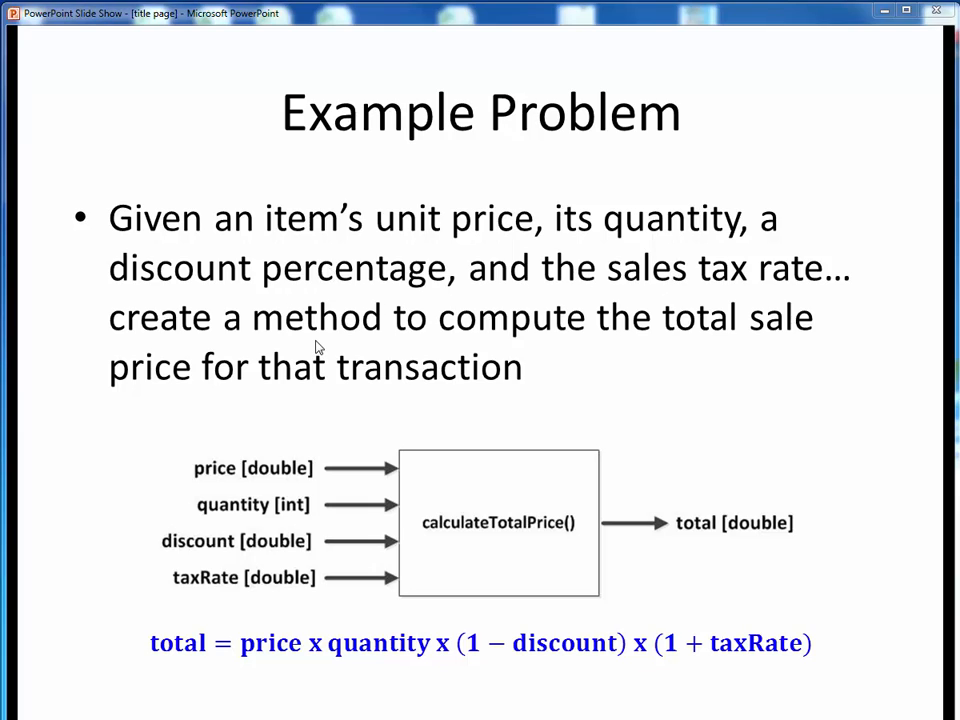
mouse_move(195, 390)
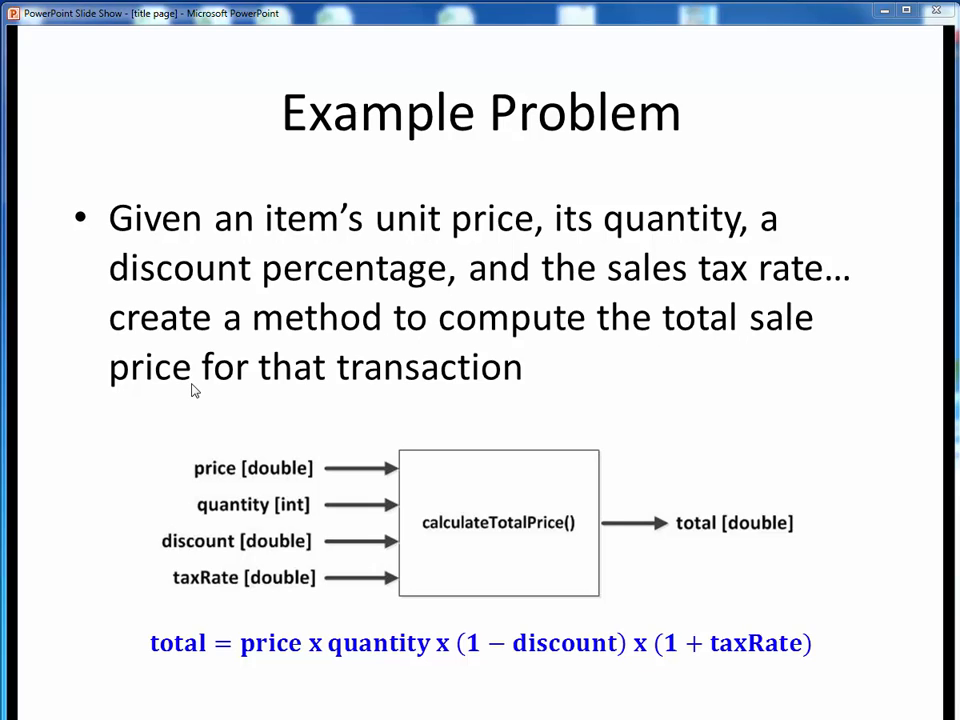
mouse_move(603, 510)
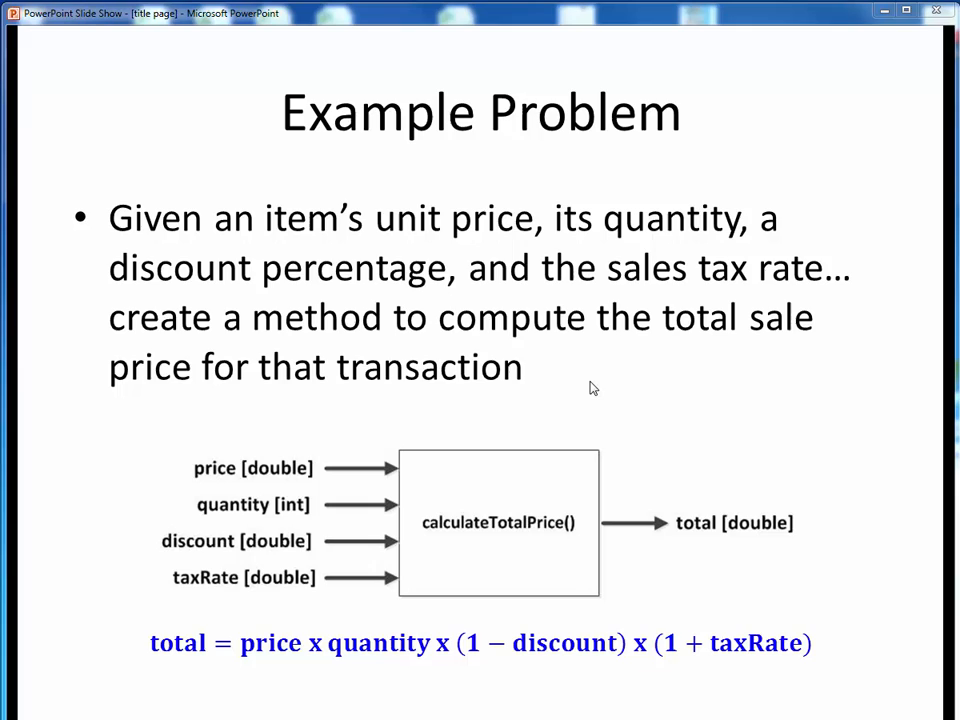
mouse_move(491, 560)
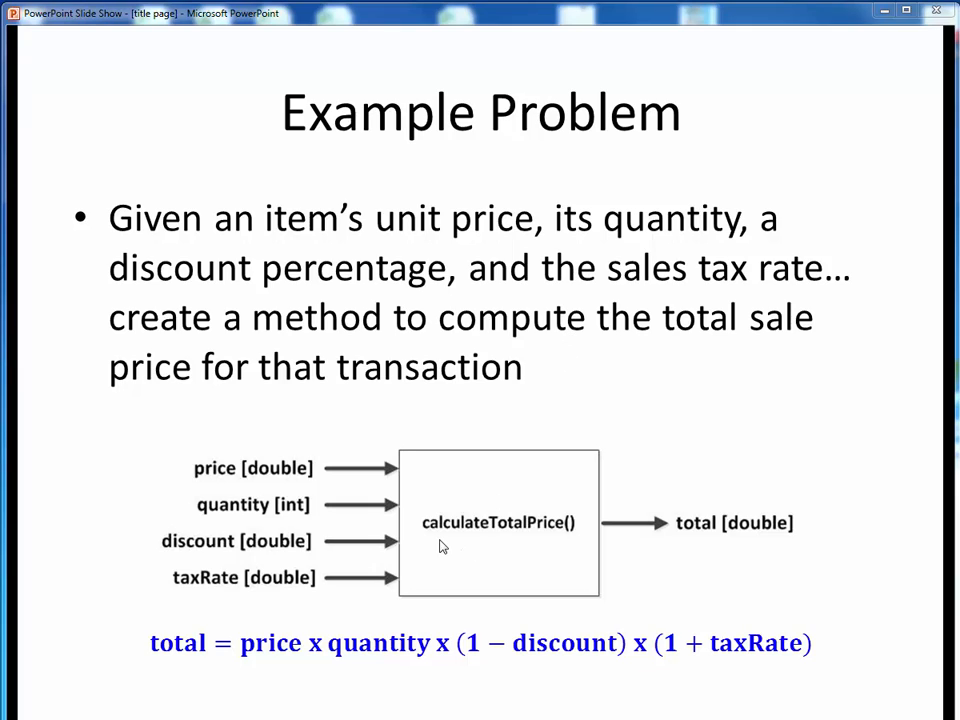
mouse_move(562, 547)
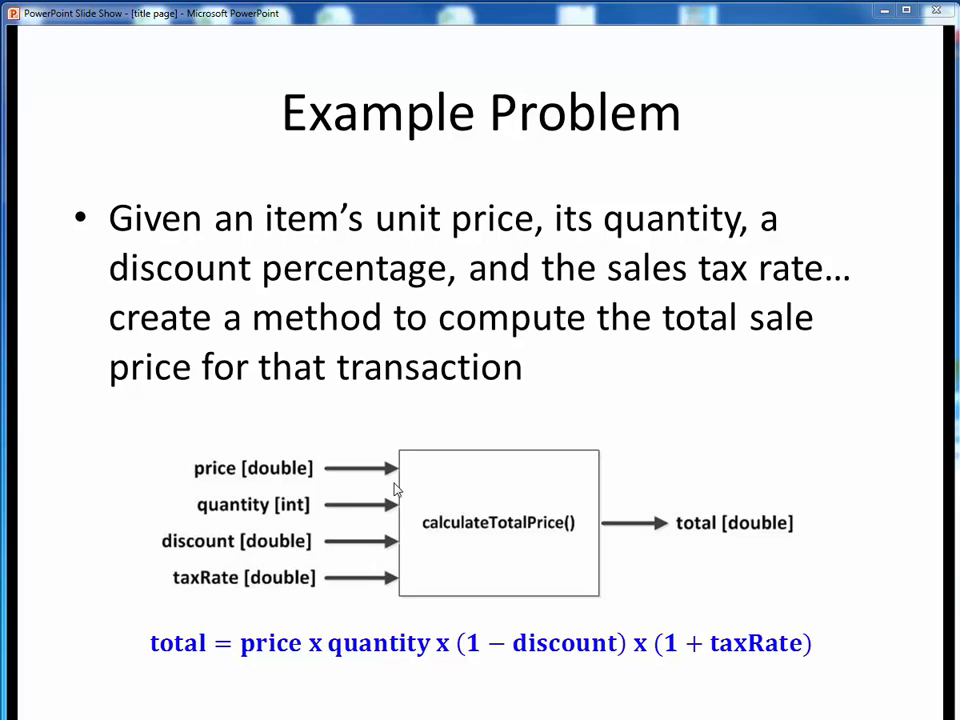
mouse_move(635, 533)
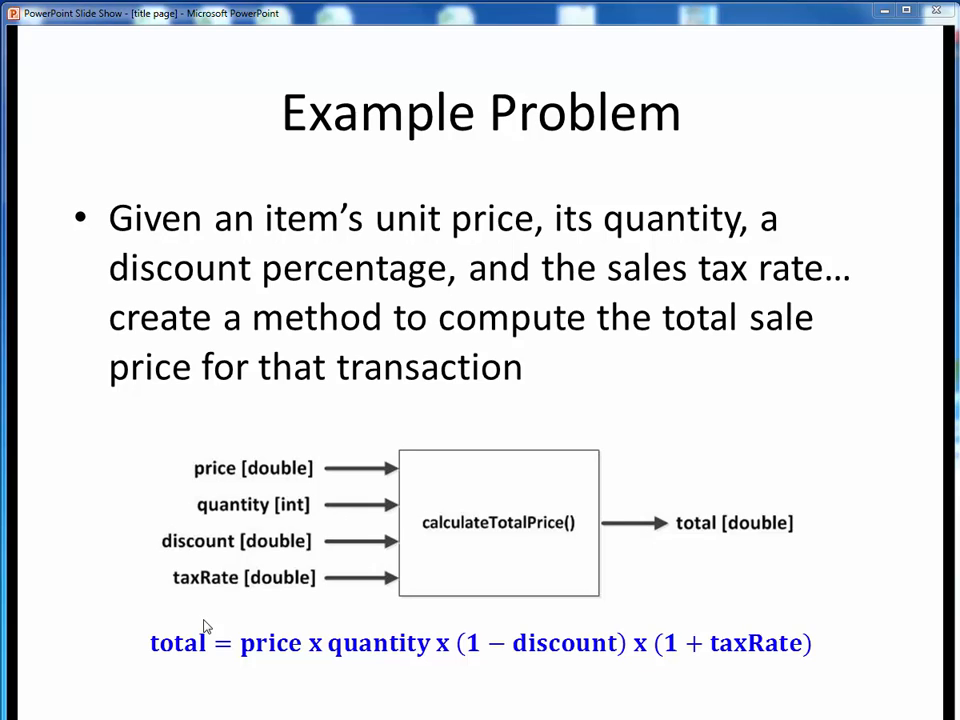
mouse_move(288, 556)
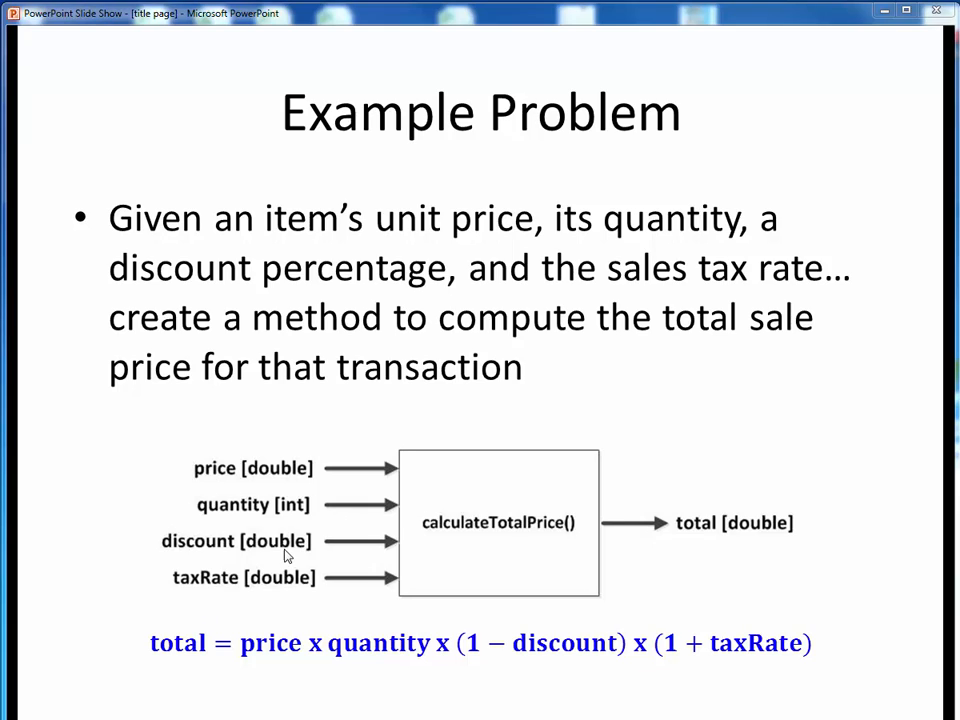
mouse_move(283, 586)
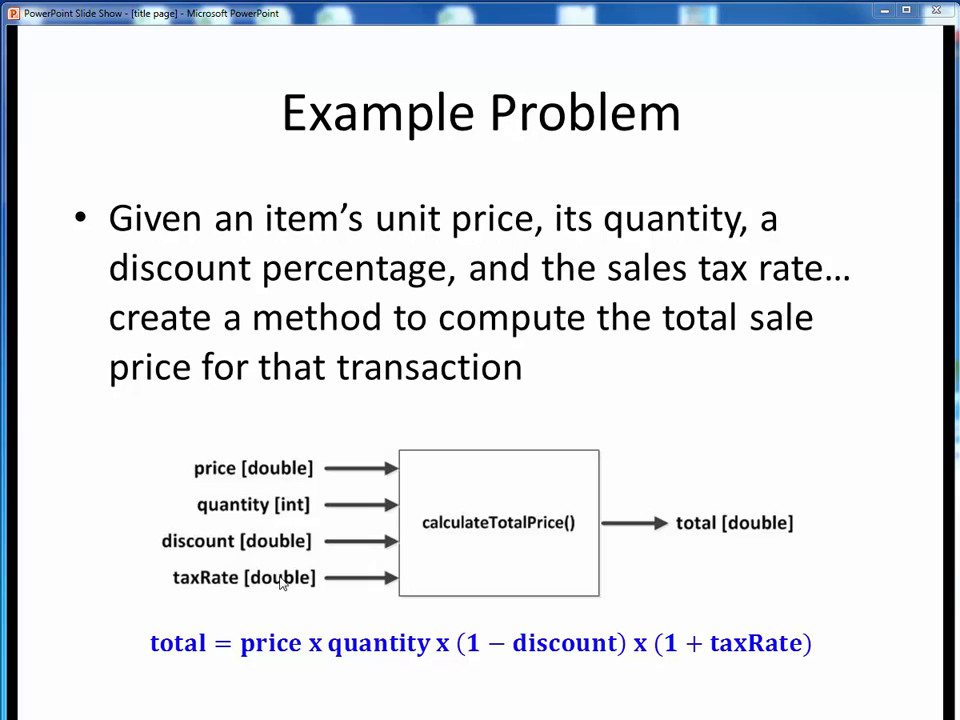
mouse_move(694, 551)
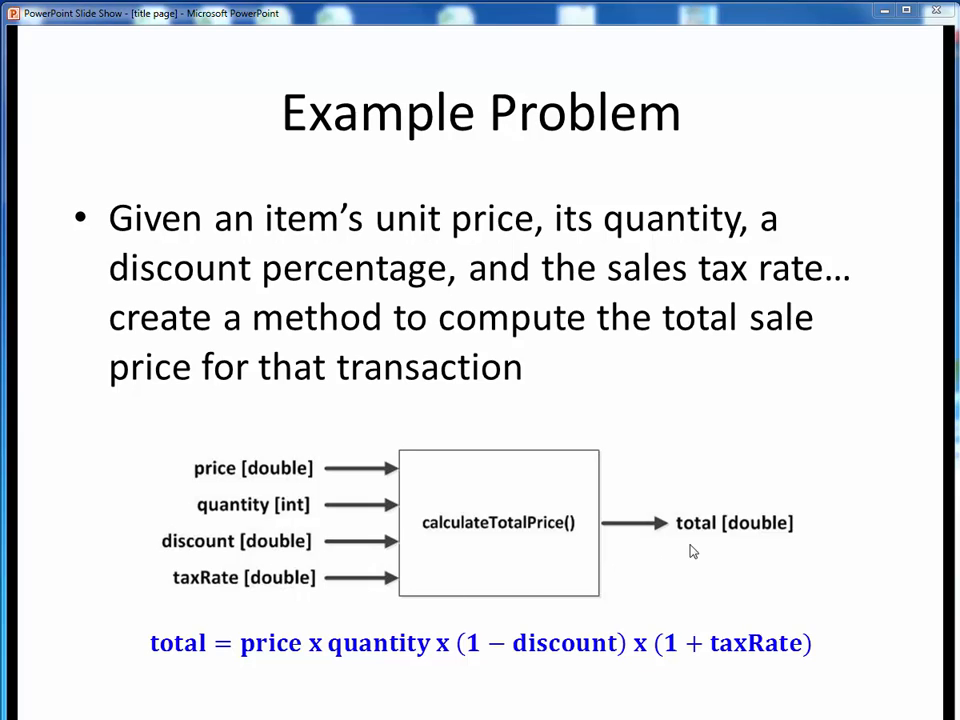
mouse_move(750, 543)
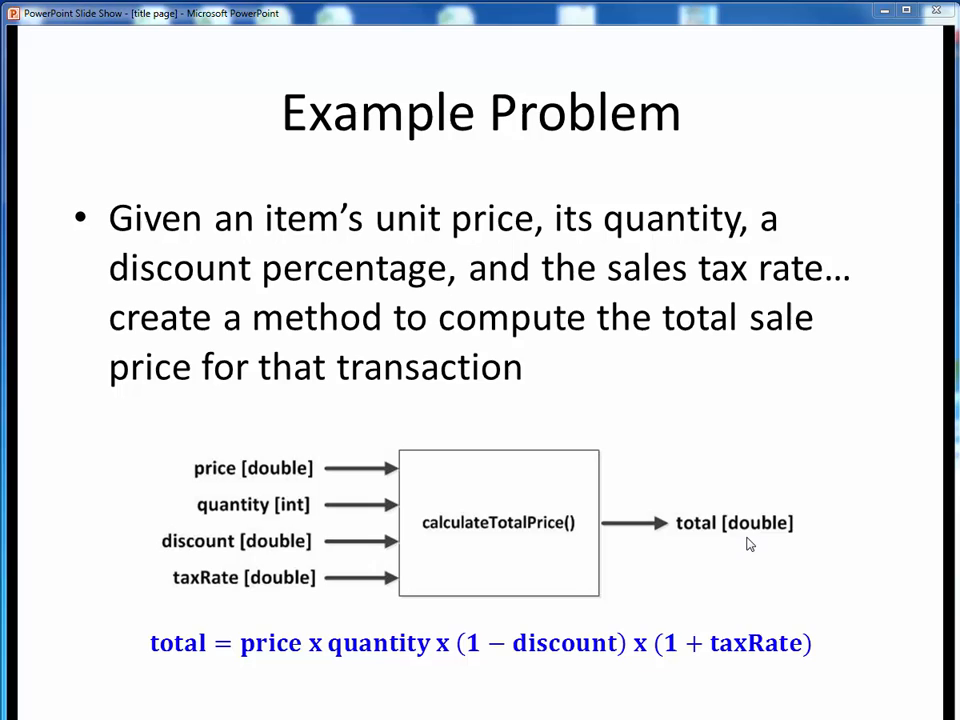
mouse_move(246, 484)
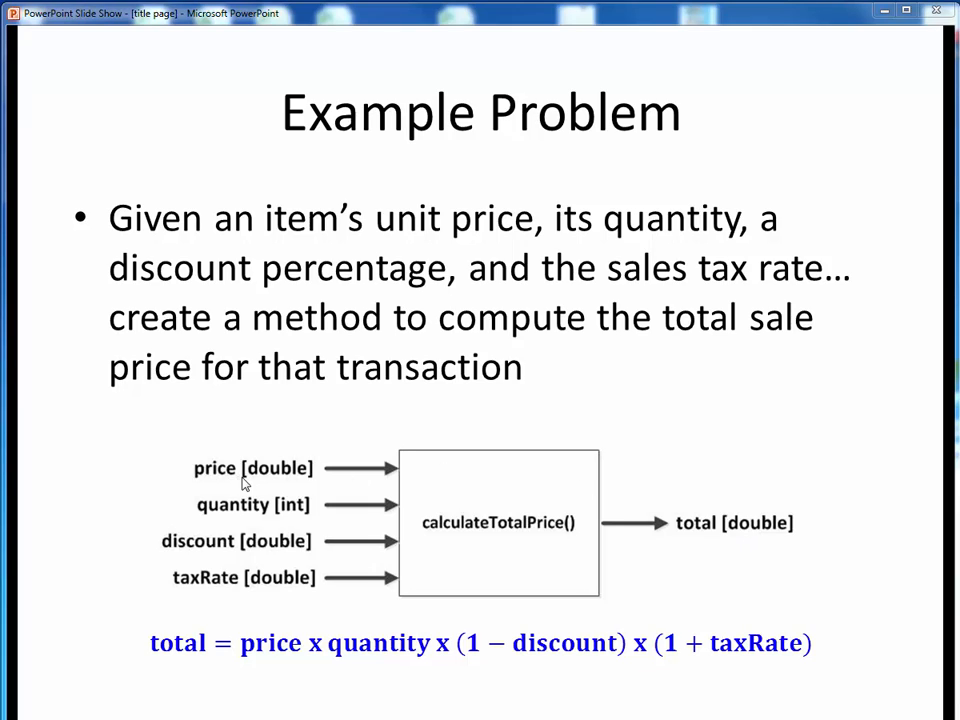
mouse_move(248, 517)
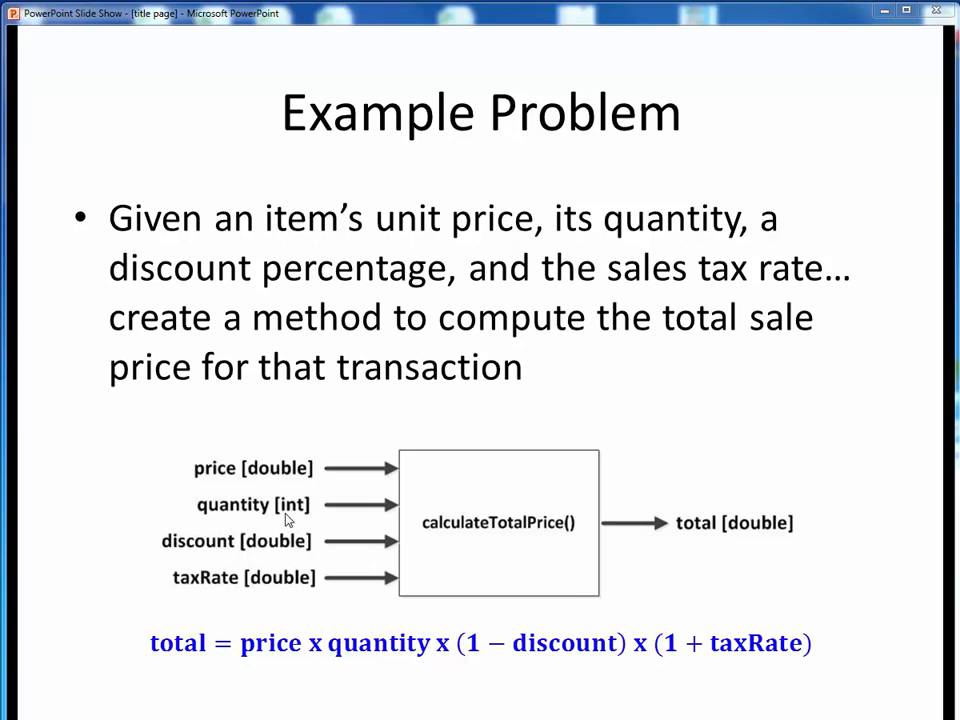
mouse_move(207, 557)
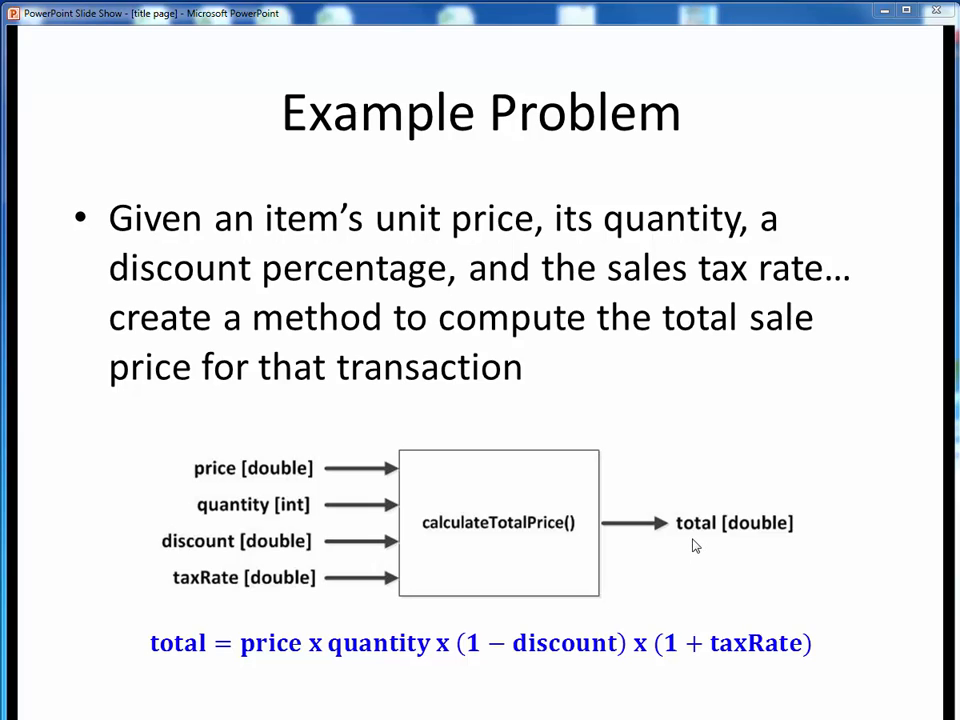
mouse_move(757, 543)
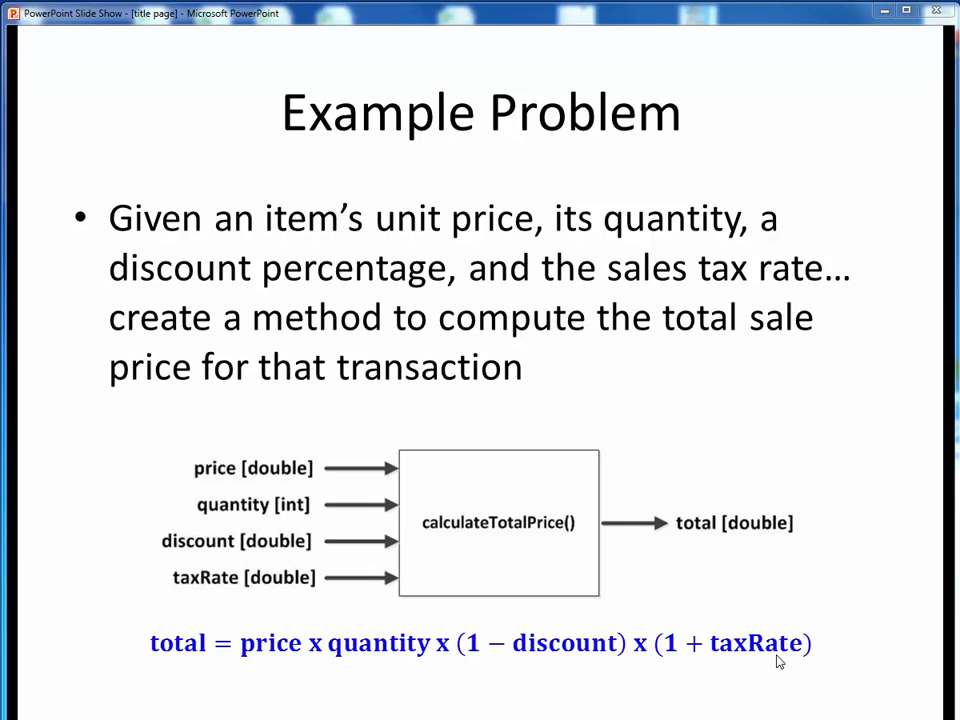
mouse_move(562, 536)
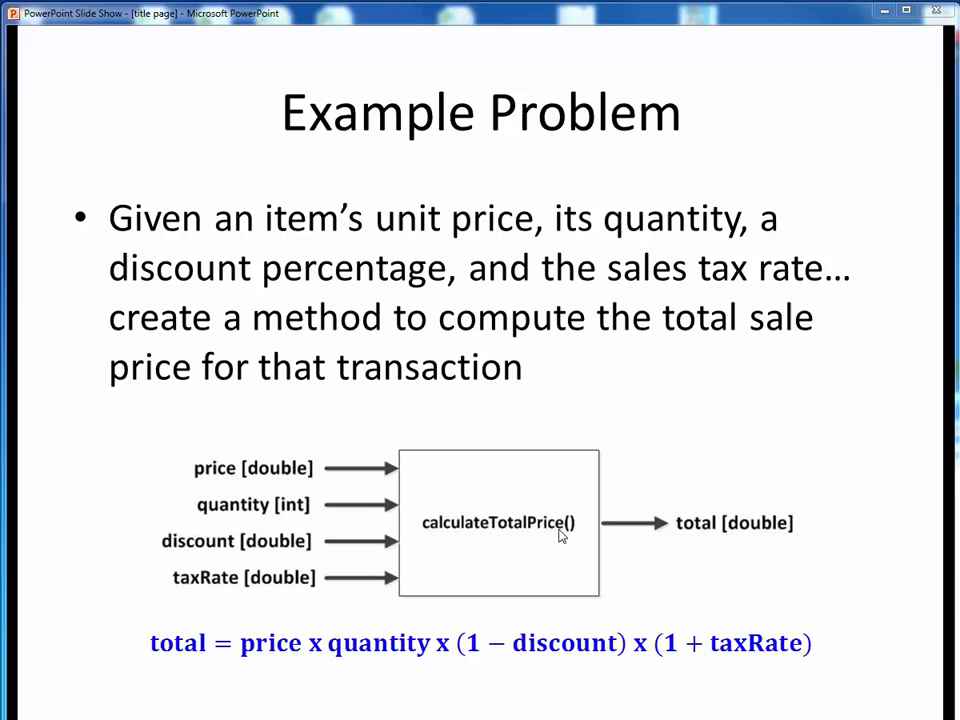
mouse_move(567, 383)
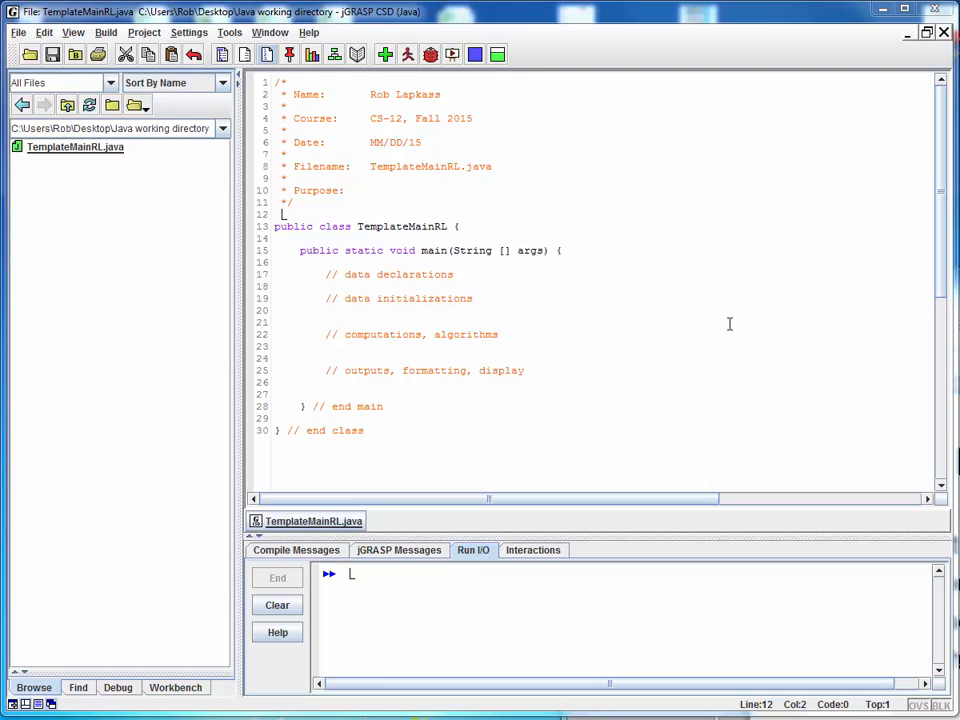
mouse_move(96, 166)
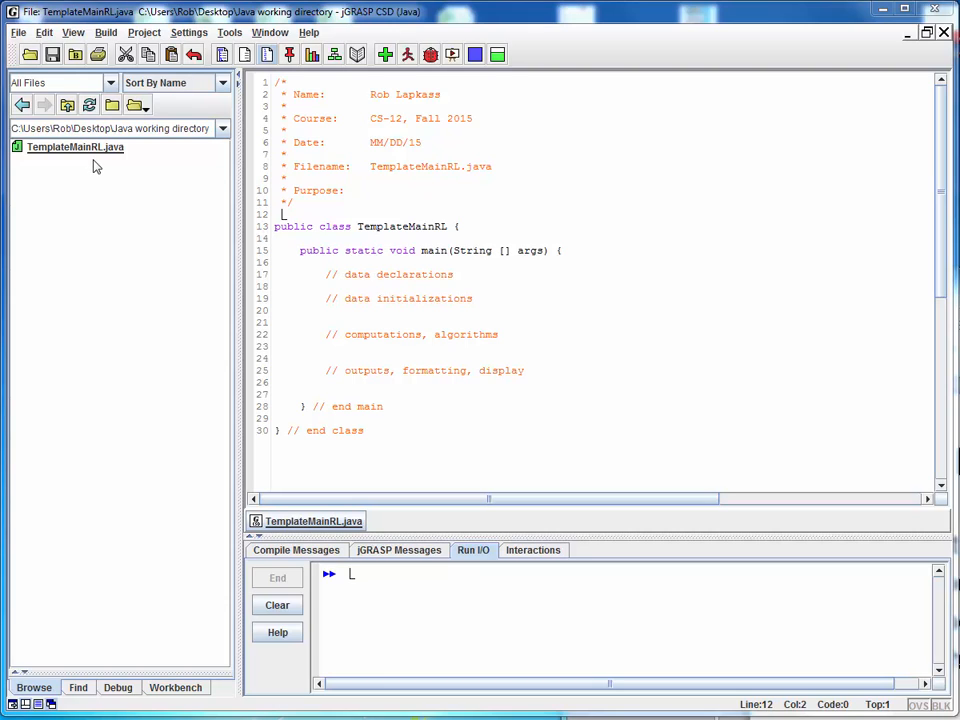
mouse_move(172, 146)
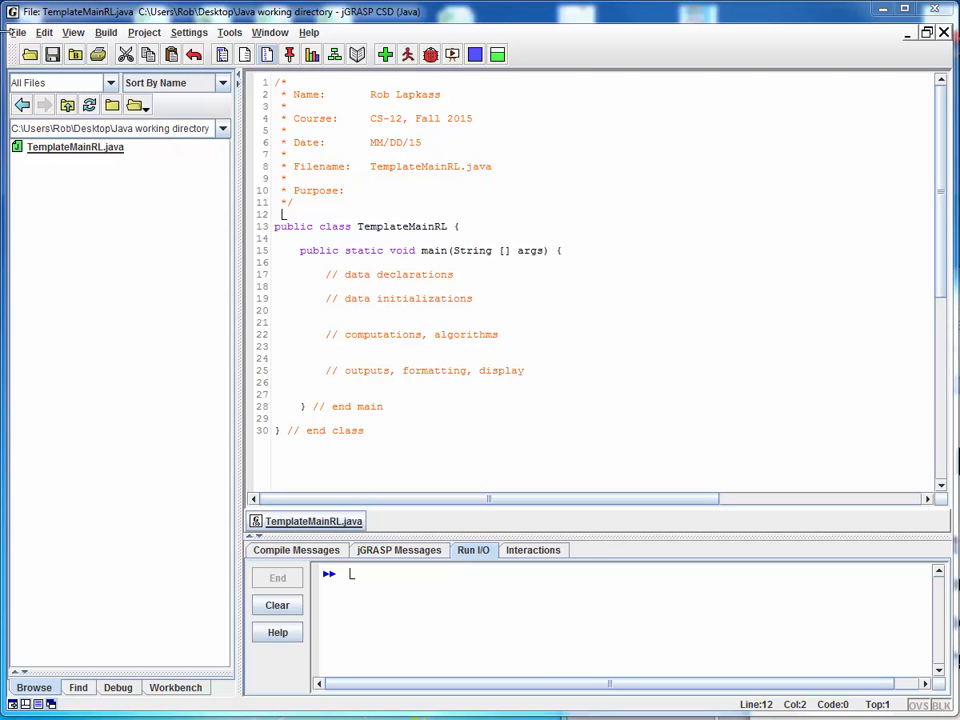
Save the template as 'NewProgram', keeping that name despite the mismatch warning.
left_click(17, 32)
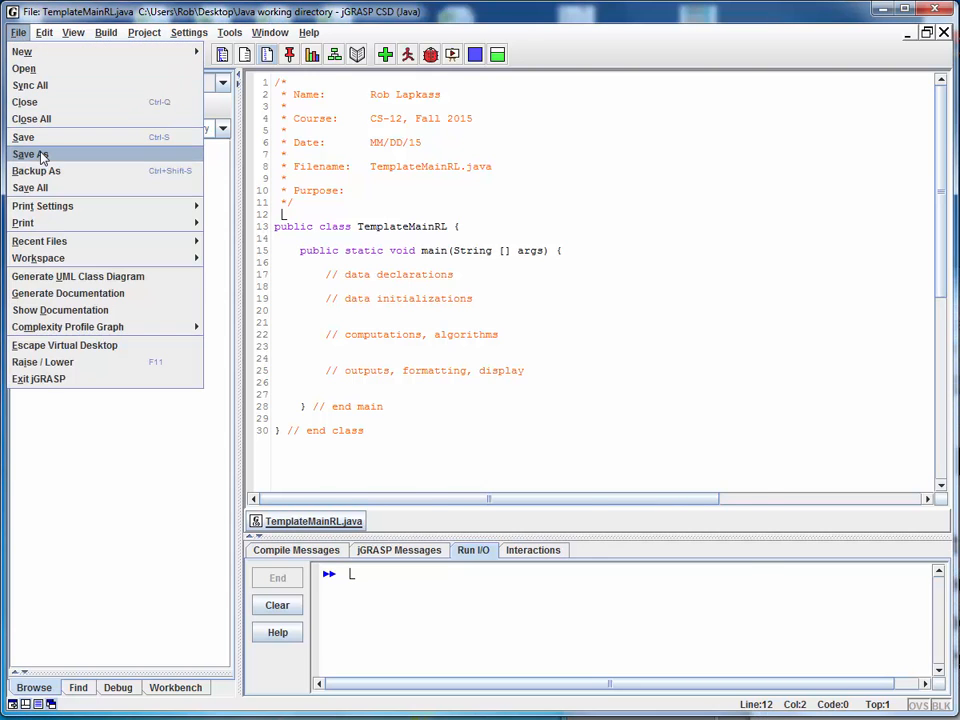
left_click(24, 154)
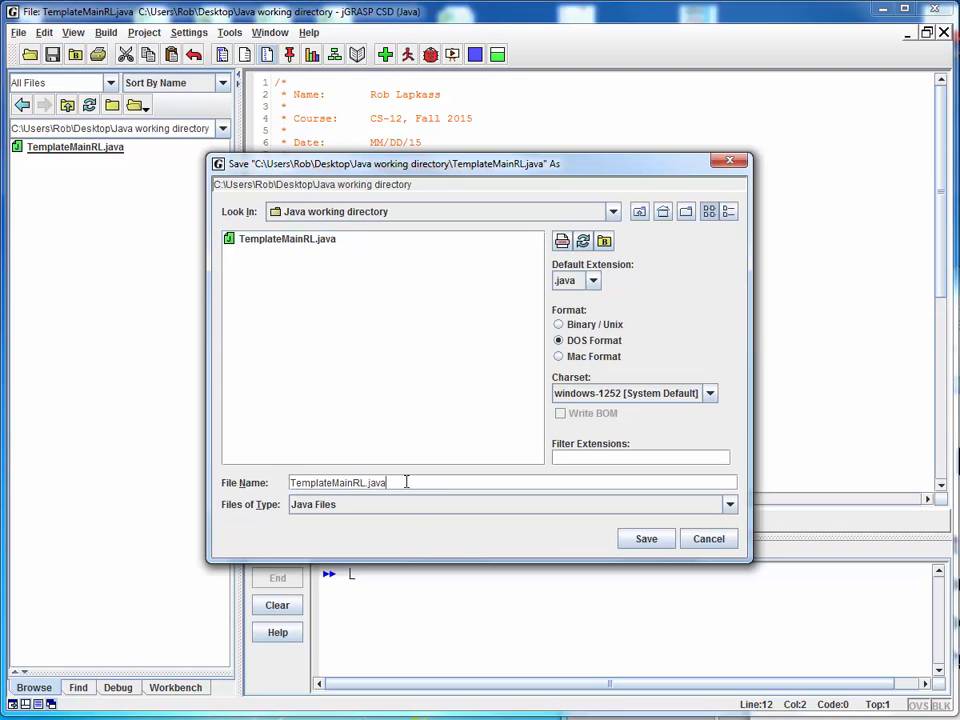
type("New")
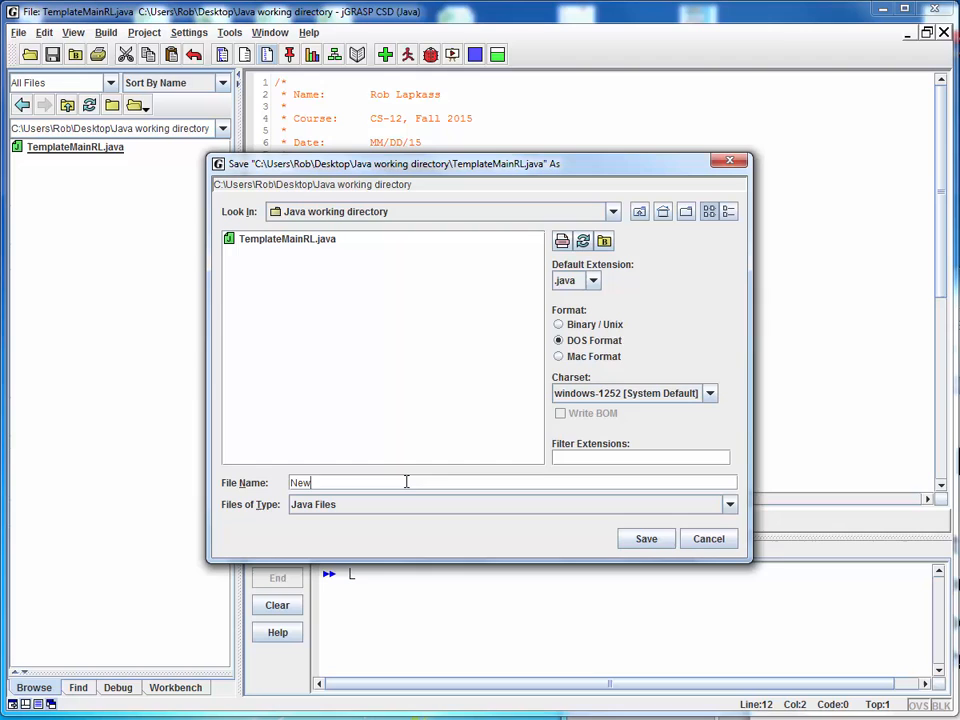
type("Program")
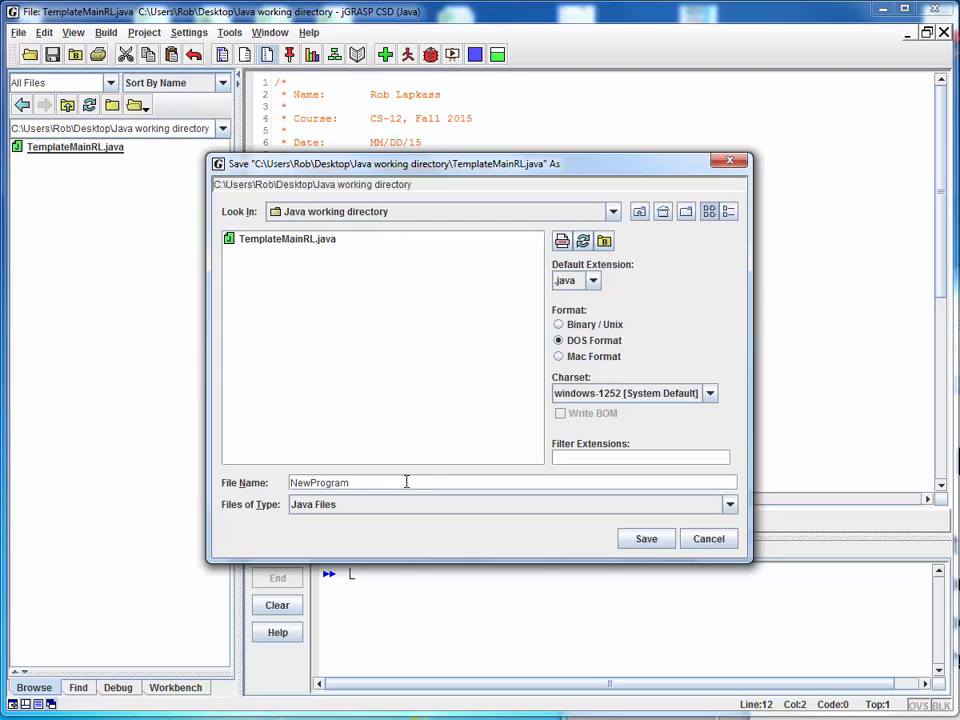
left_click(645, 538)
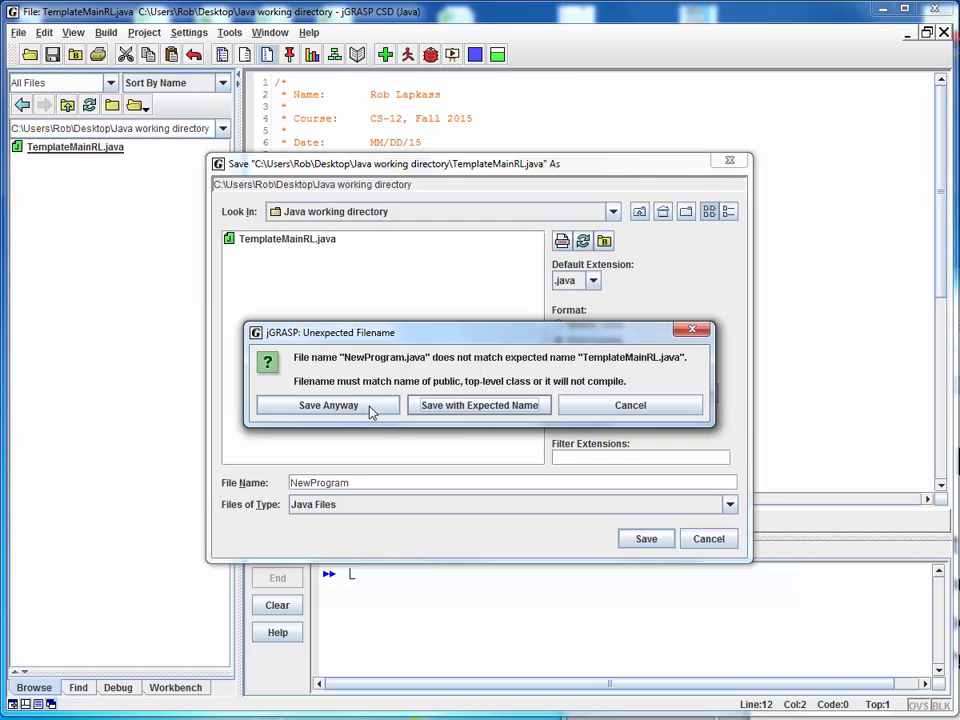
left_click(328, 405)
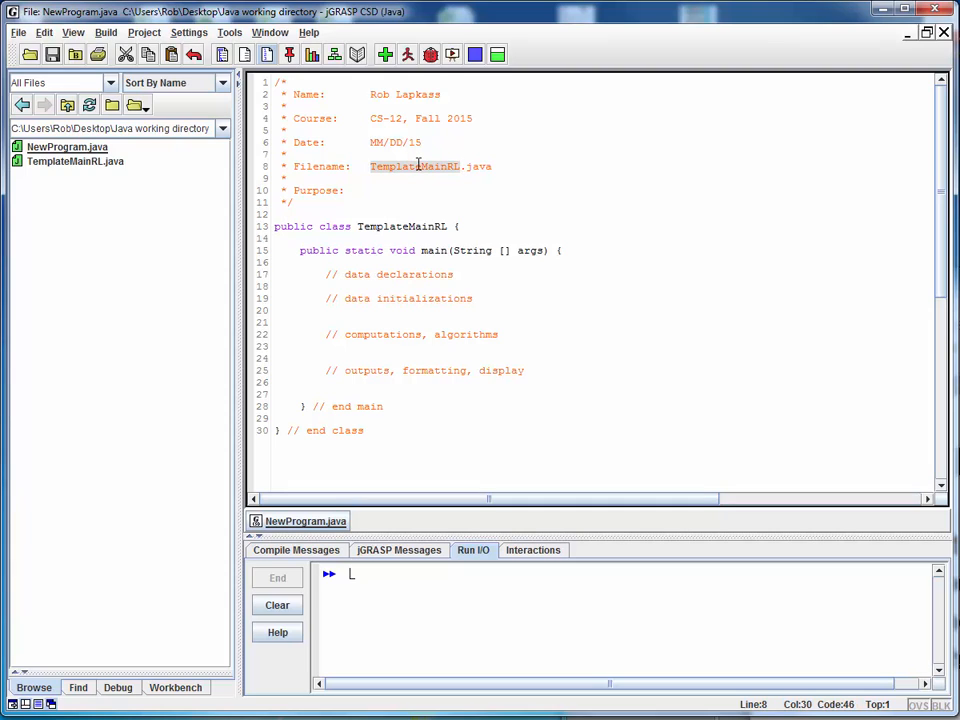
mouse_move(44, 32)
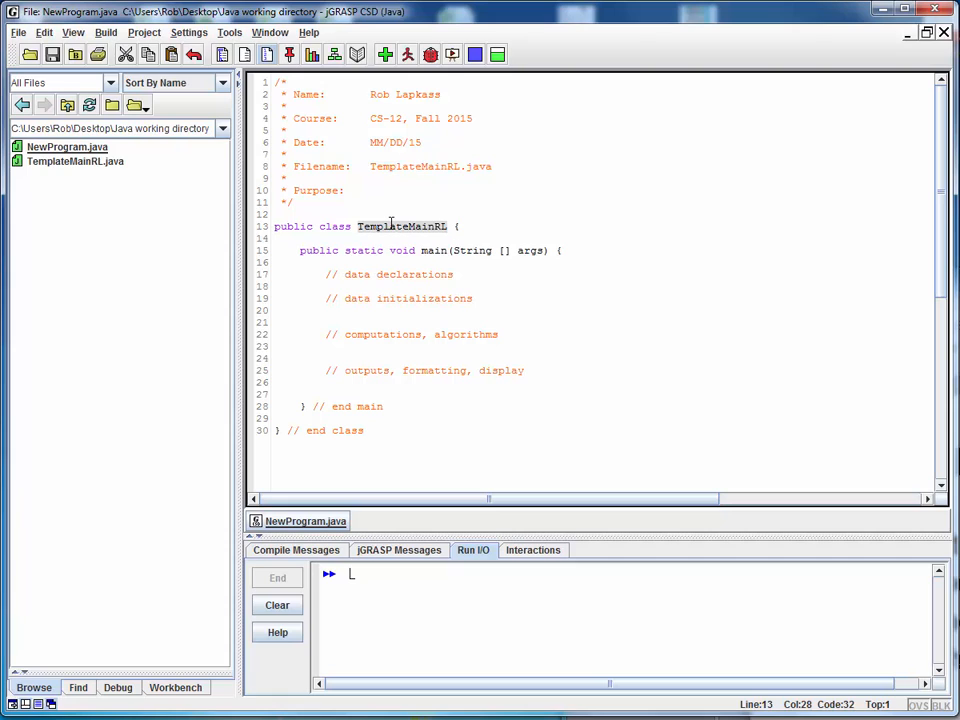
Use Find/Replace to change every TemplateMainRL to NewProgram with Replace All.
left_click(45, 32)
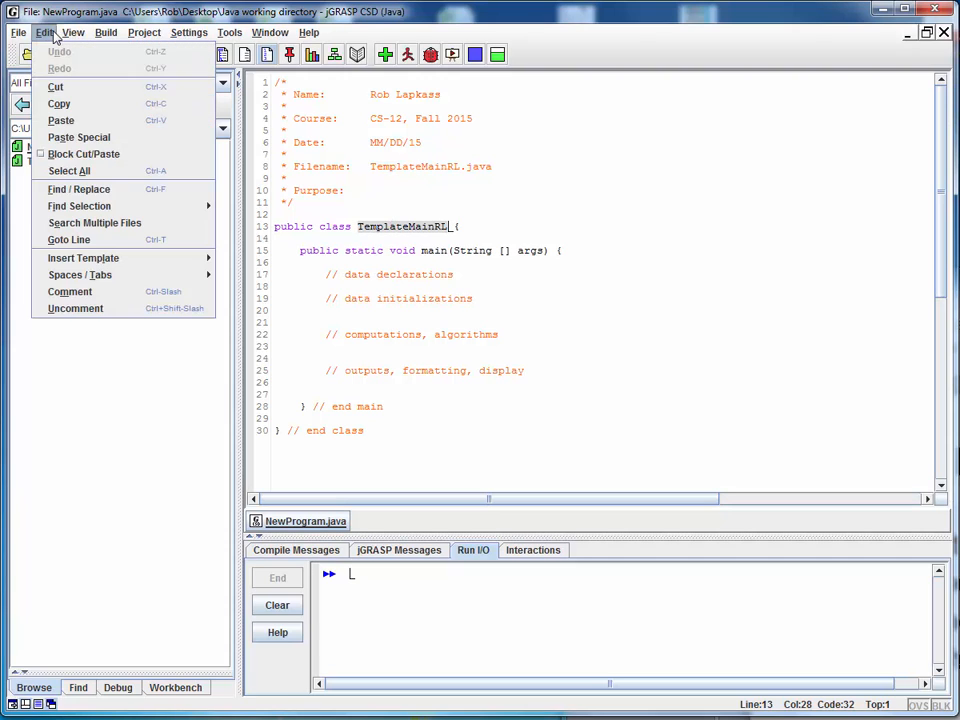
left_click(79, 189)
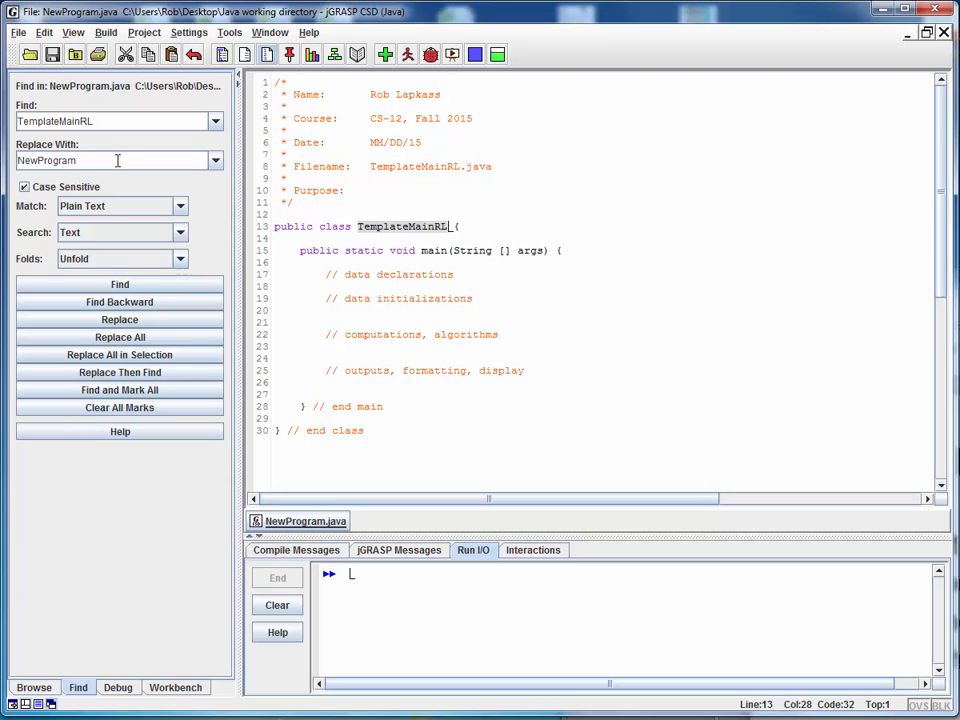
left_click(119, 337)
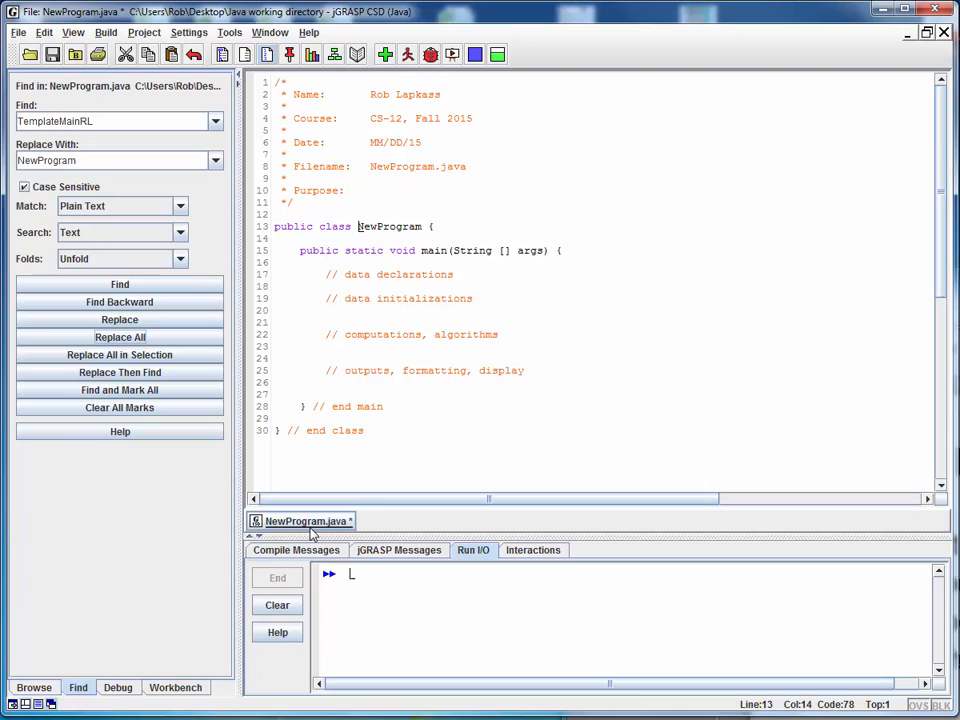
left_click(372, 190)
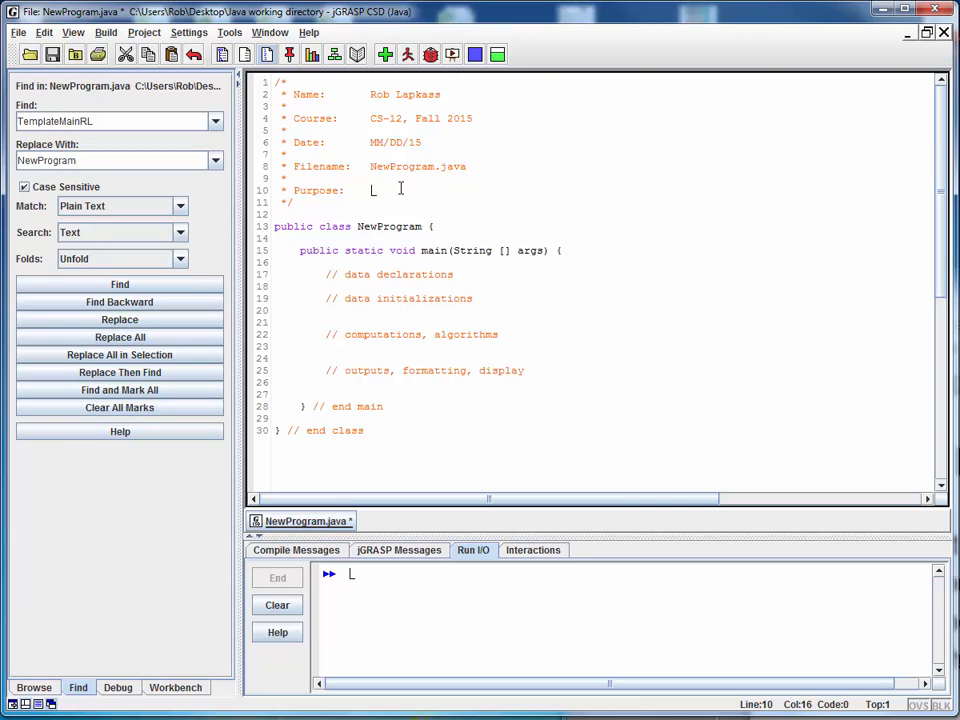
mouse_move(497, 190)
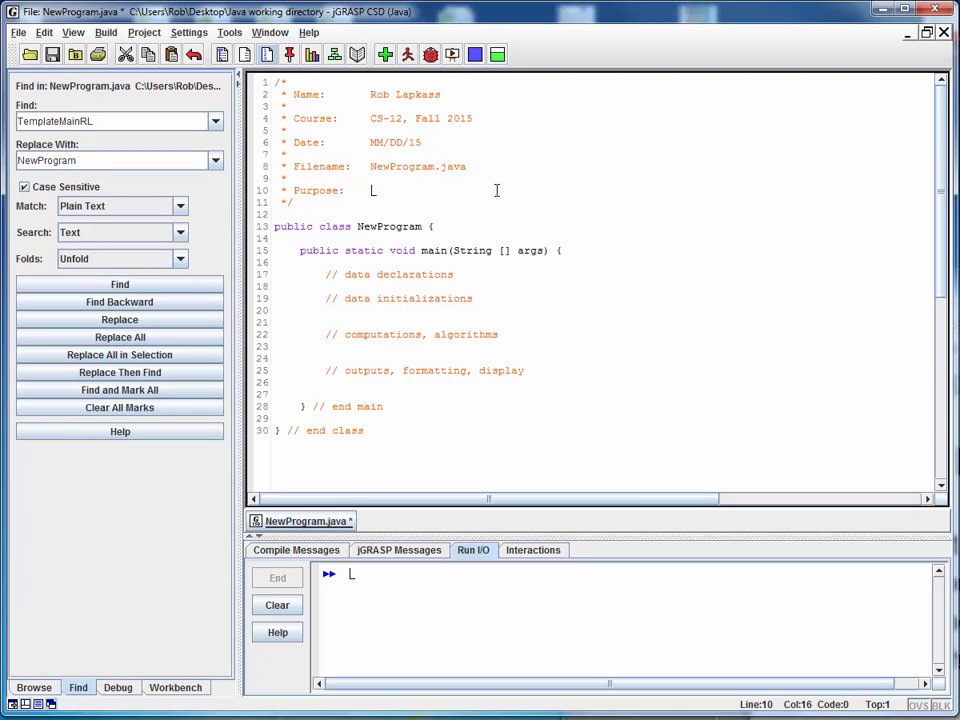
Type 'Compute total price of a transaction' as the header's Purpose line.
type("Compute")
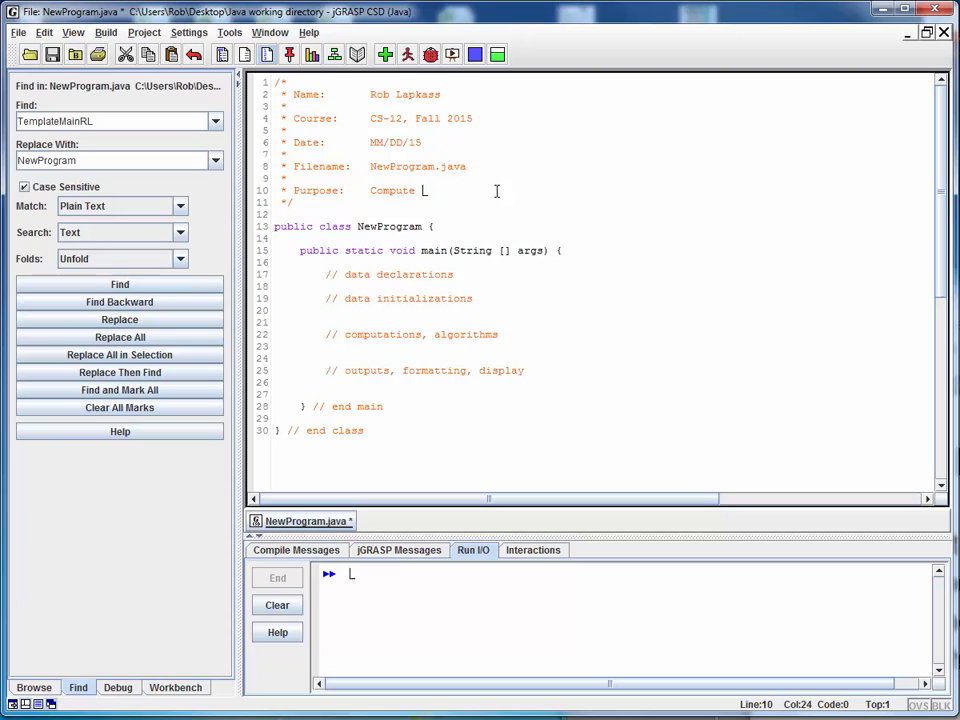
type("total price of a t")
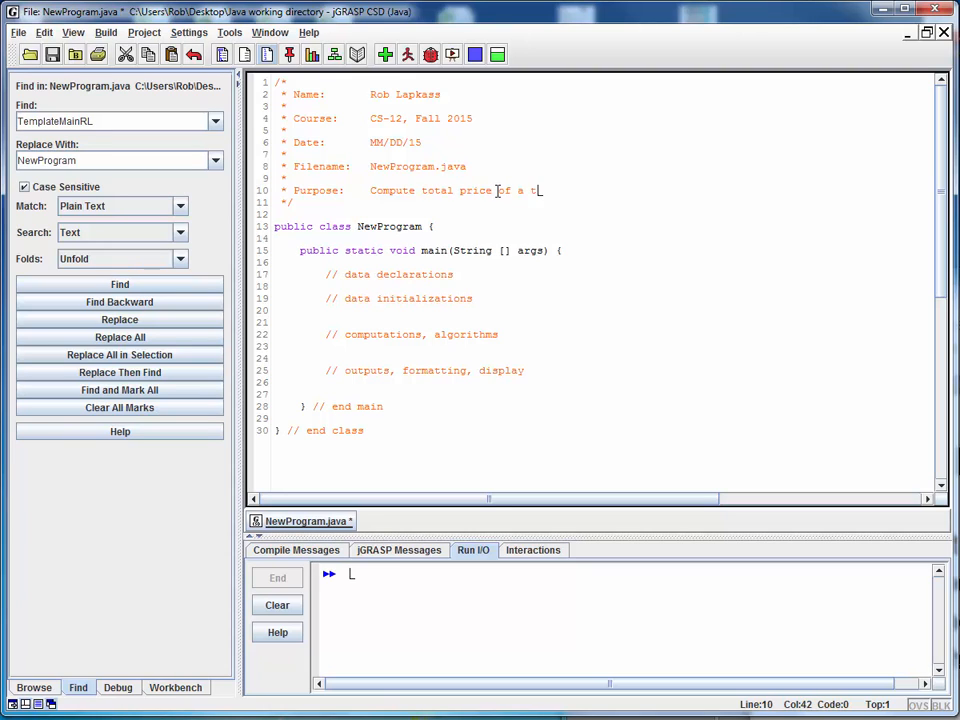
type("ransaction")
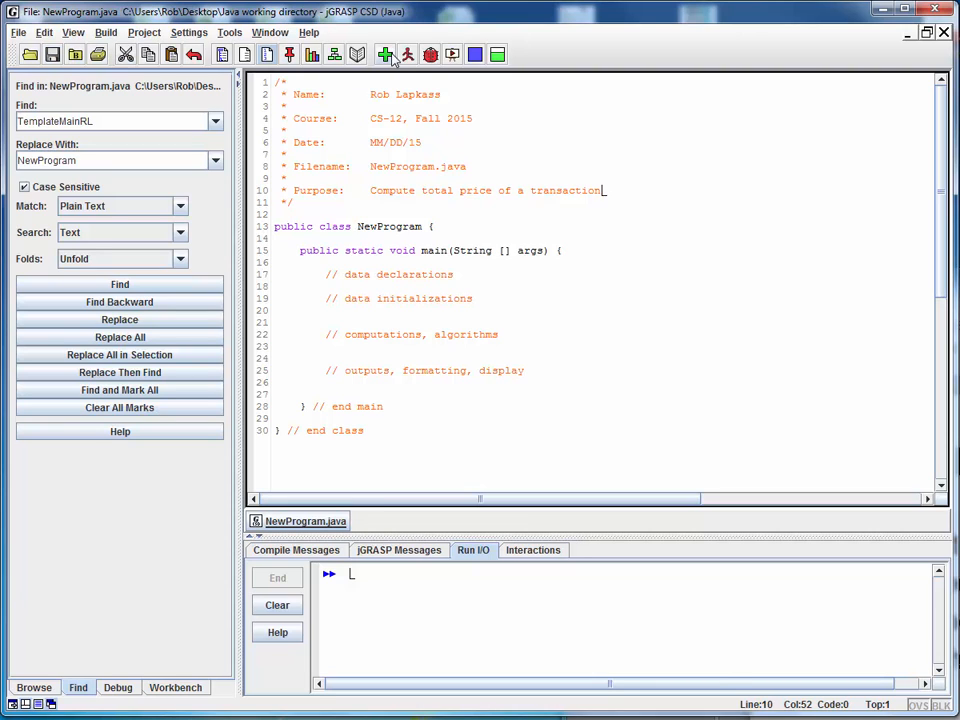
Compile, then add '// new method to compute total sales price' after main.
left_click(383, 55)
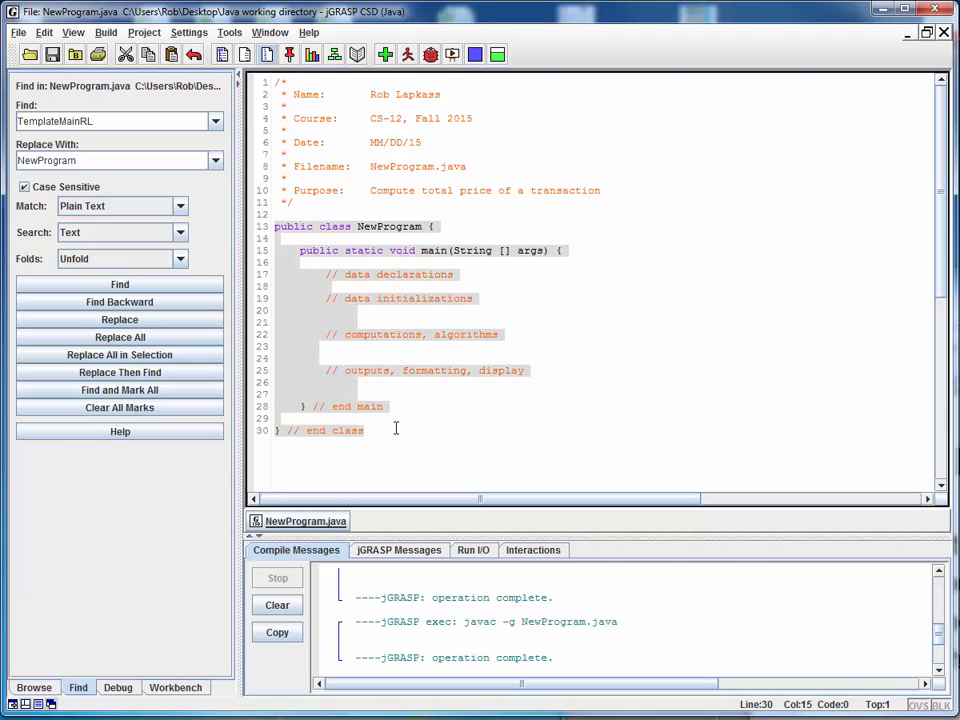
left_click(416, 406)
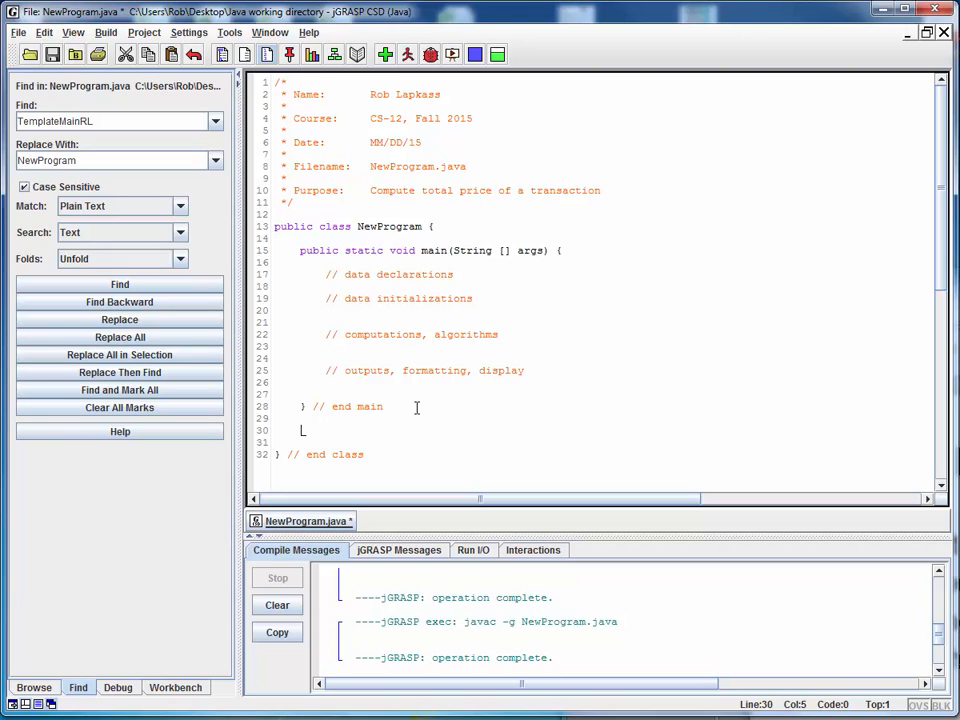
type("//")
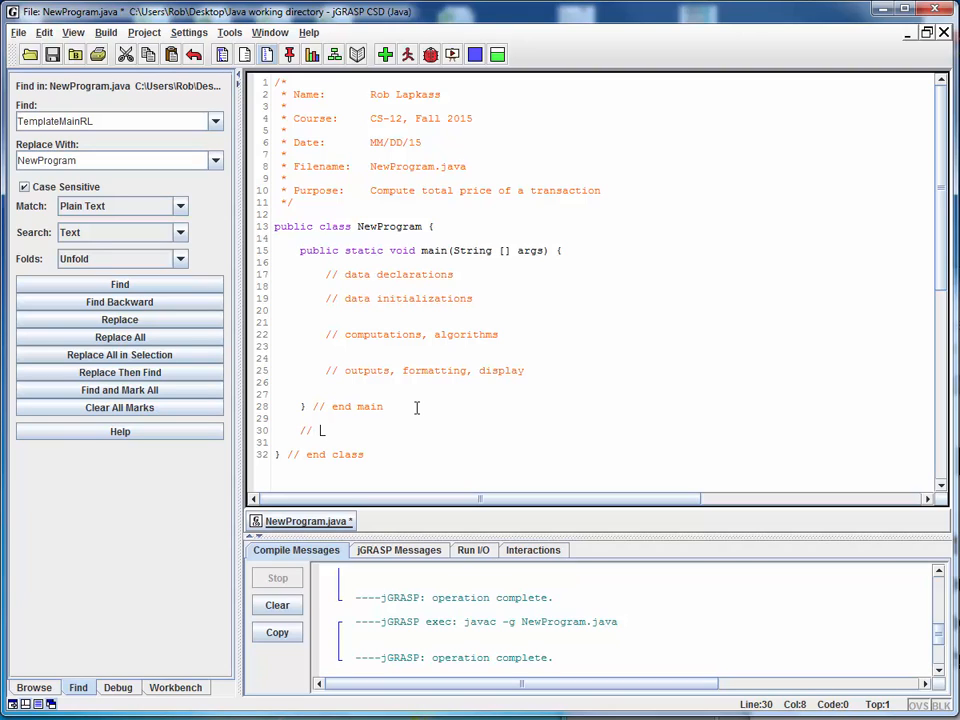
type("new method")
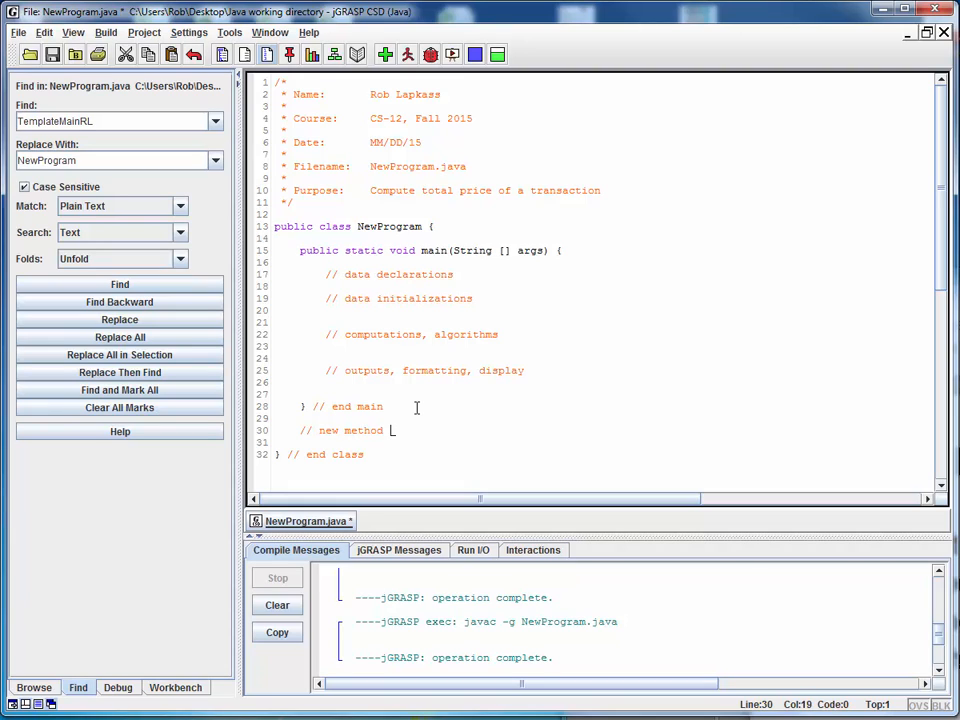
type("to compute")
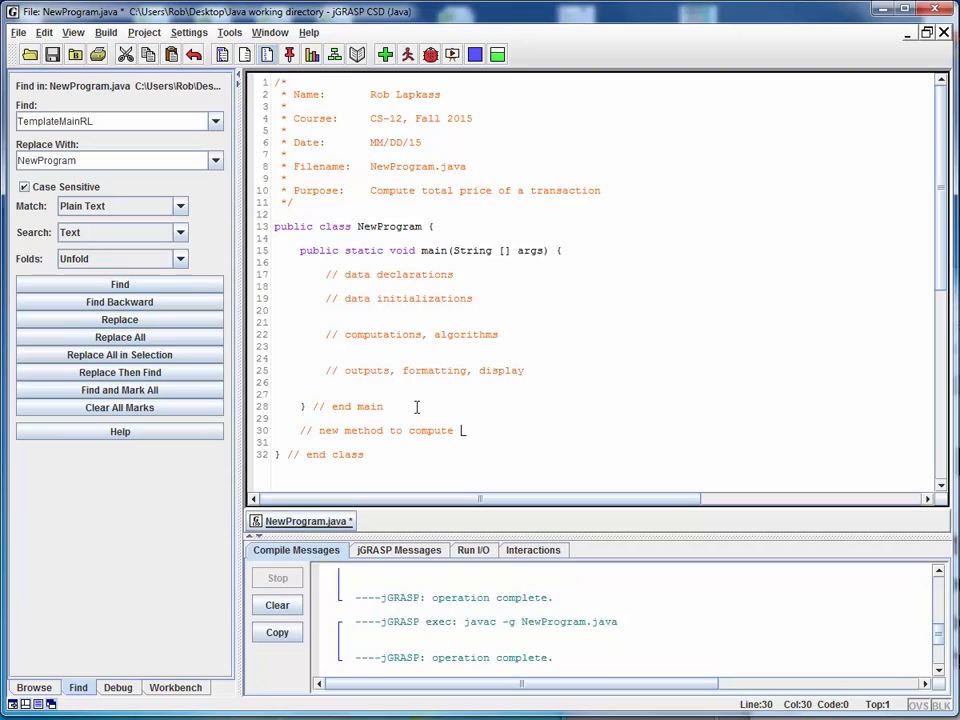
type("total")
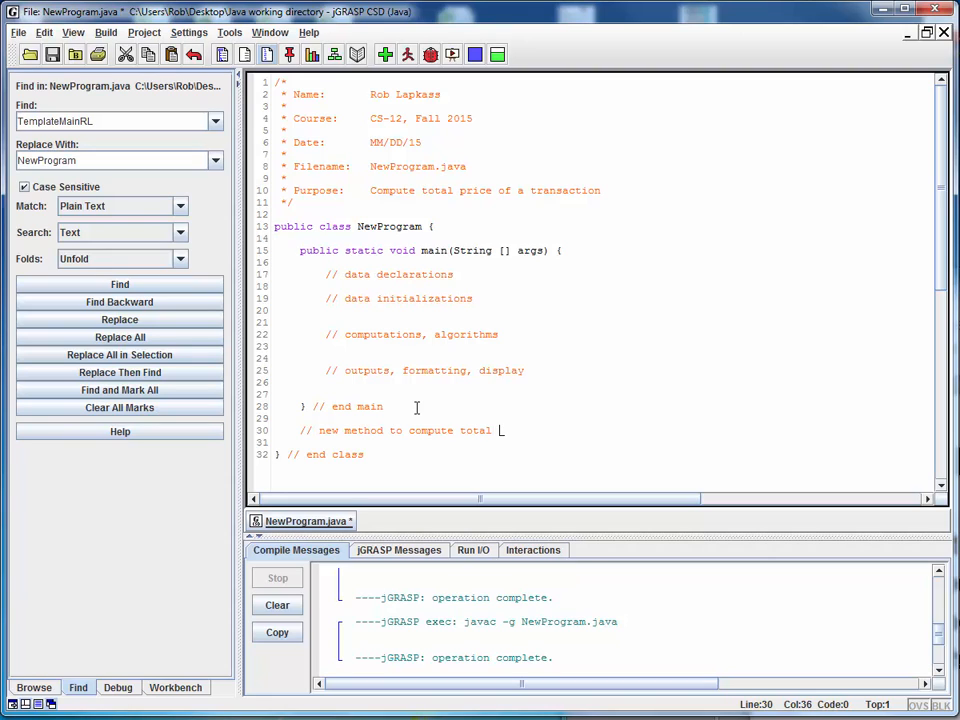
type("sales price")
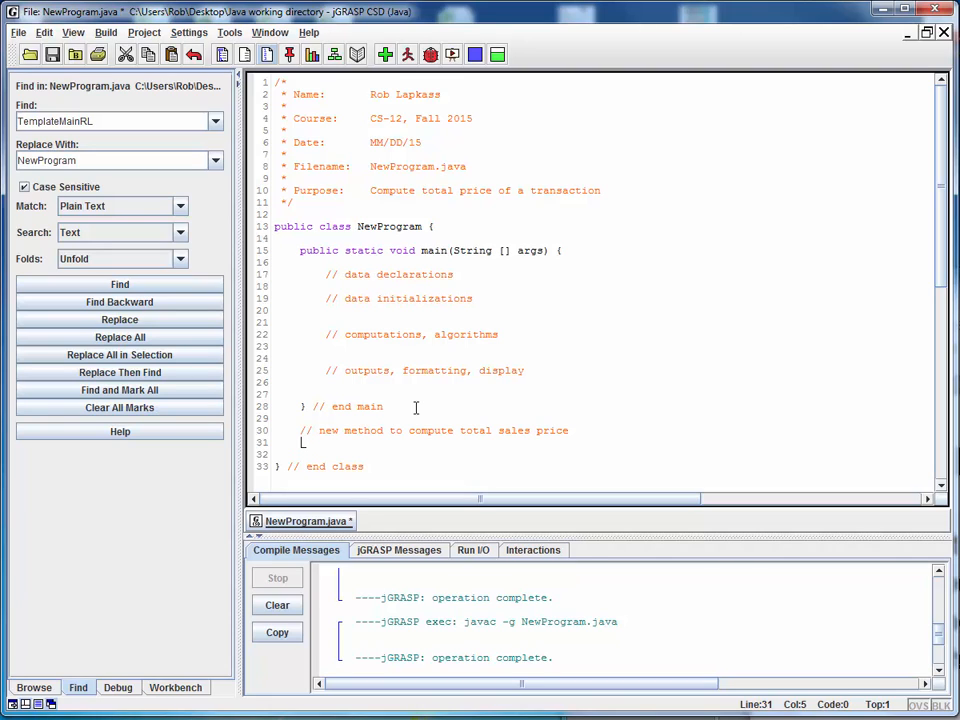
Write the calculateTotalPrice() stub with an '// end method' closing comment.
type("c")
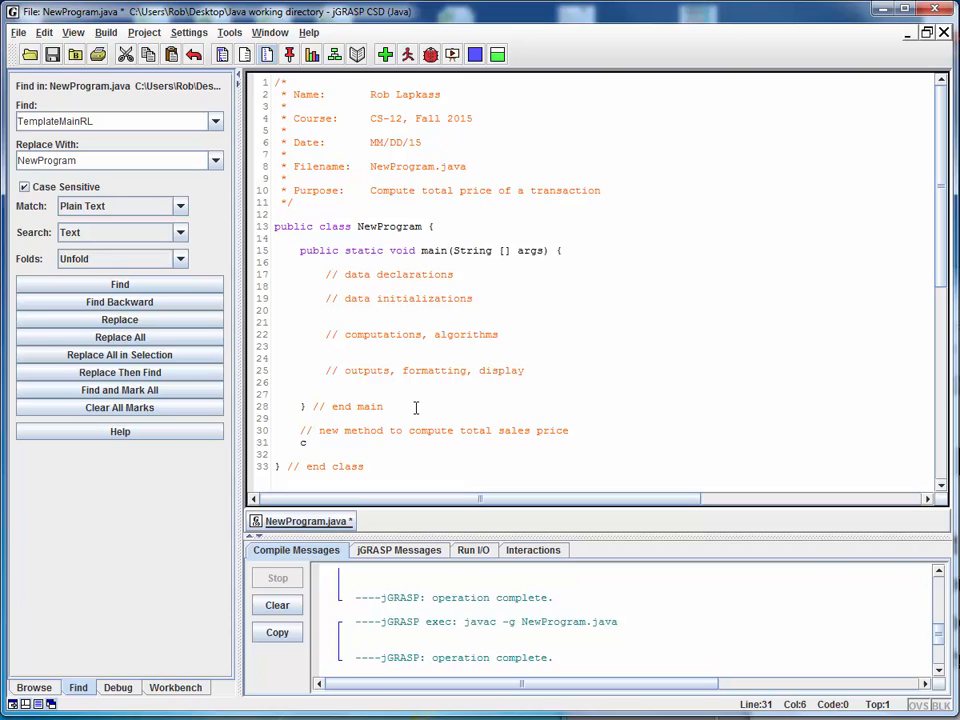
type("alculat")
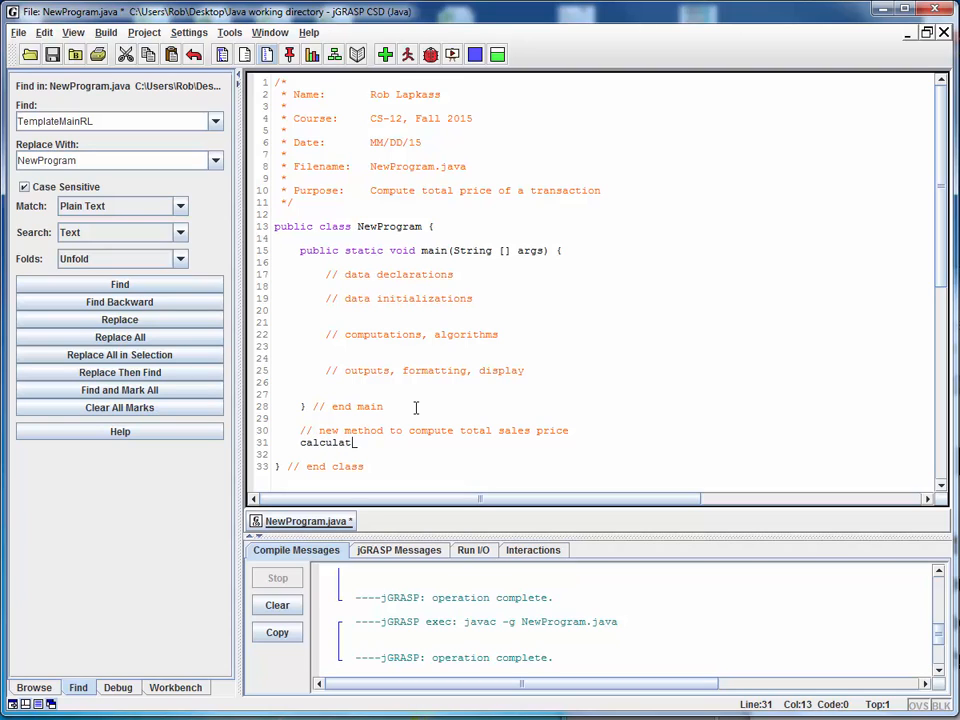
type("eTot")
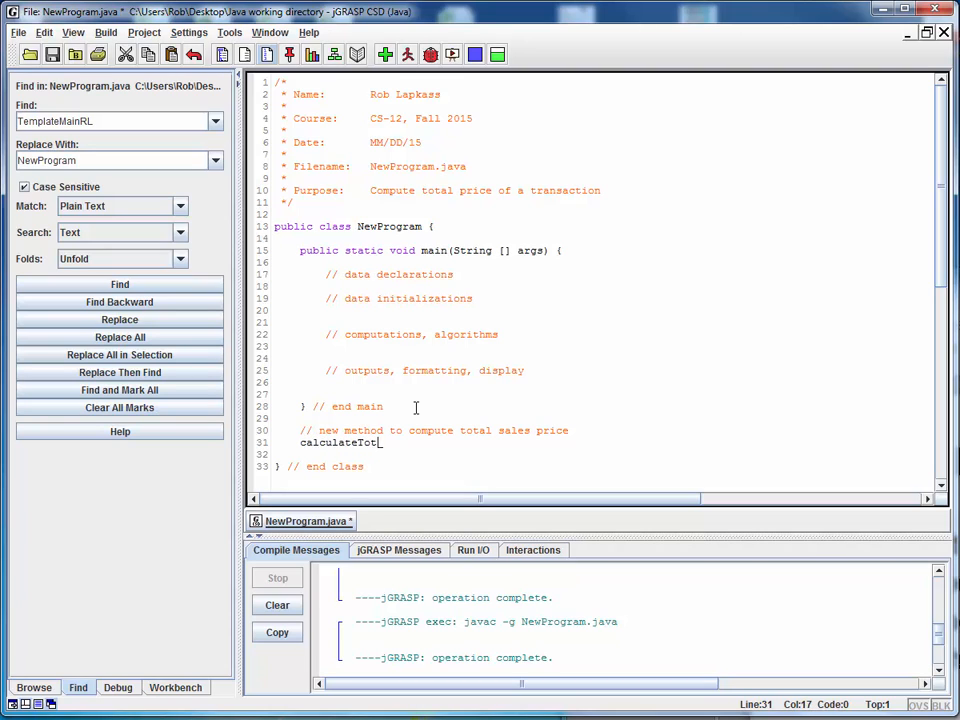
type("alPrice")
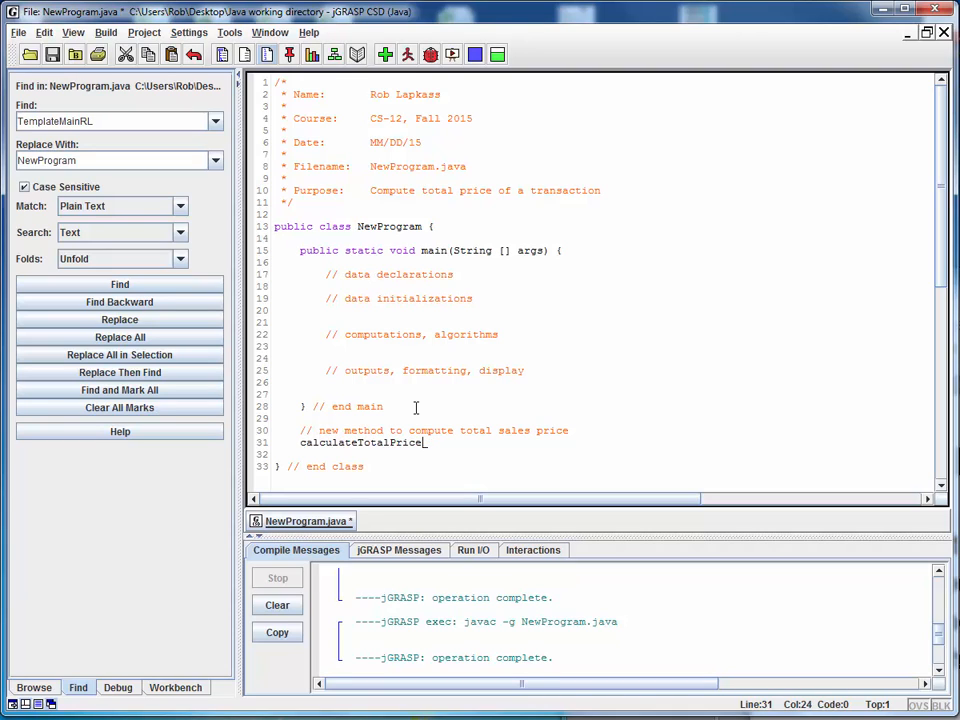
type("() {")
type("}")
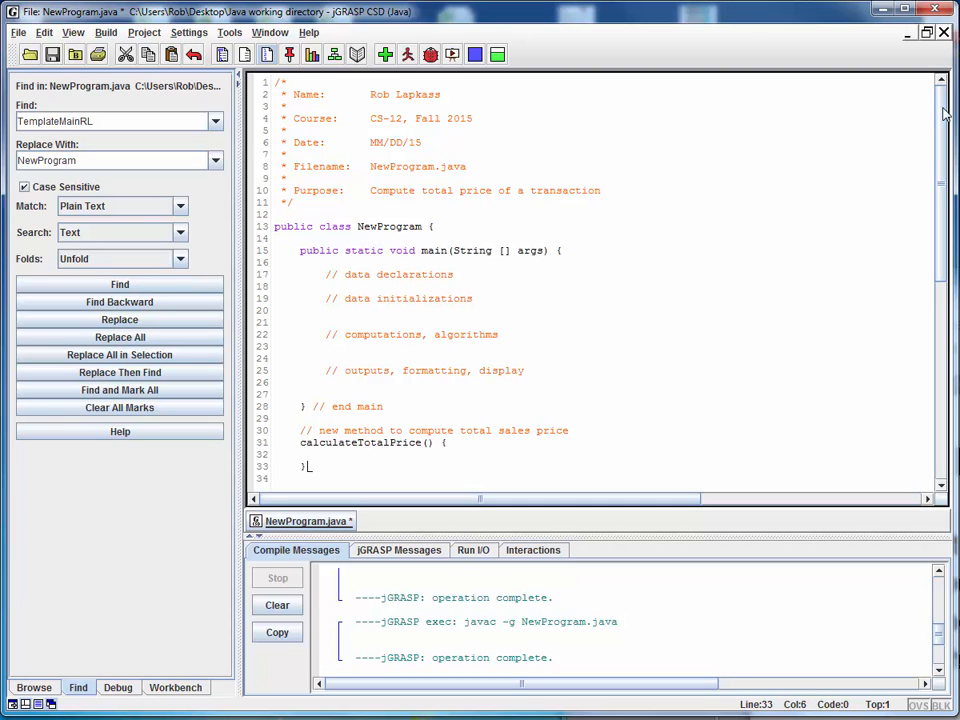
scroll("down", 3)
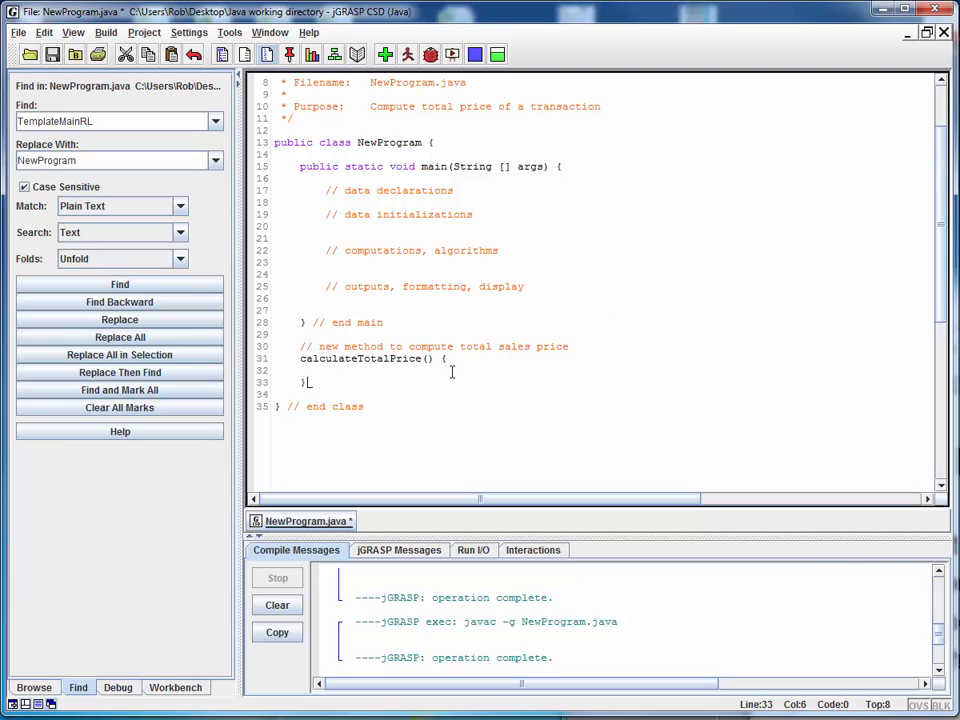
type("// e")
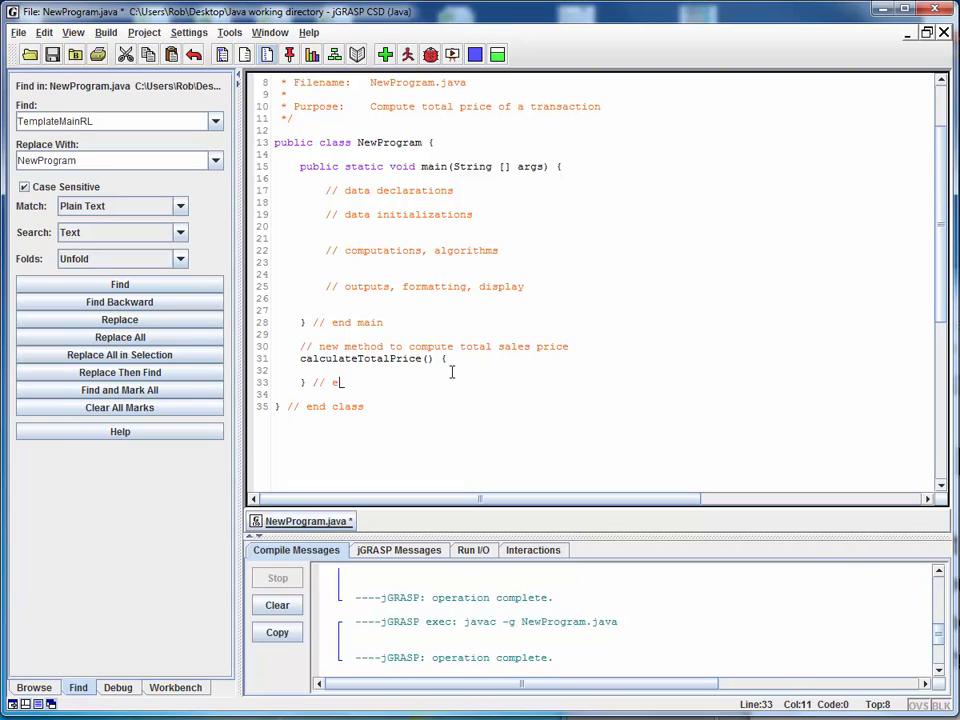
type("nd method")
left_click(605, 358)
type("public static ")
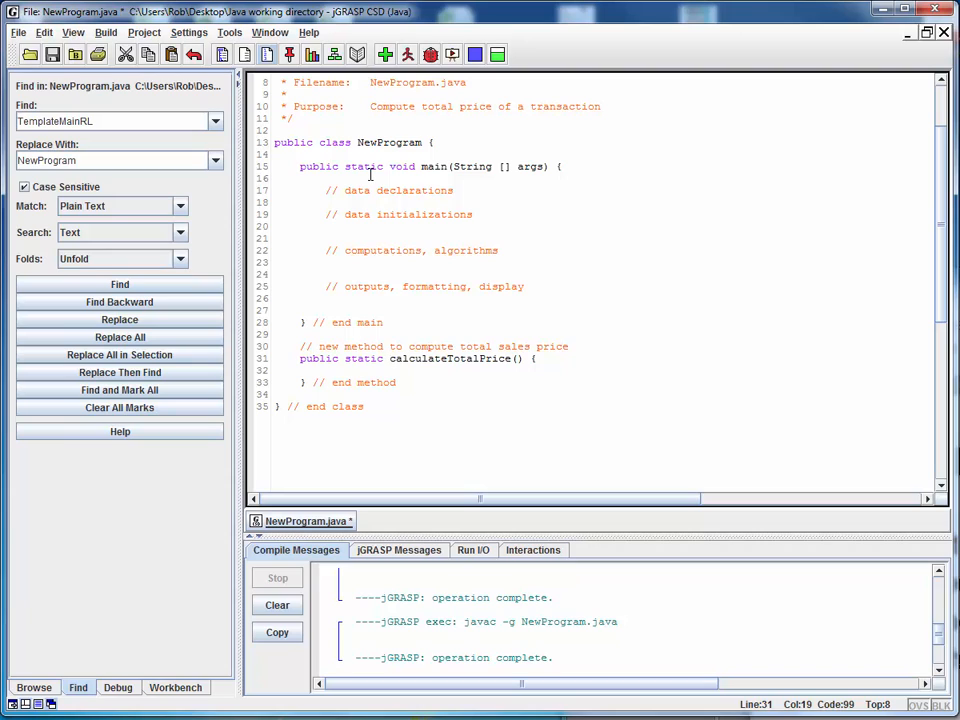
mouse_move(390, 166)
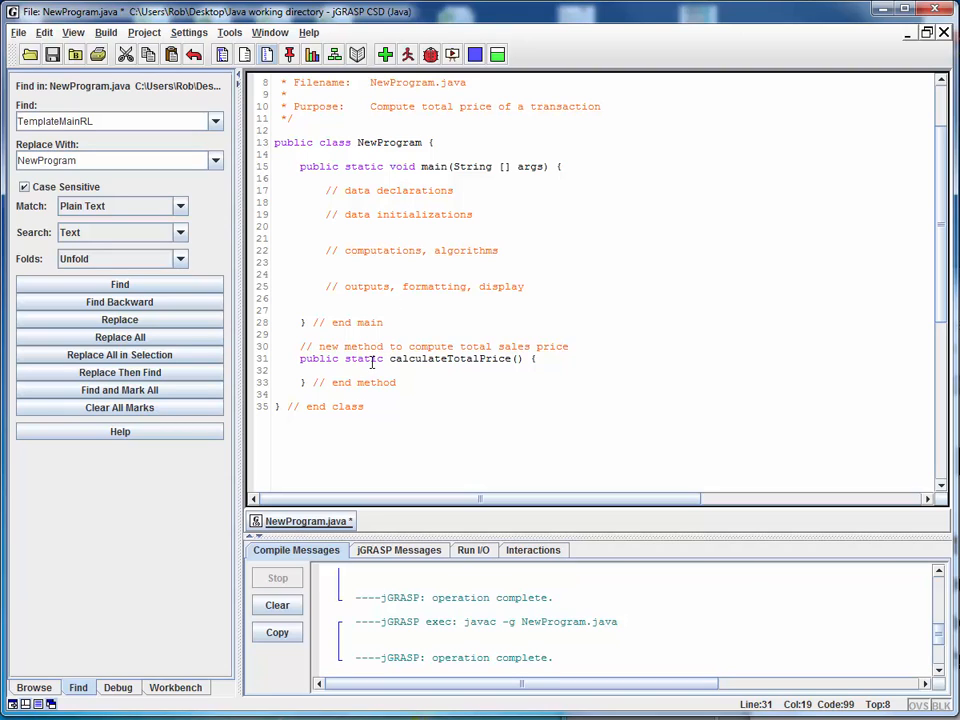
mouse_move(402, 247)
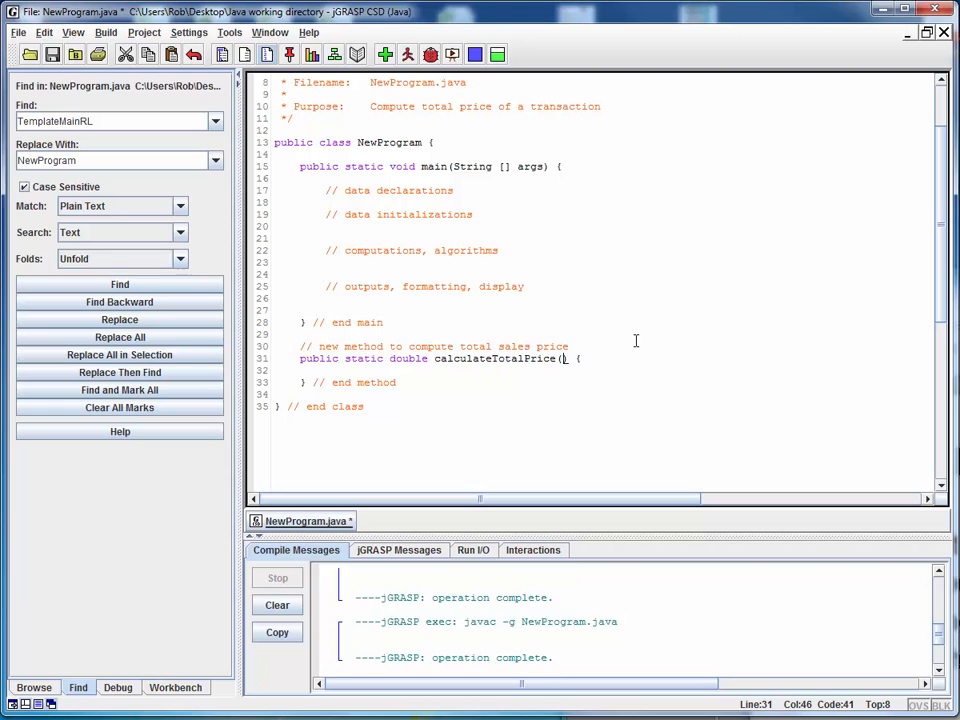
Declare 'public static double calculateTotalPrice(double price, int quantity, double discount, double taxRate)'.
type("double price, int")
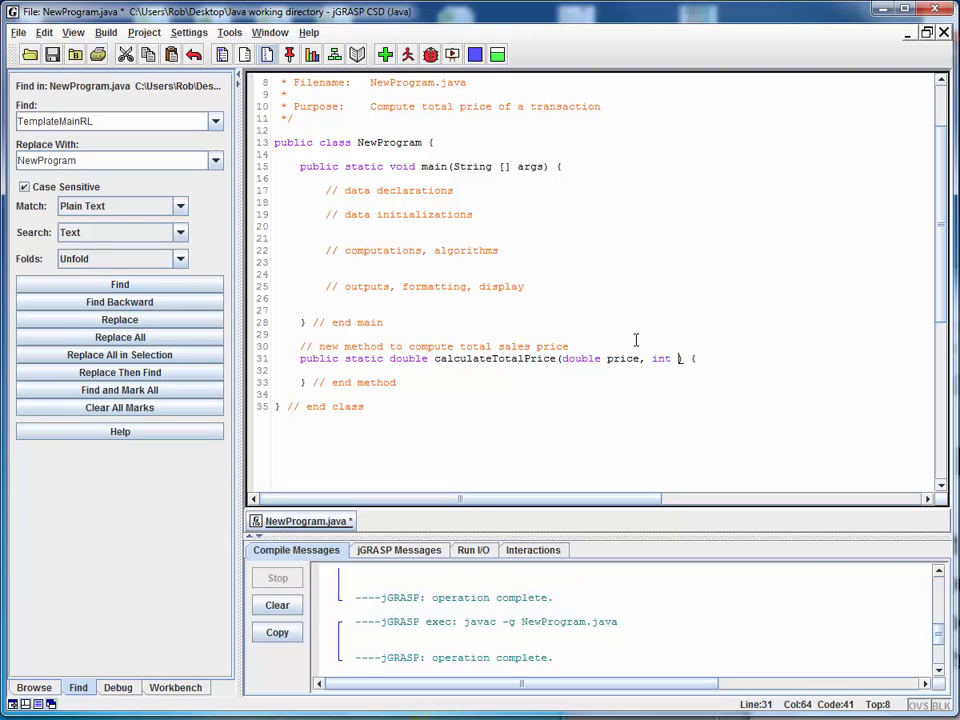
type("quantity,")
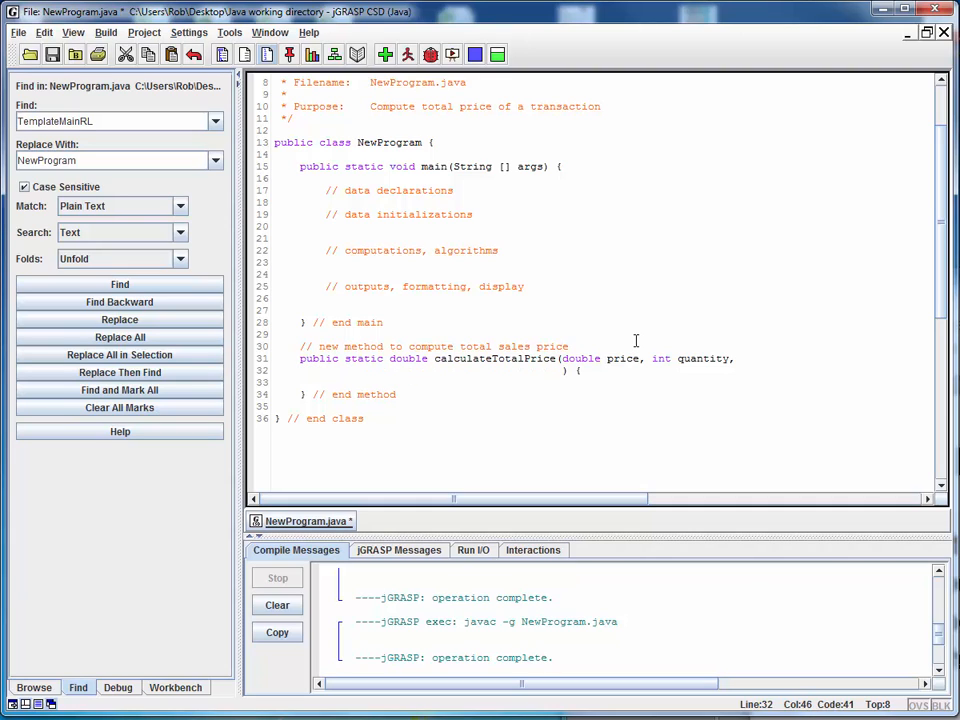
type("double")
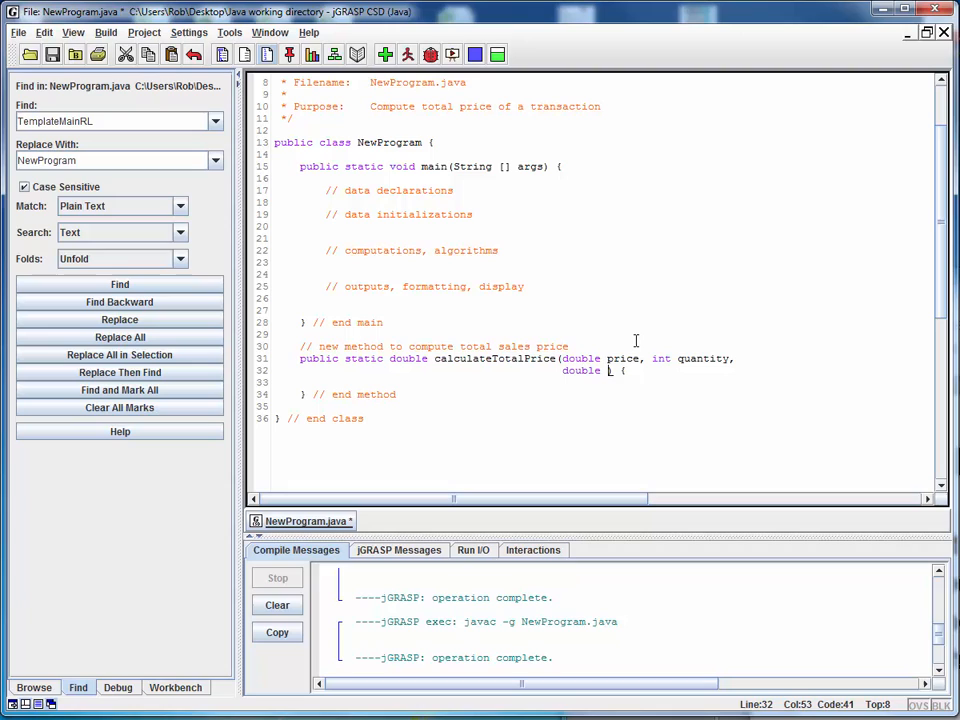
type("discount")
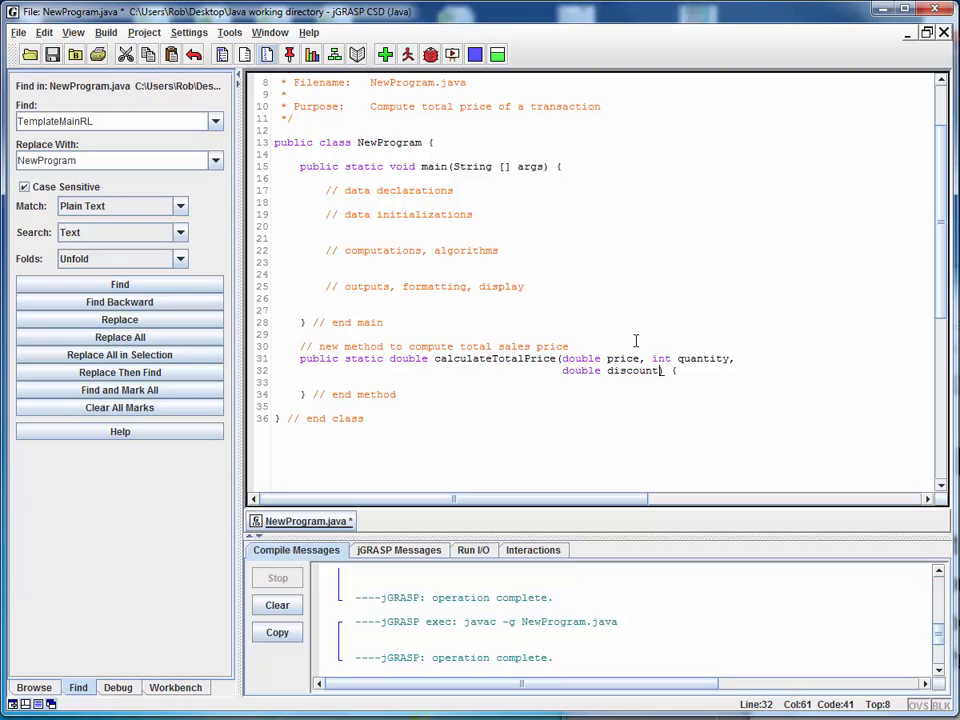
type(", d")
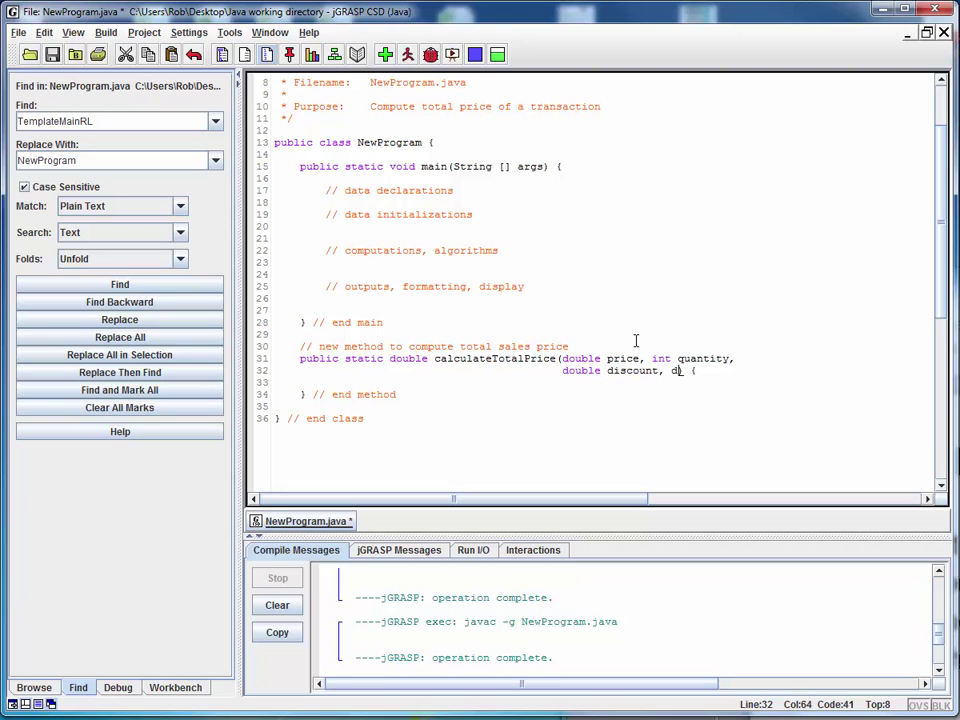
type("ouble taxRate)")
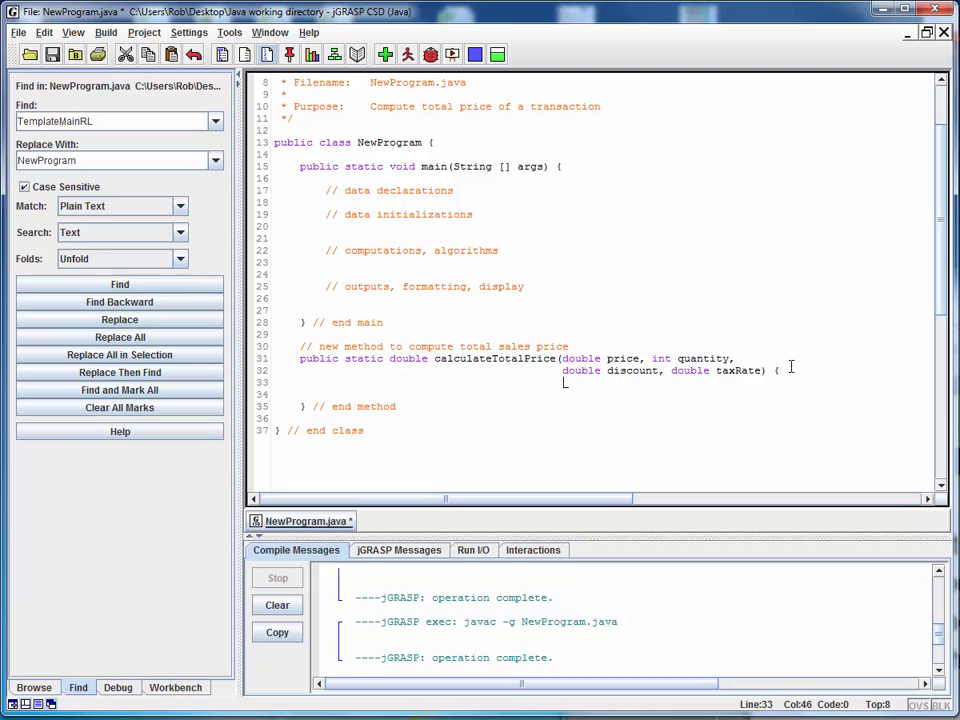
Add '// calculation goes here TBD...' and 'return 0.0;' inside the method body.
left_click(379, 382)
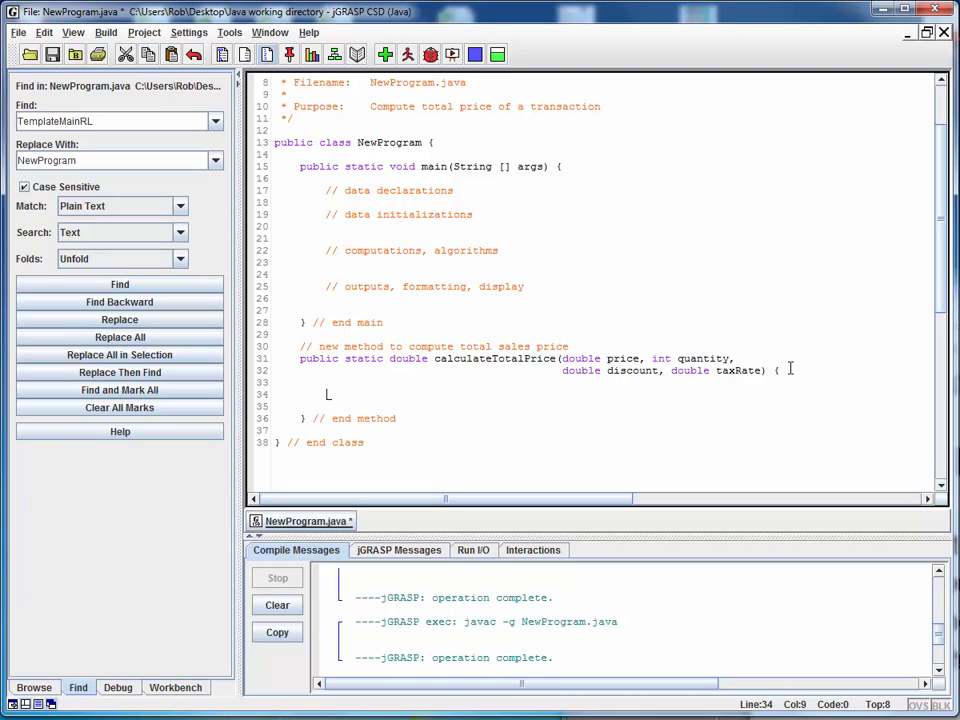
type("// calculat")
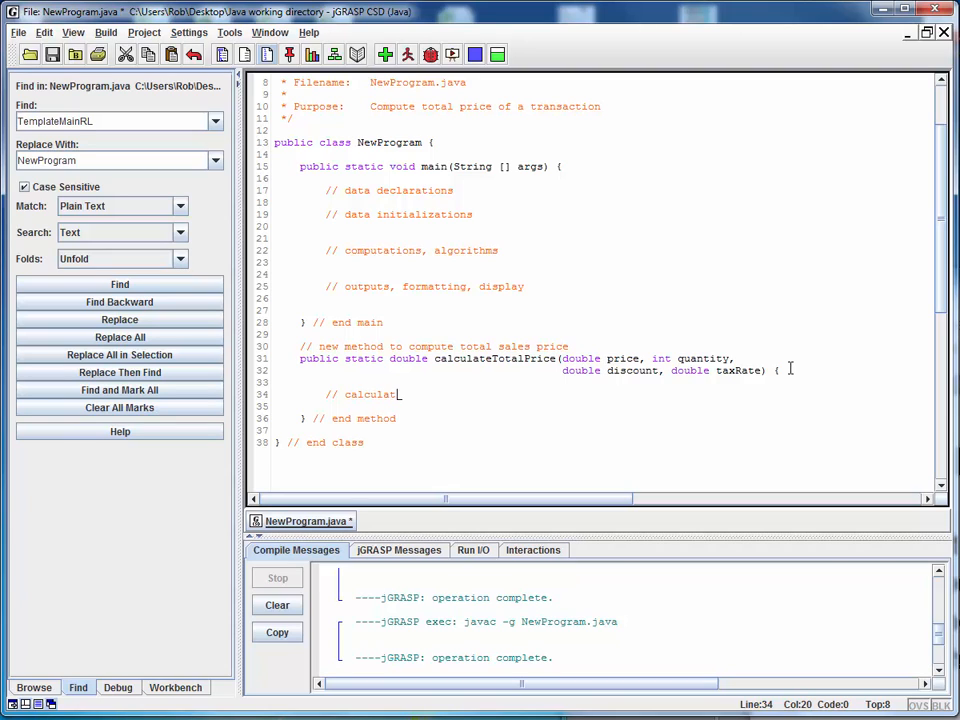
type("ion")
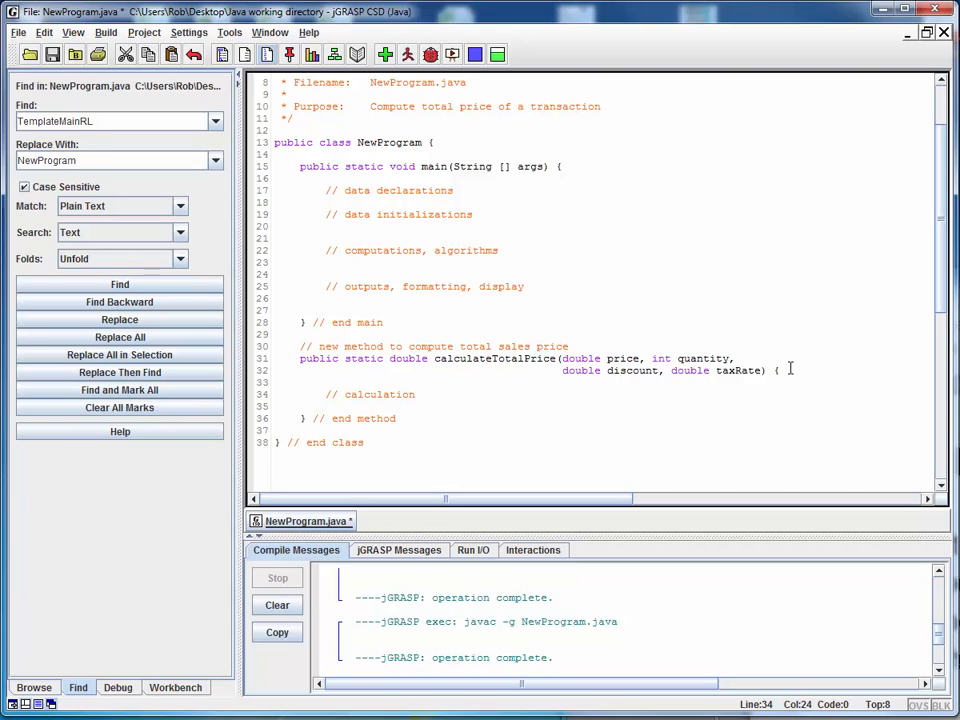
type("goes here")
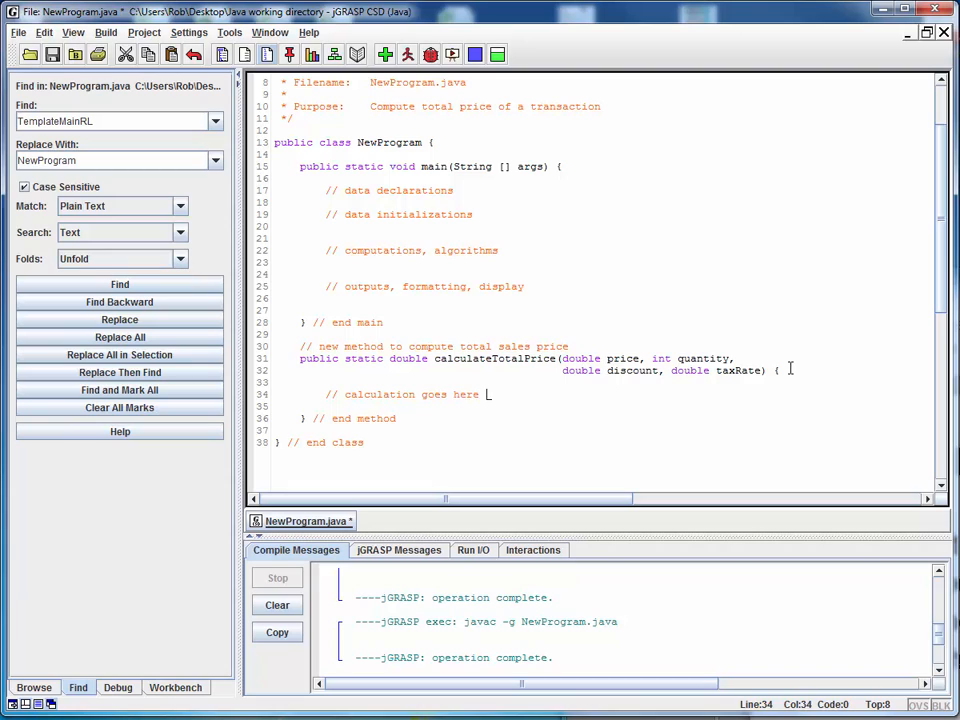
type("TBD...")
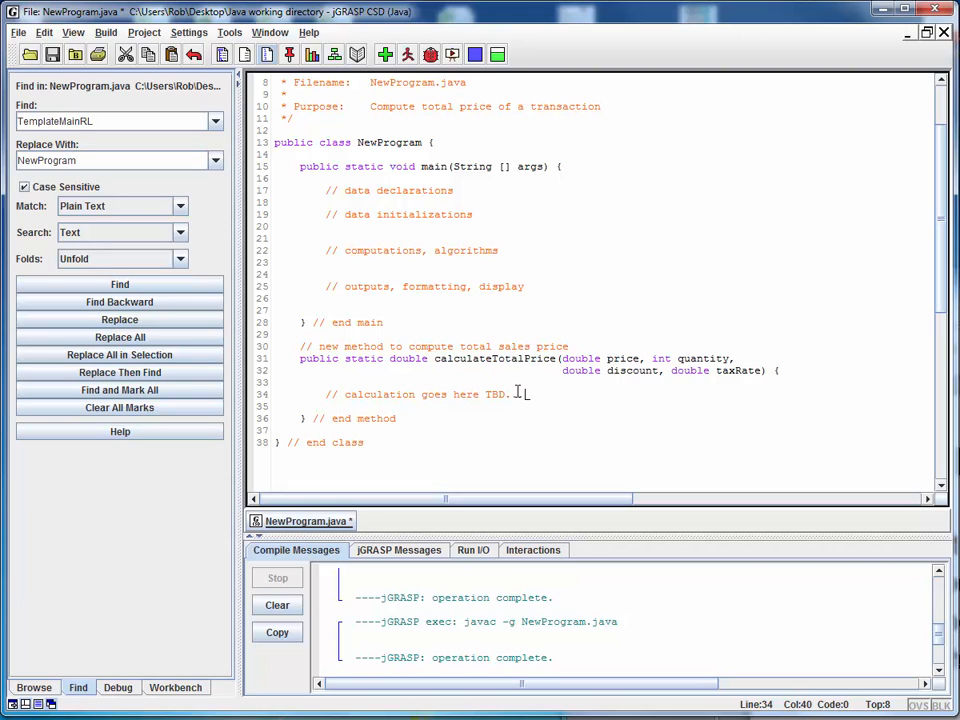
key("enter")
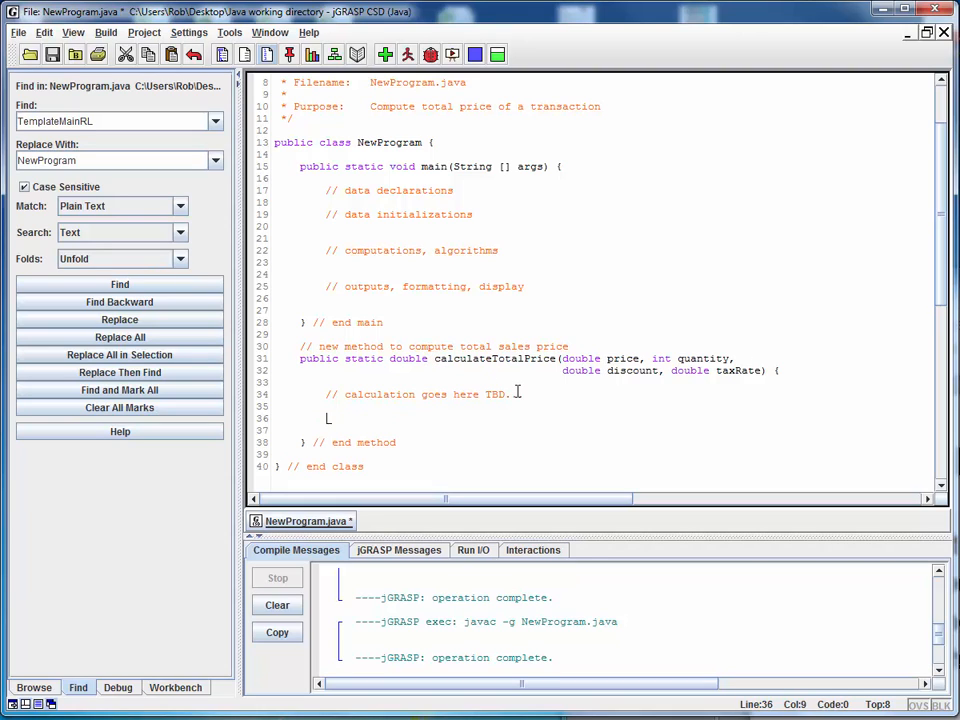
type("return 0.0;")
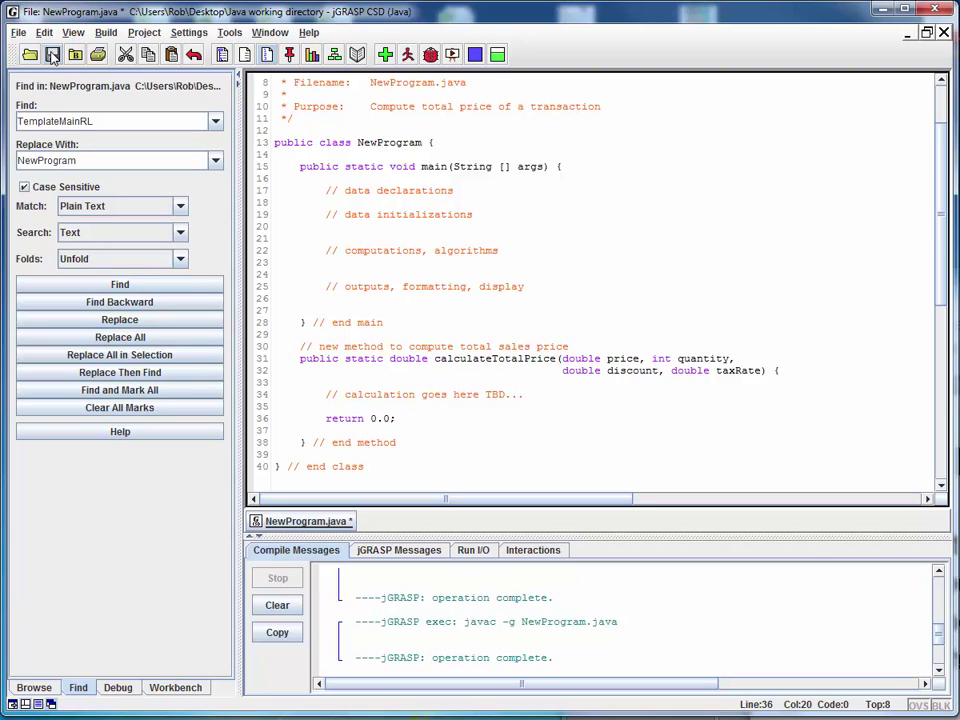
Save and compile NewProgram.java, then go to the TBD calculation comment.
left_click(385, 54)
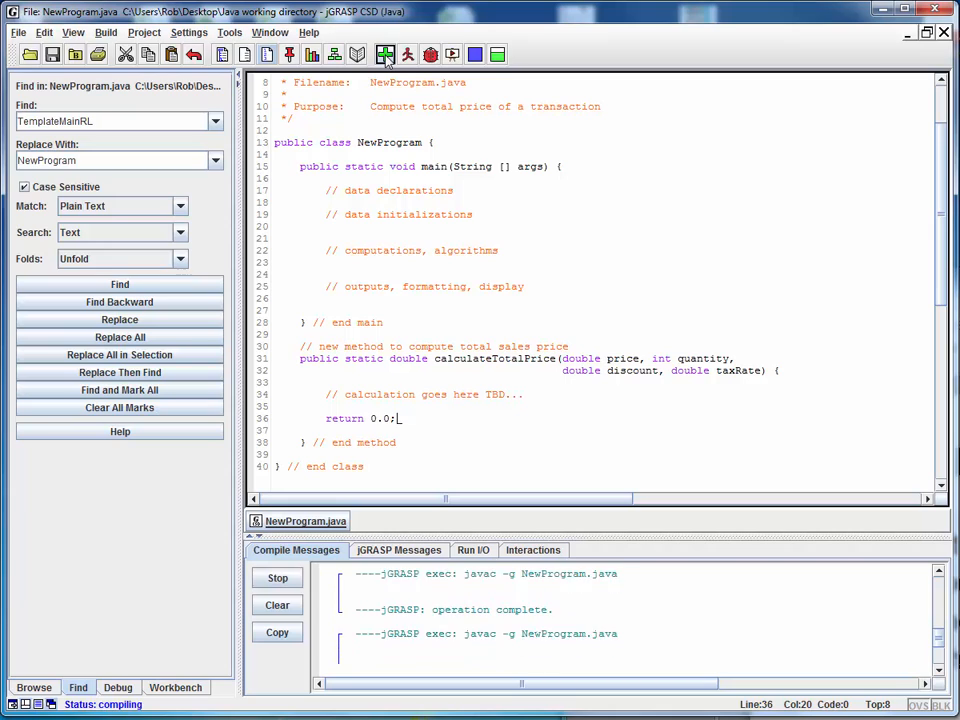
left_click(385, 54)
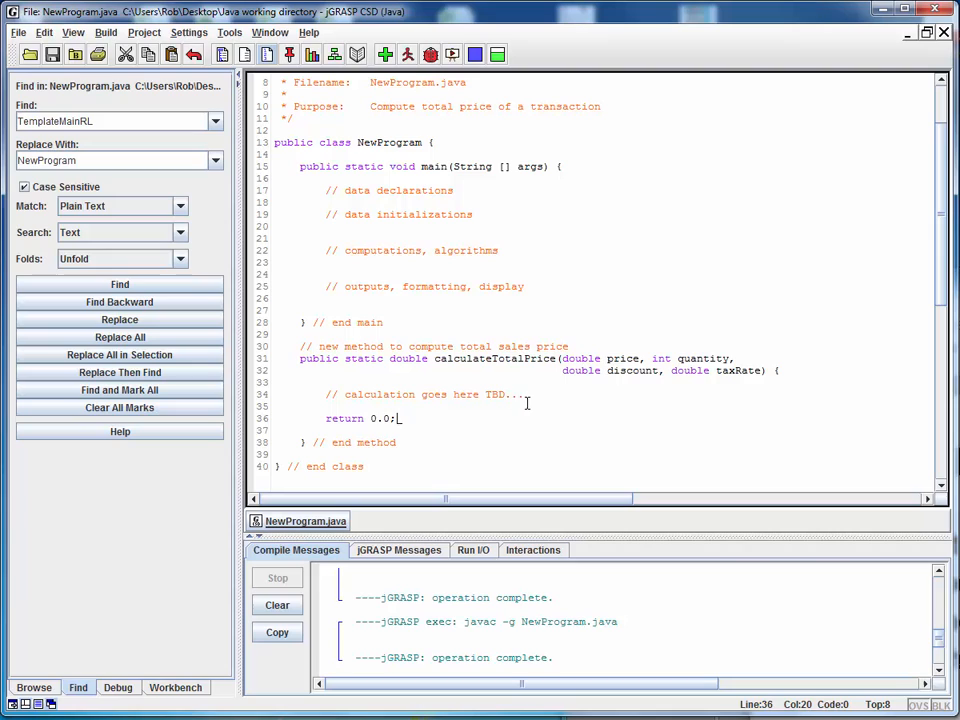
left_click(530, 394)
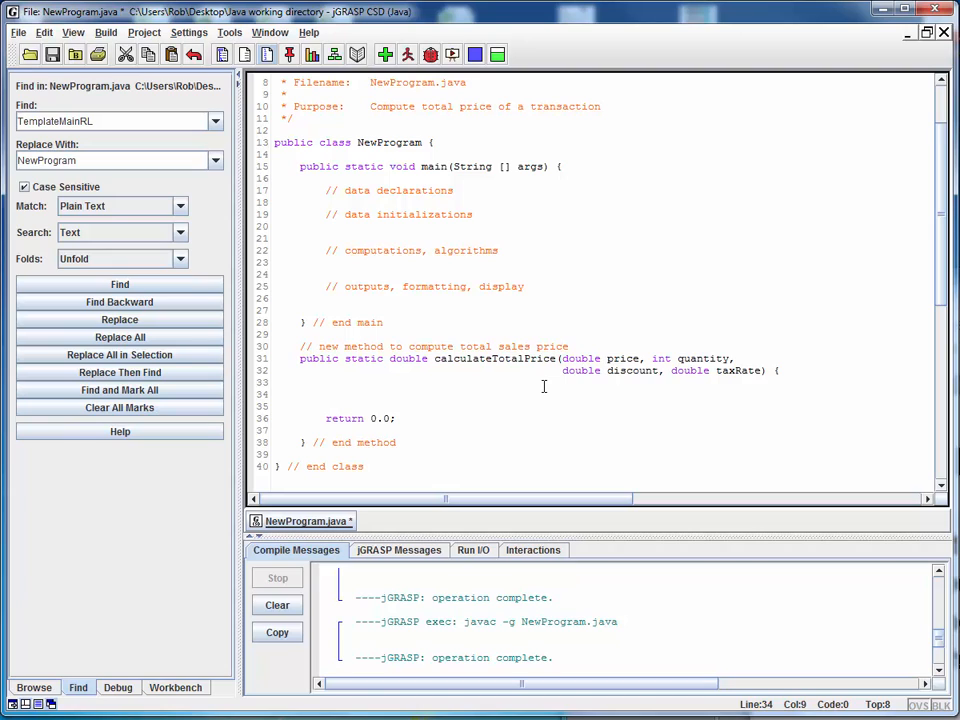
Type 'total = price * quantity * (1.0 - discount) * (1.0 + taxRate);' in the method.
type("to")
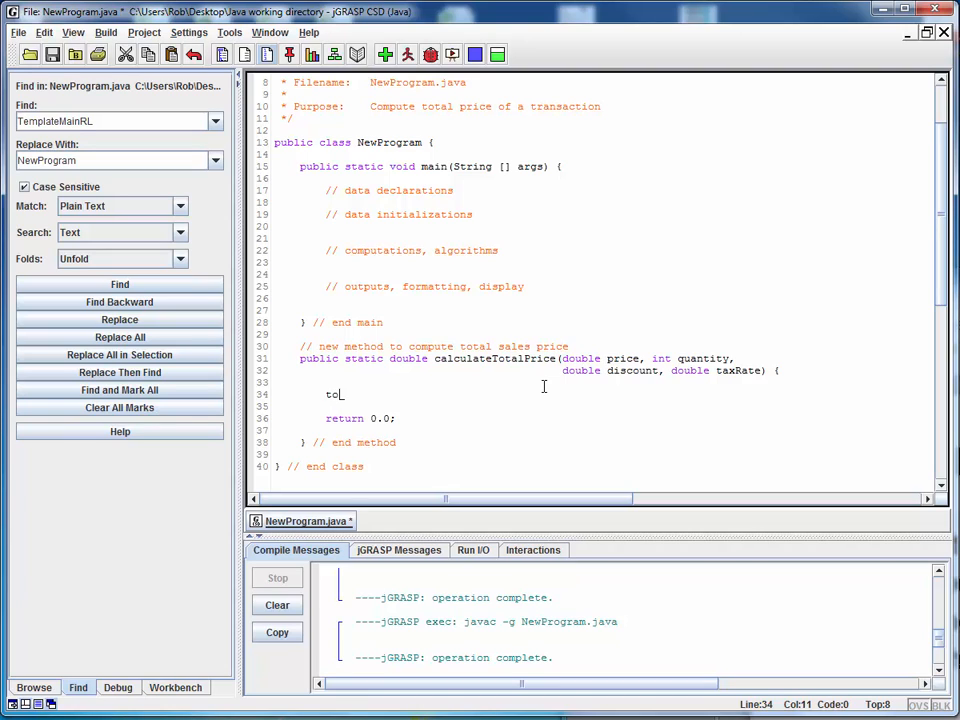
type("tal")
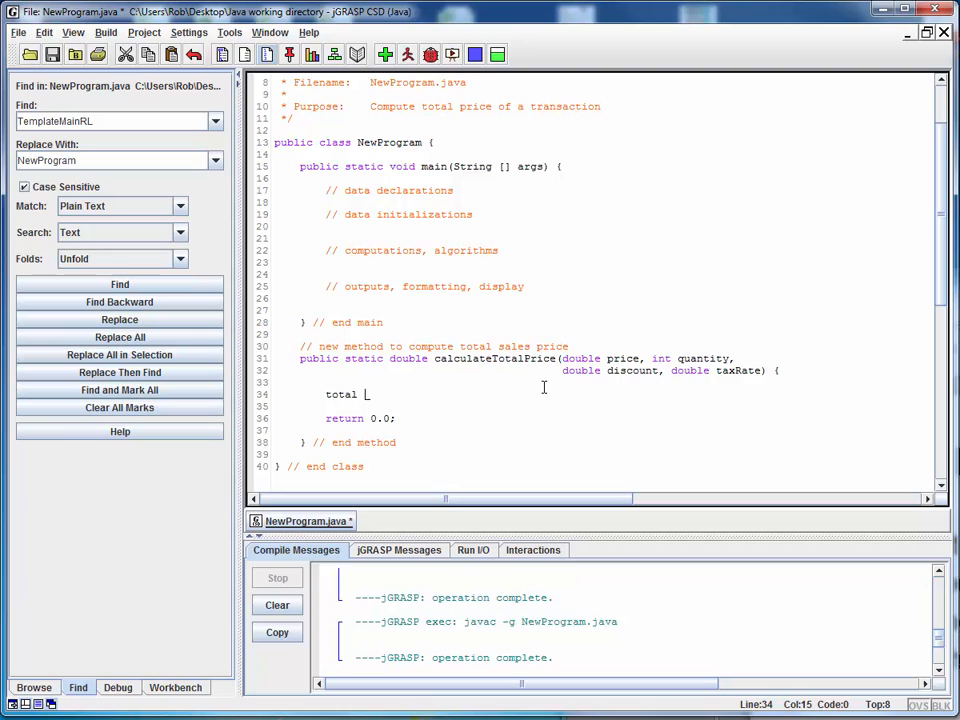
type("=")
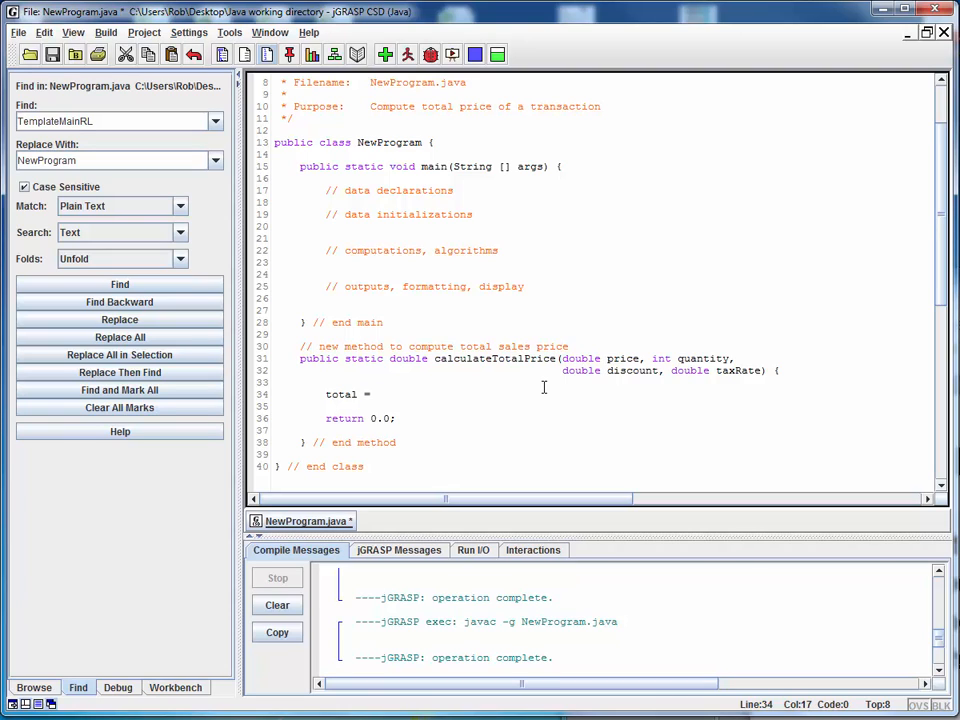
type("price")
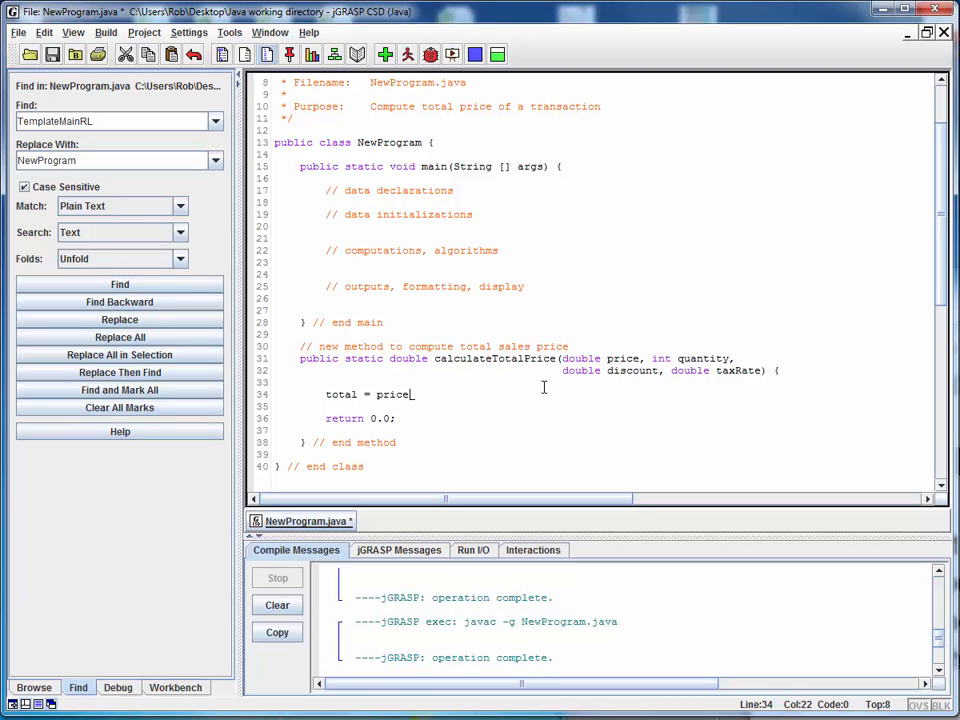
type("*")
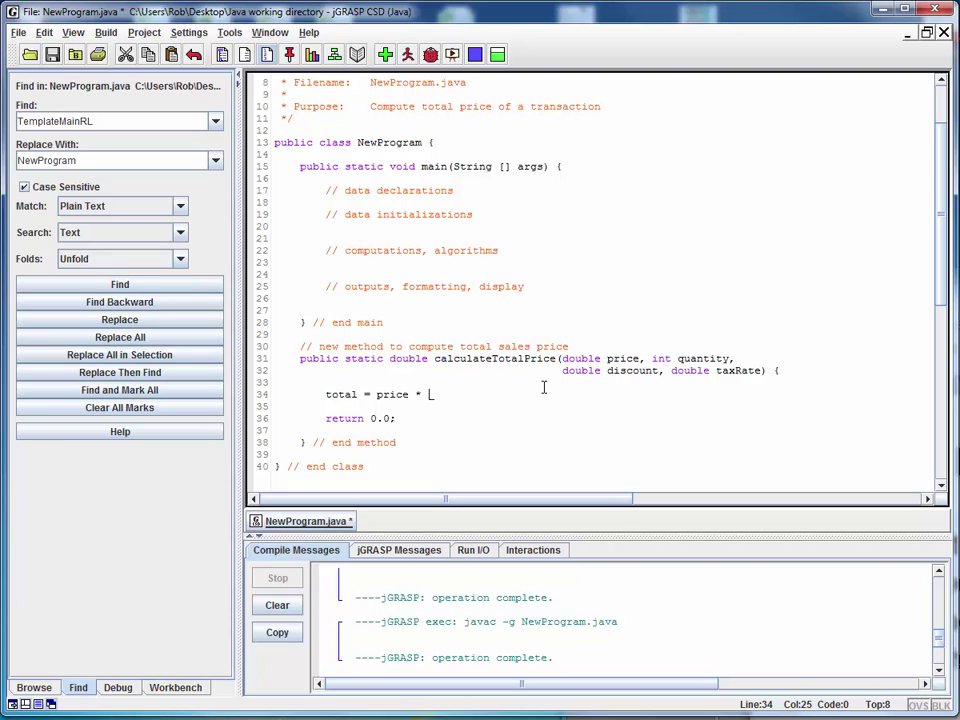
type("quan")
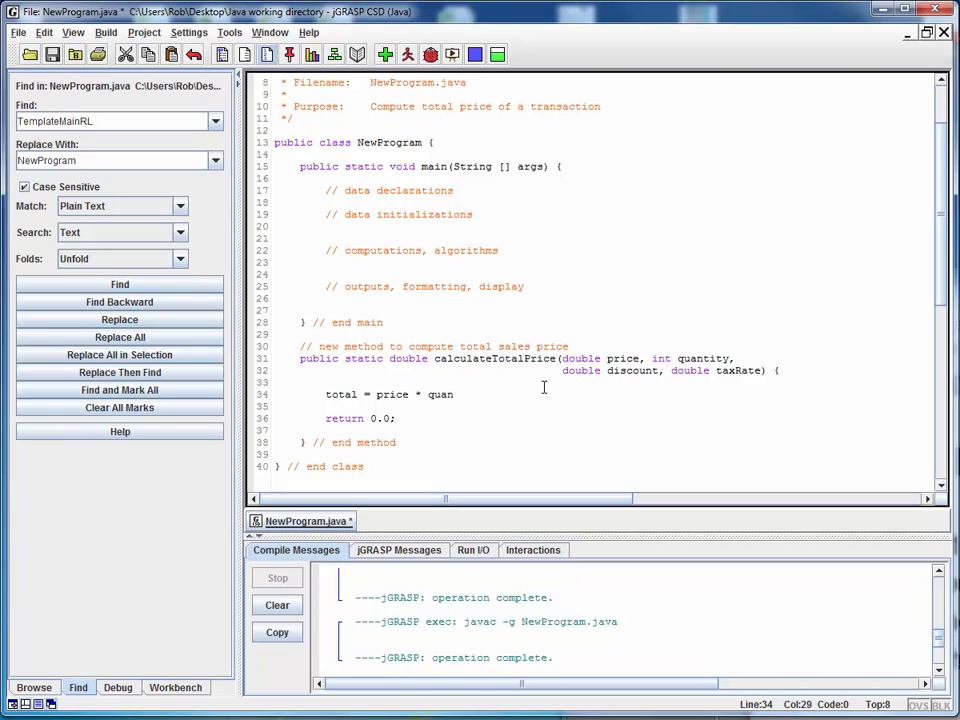
type("tity")
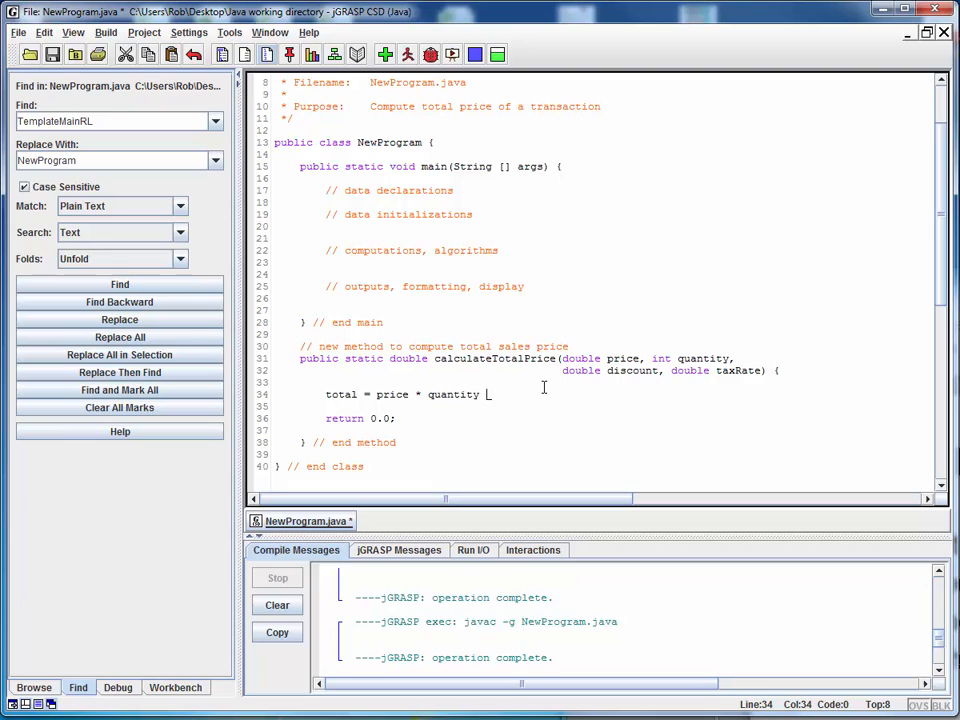
type("*")
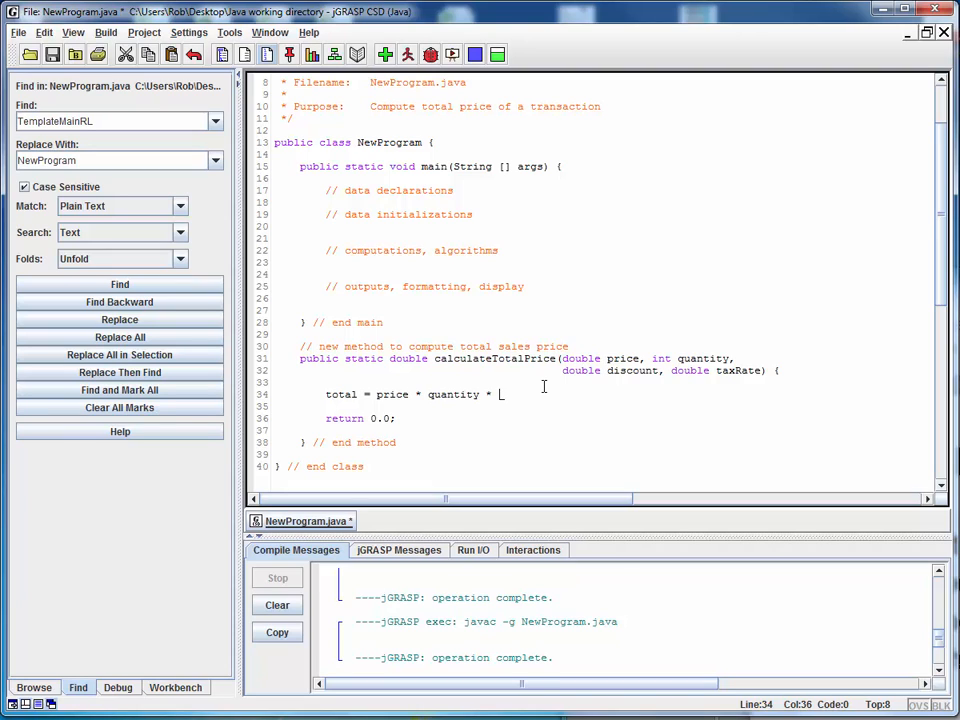
type("()")
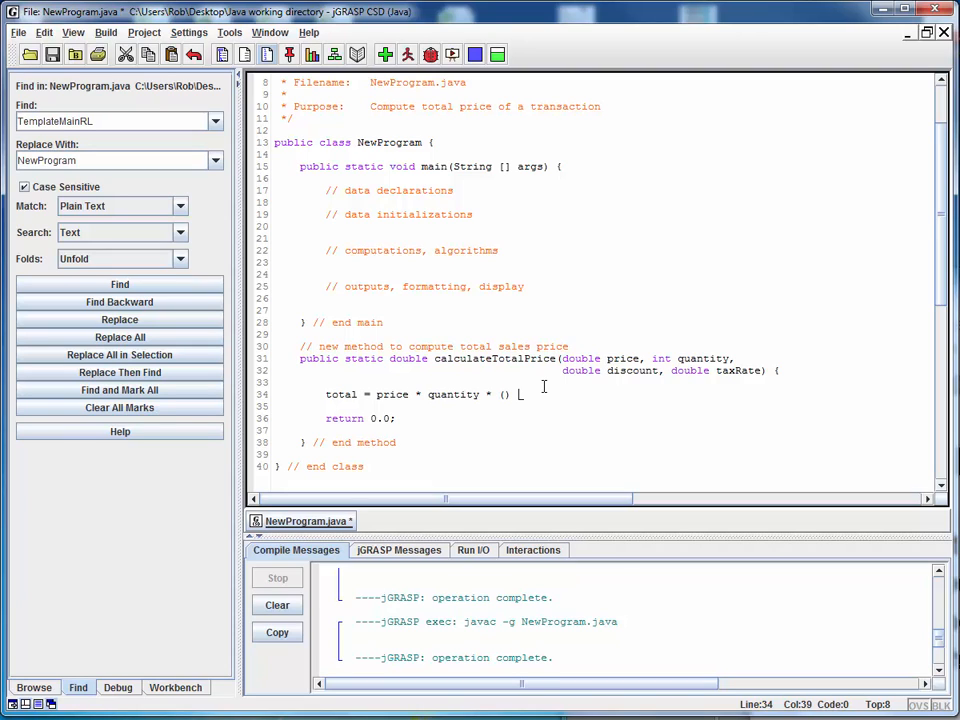
type("* ()")
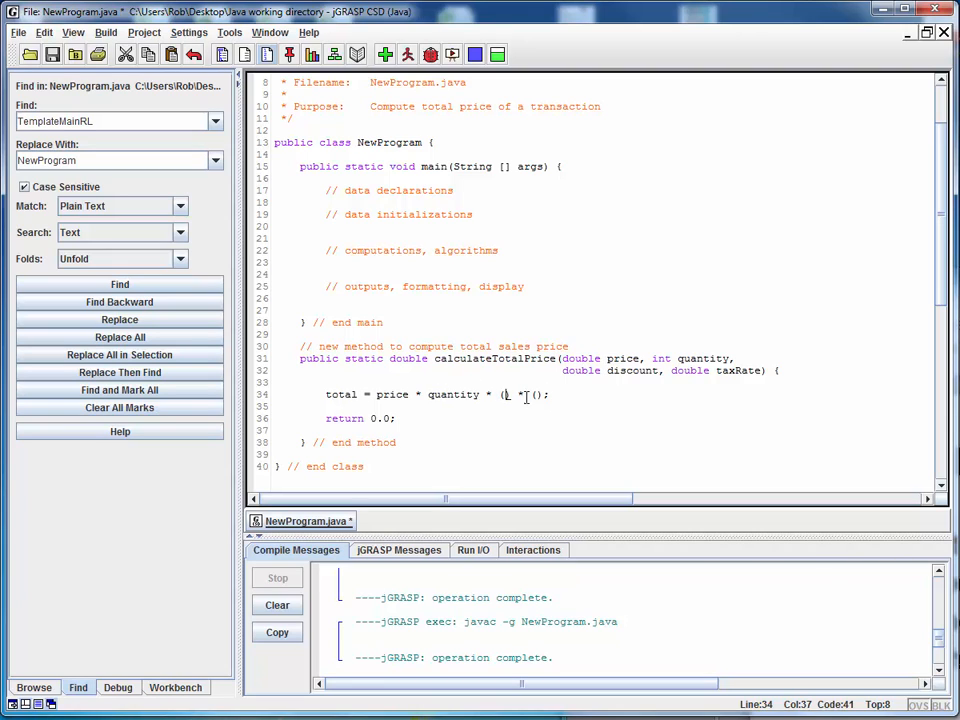
type("1.0")
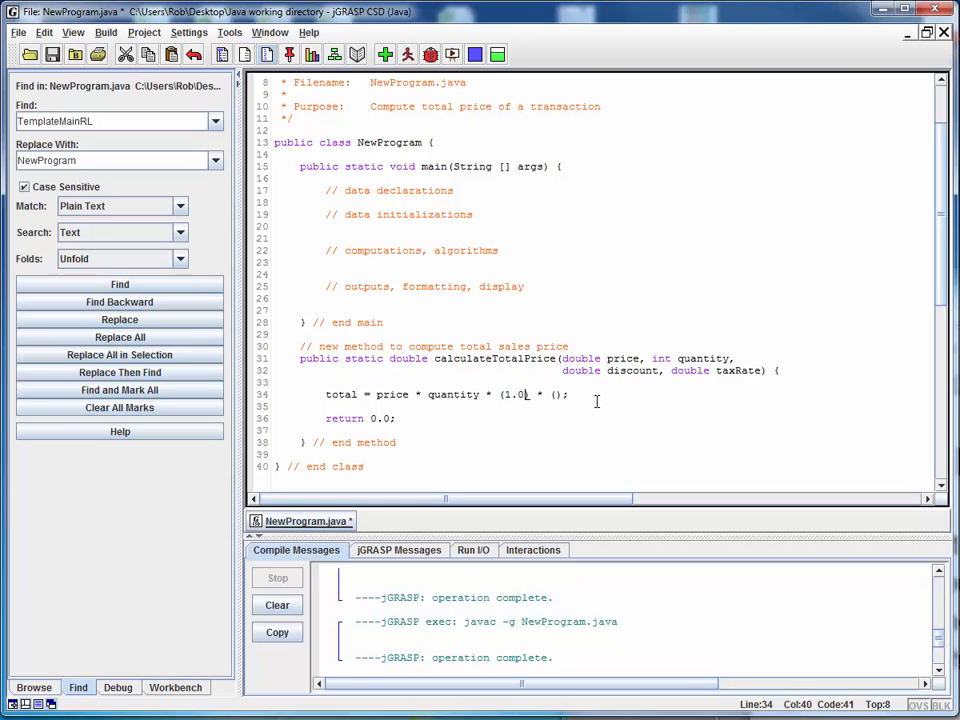
type("- discount)")
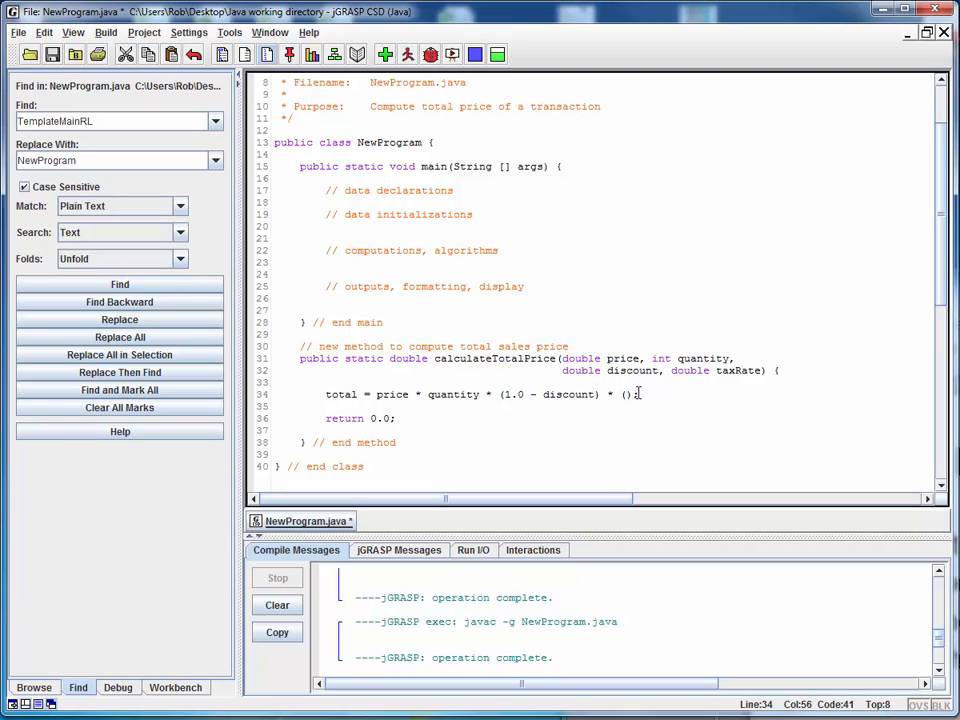
type("1.0")
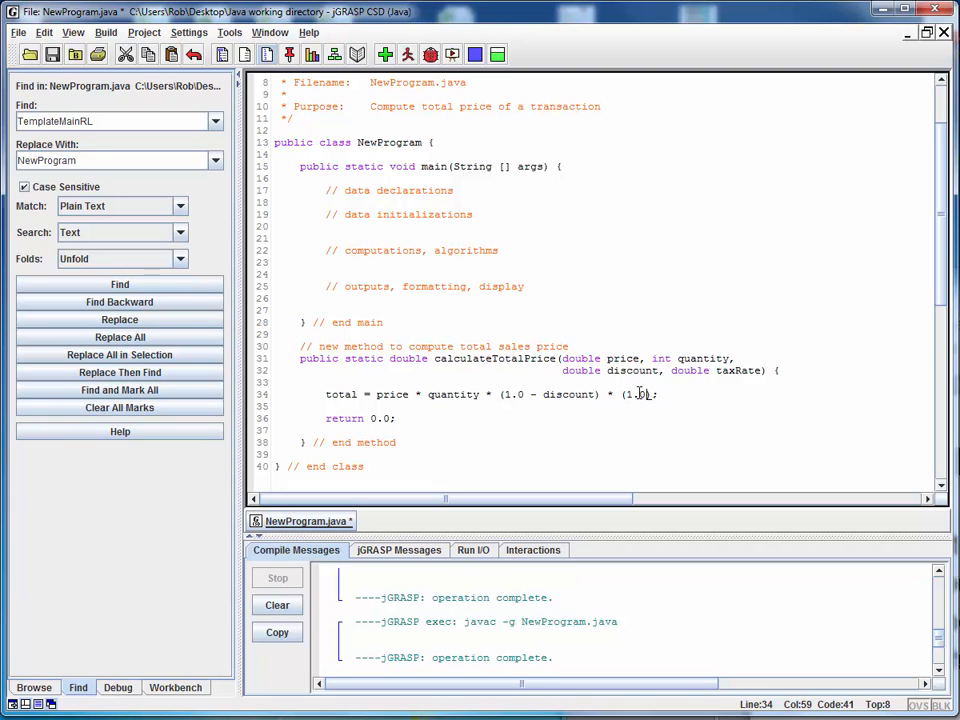
type("+ taxRate")
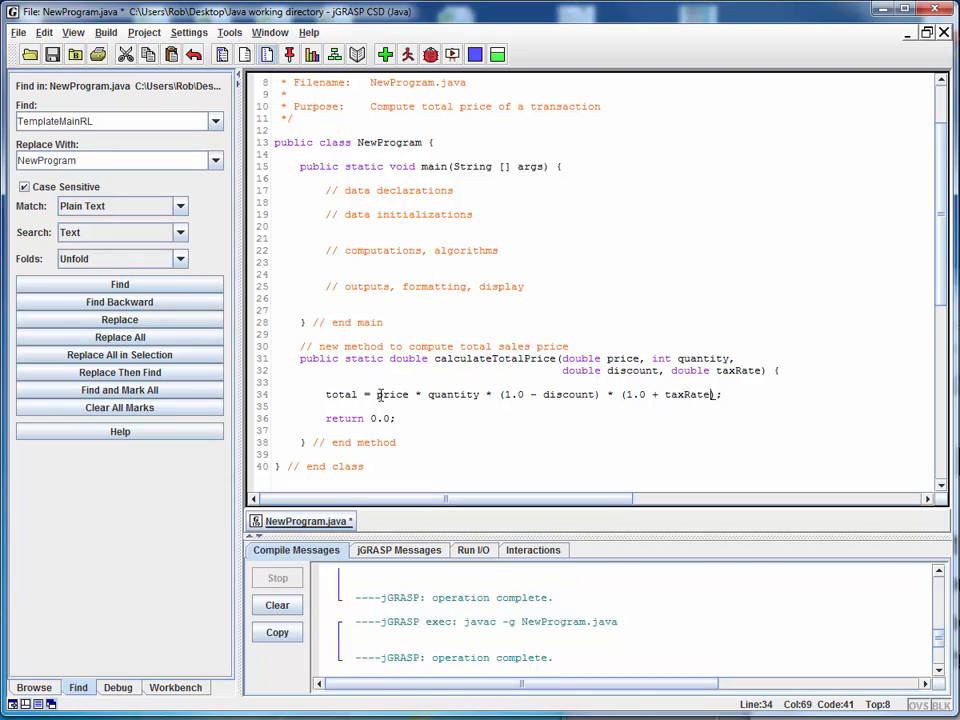
left_click(362, 393)
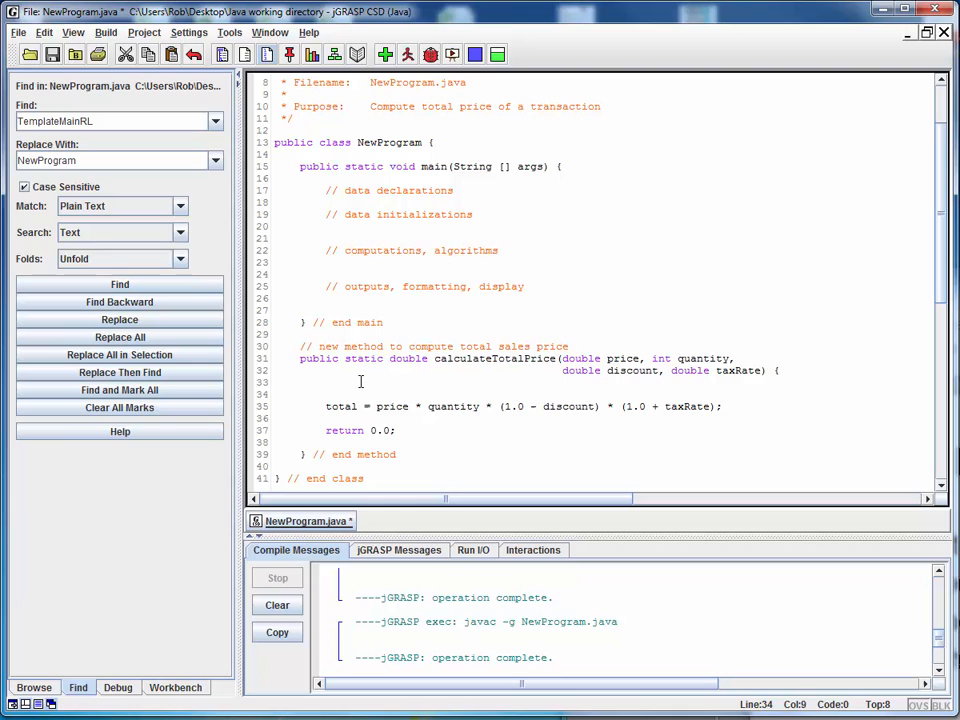
Type 'double total;' above the formula and move to the return 0.0 value.
type("double total;")
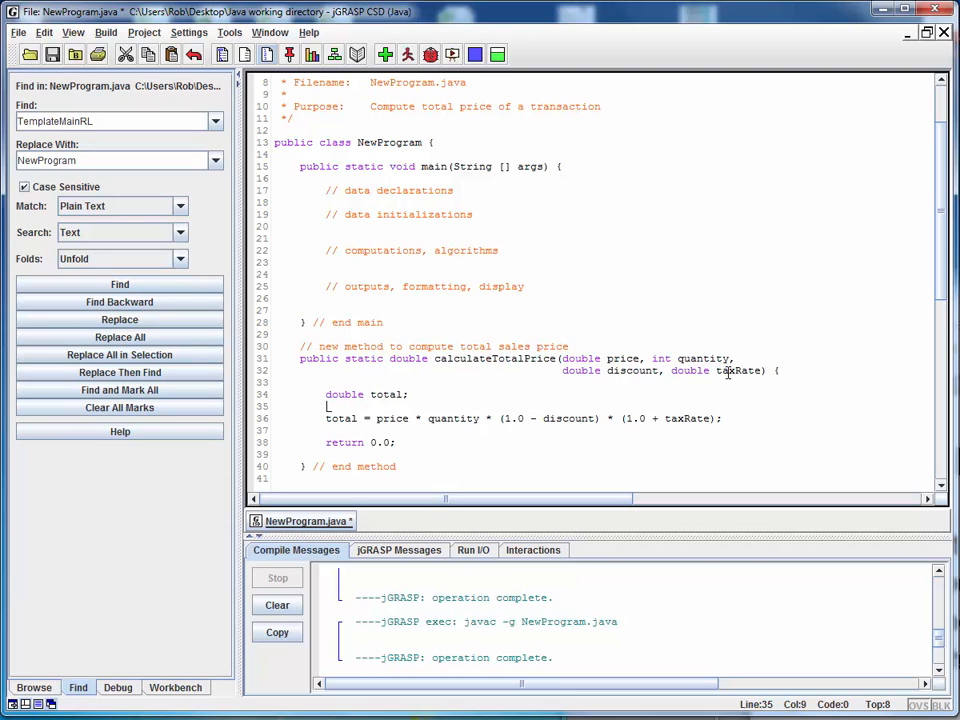
left_click(391, 442)
type("total")
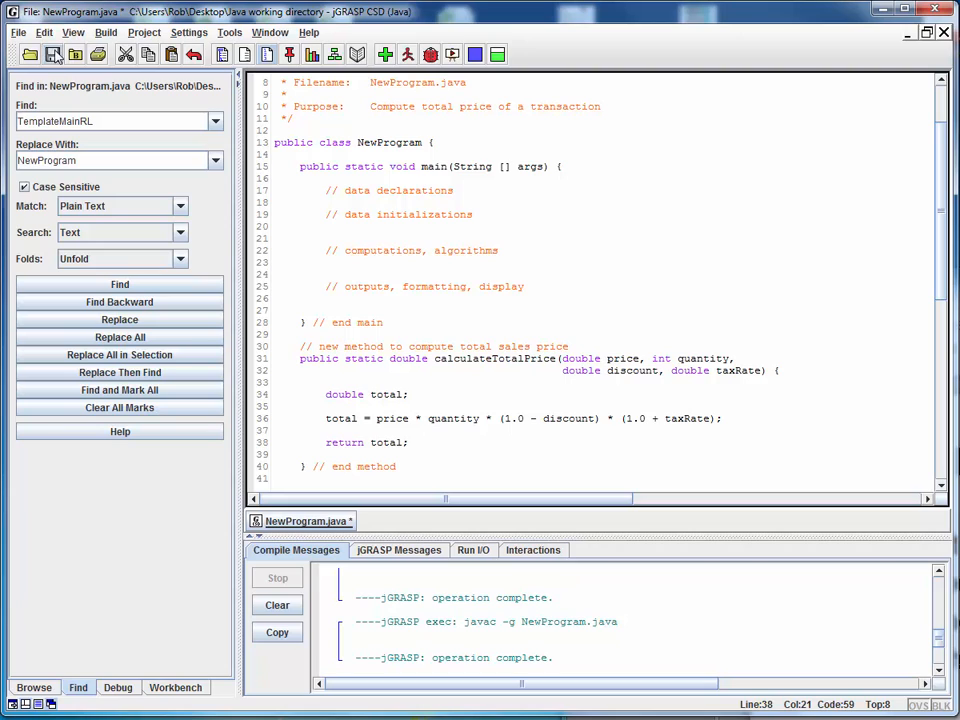
Save the file with the toolbar Save button.
left_click(384, 54)
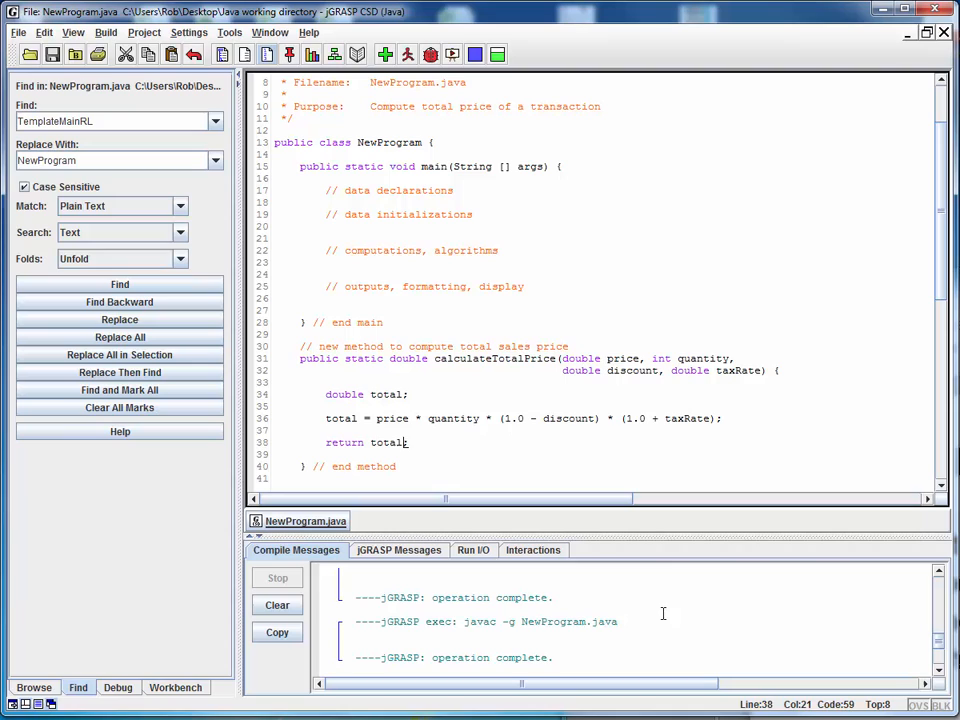
mouse_move(530, 244)
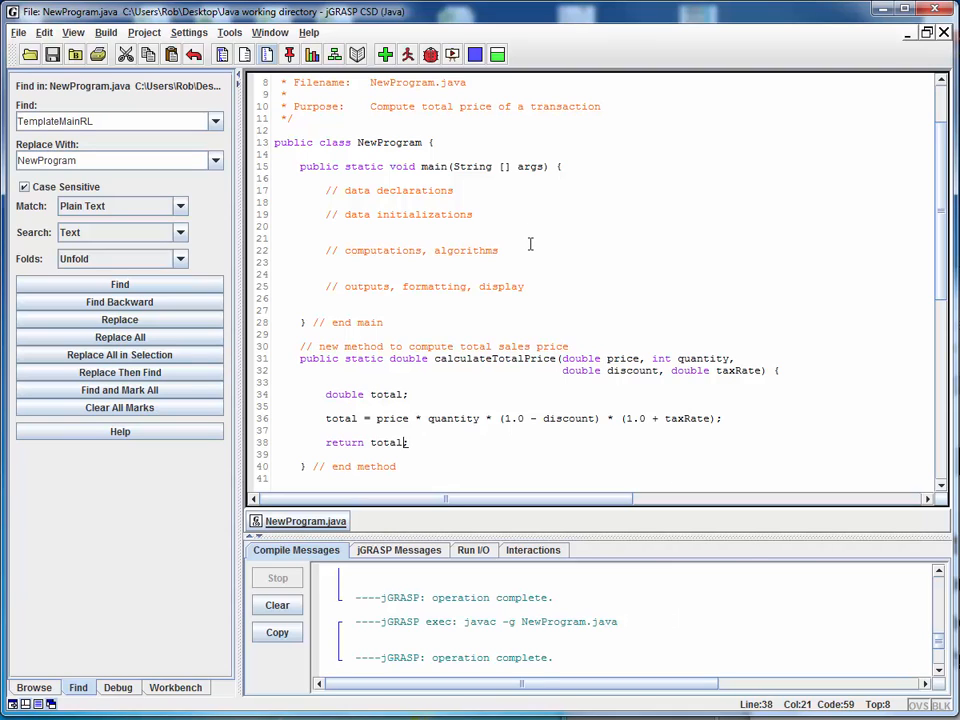
mouse_move(520, 304)
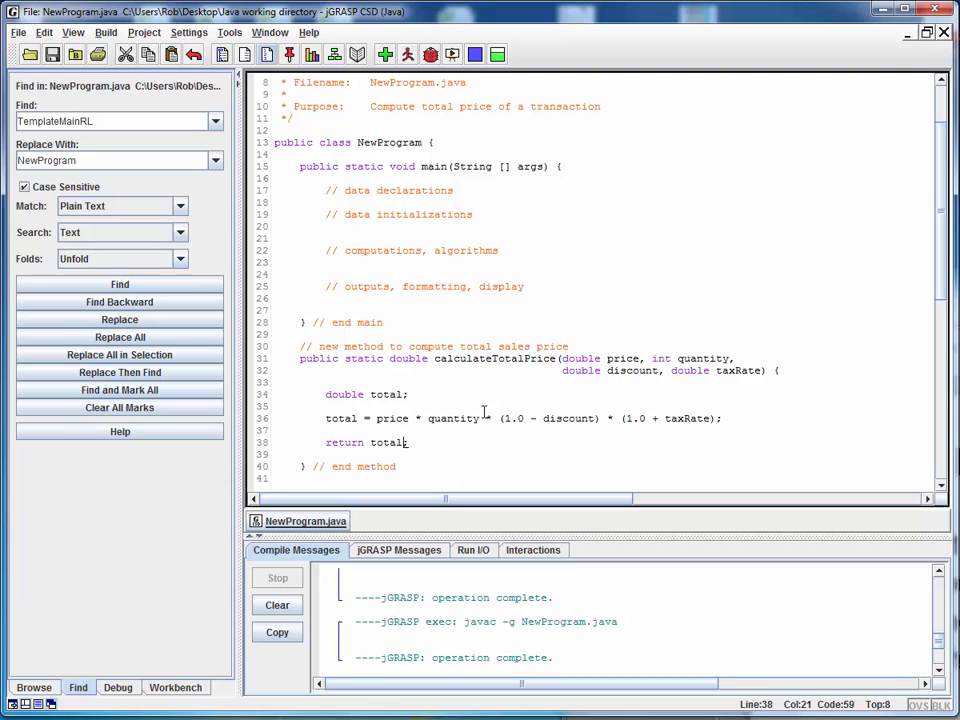
mouse_move(500, 404)
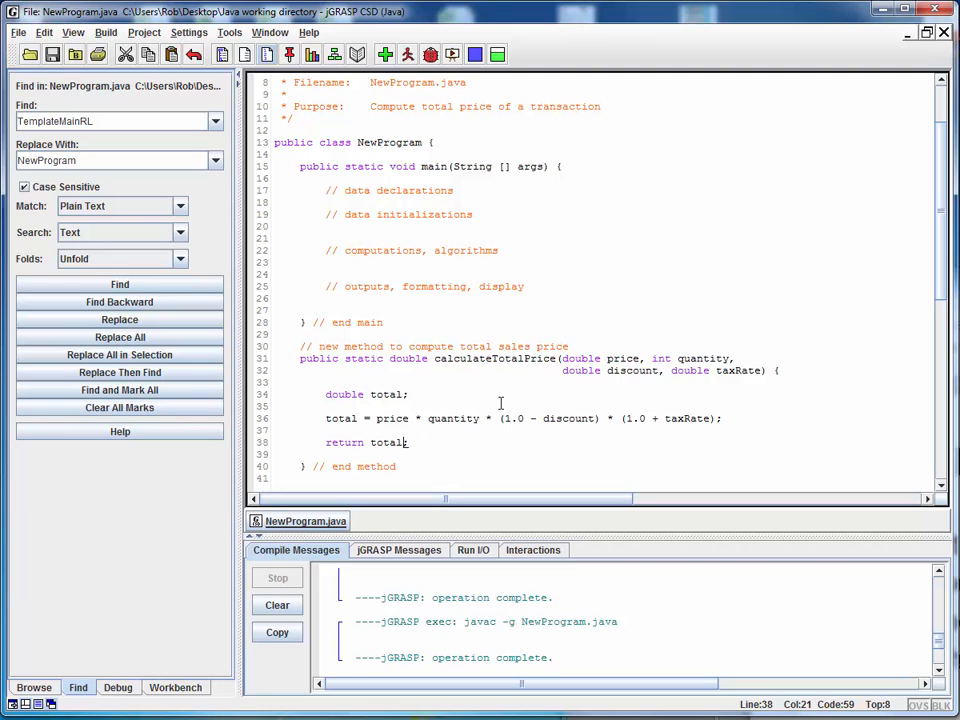
mouse_move(435, 393)
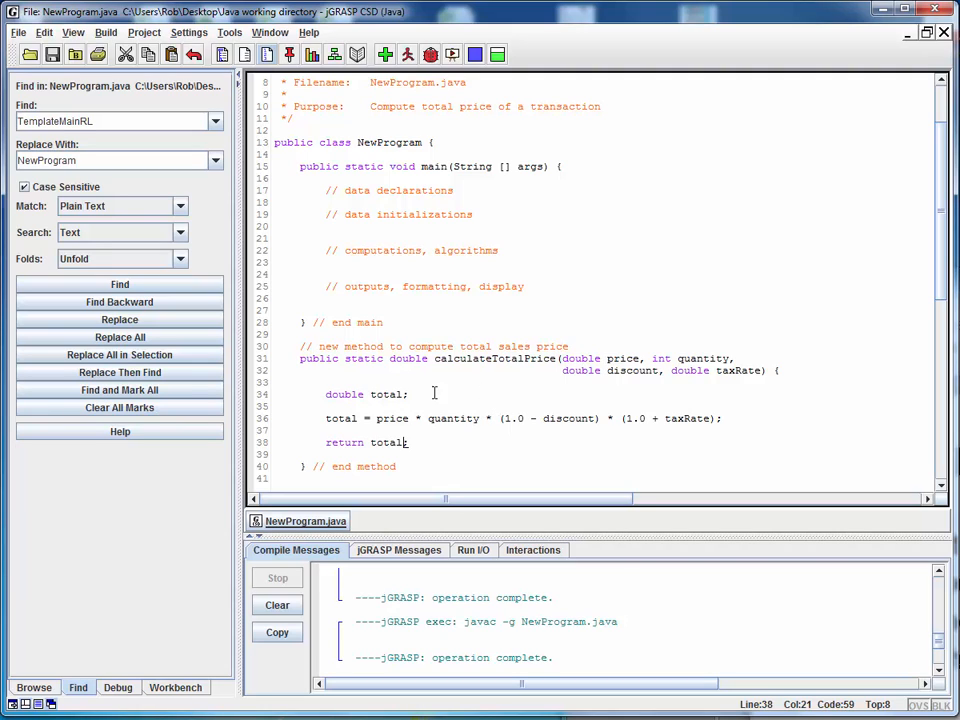
mouse_move(456, 418)
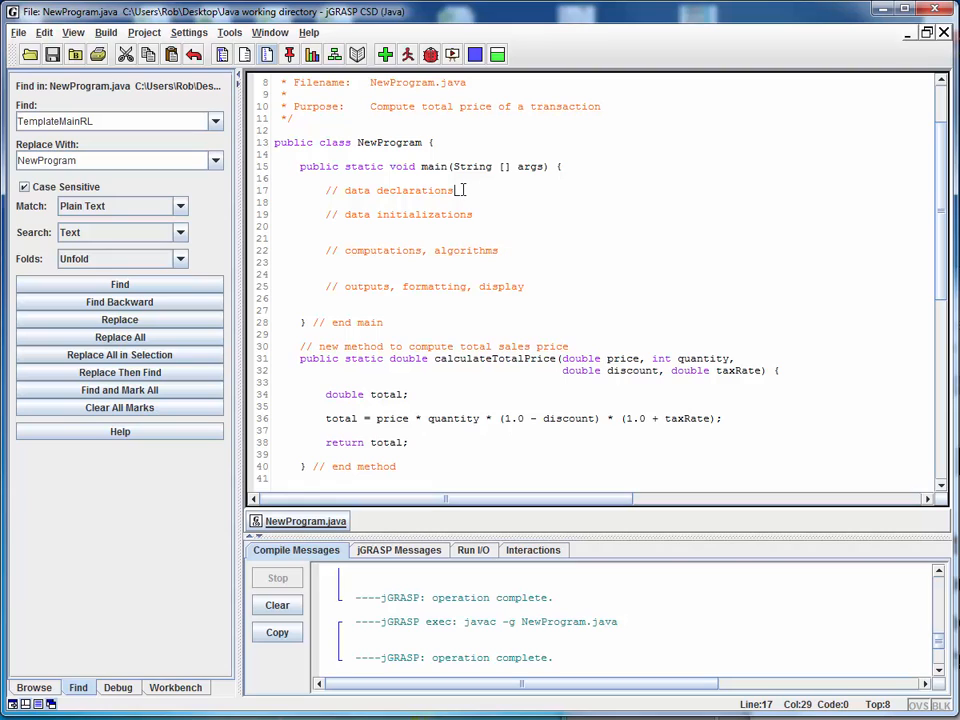
Declare double itemDiscount after the itemPrice and itemQty declarations.
type("double")
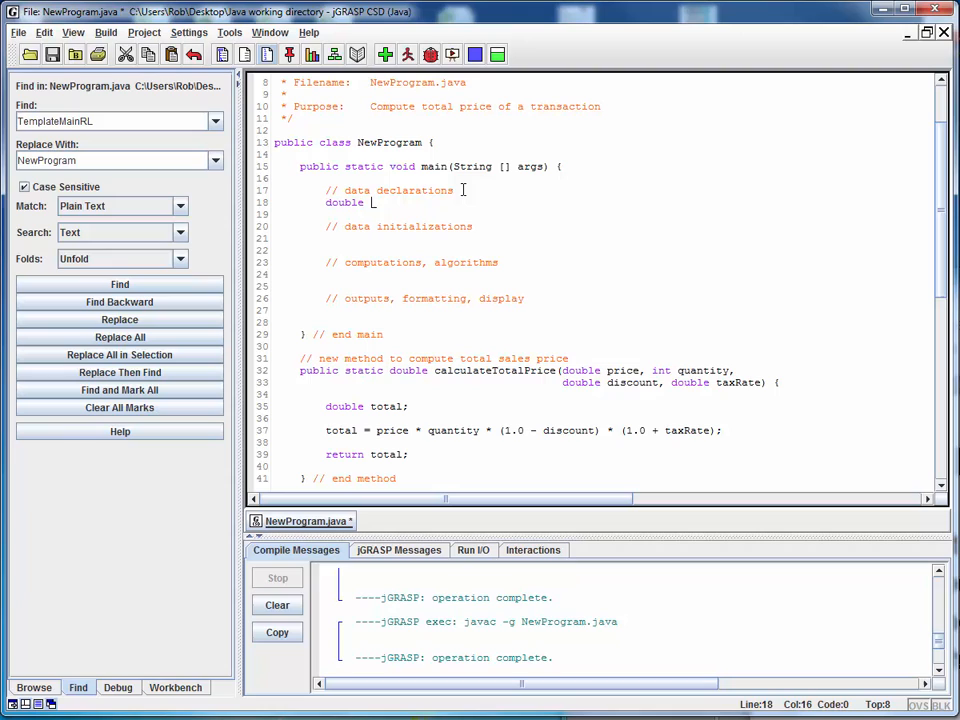
type("itemPrice;")
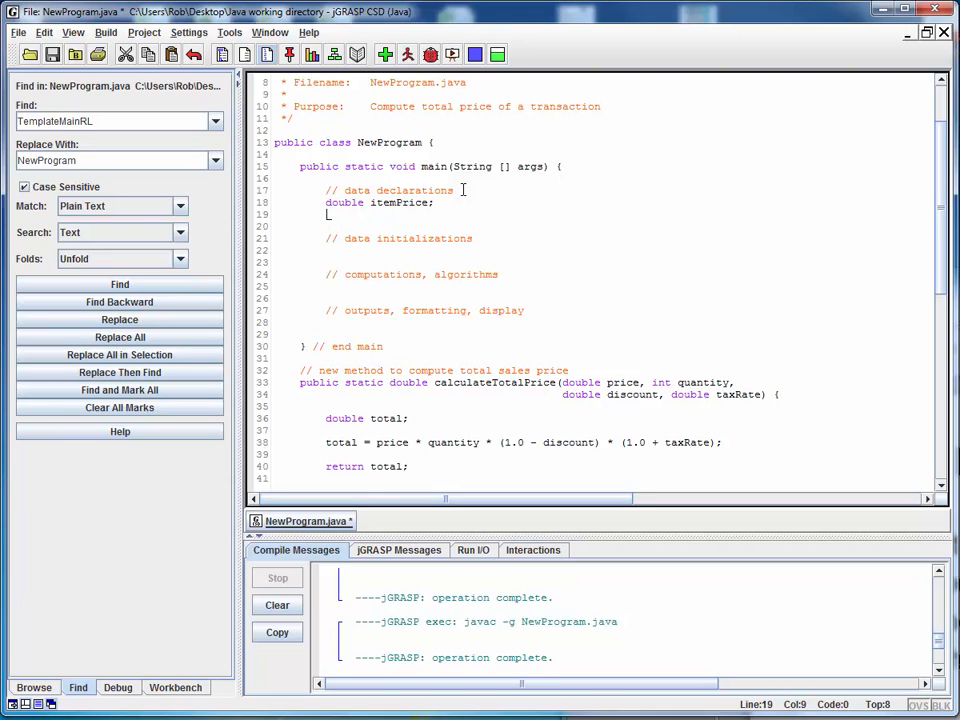
type("int")
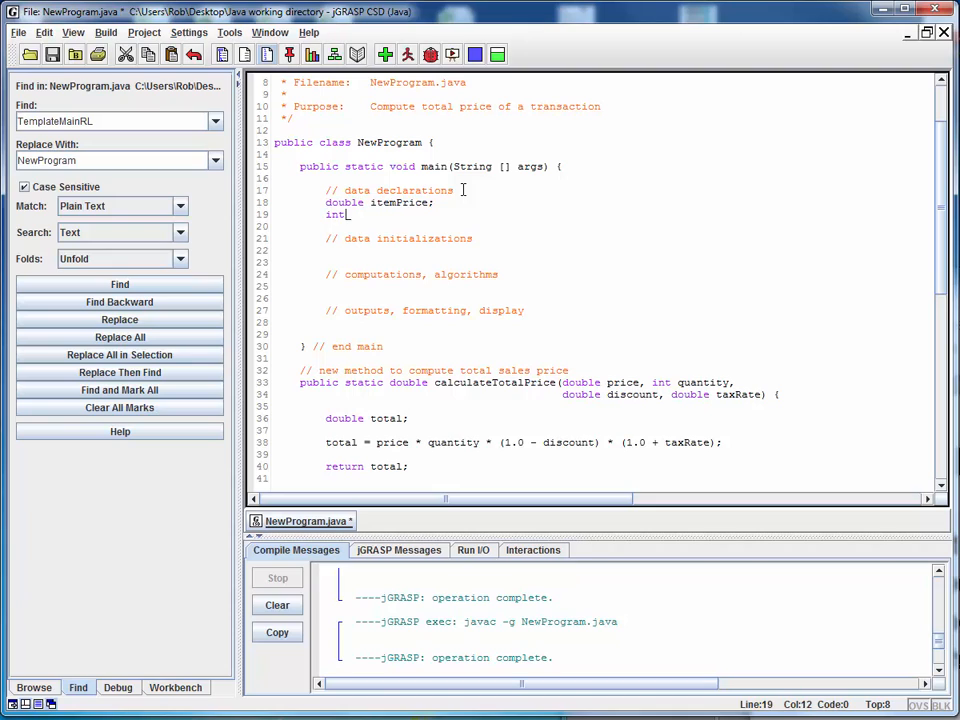
type("itemQty;")
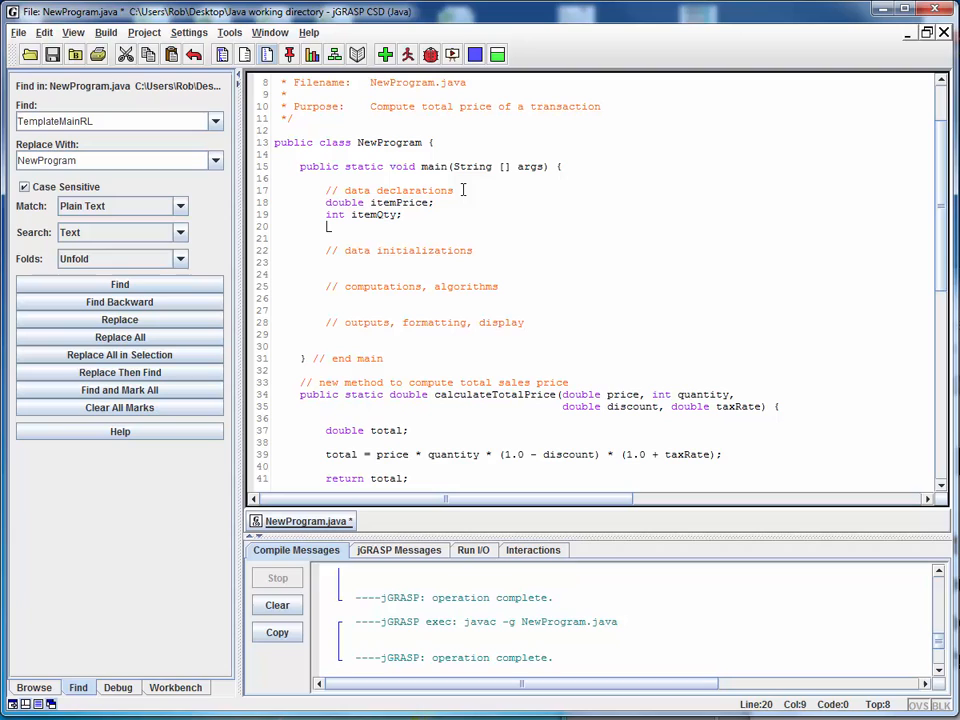
type("double")
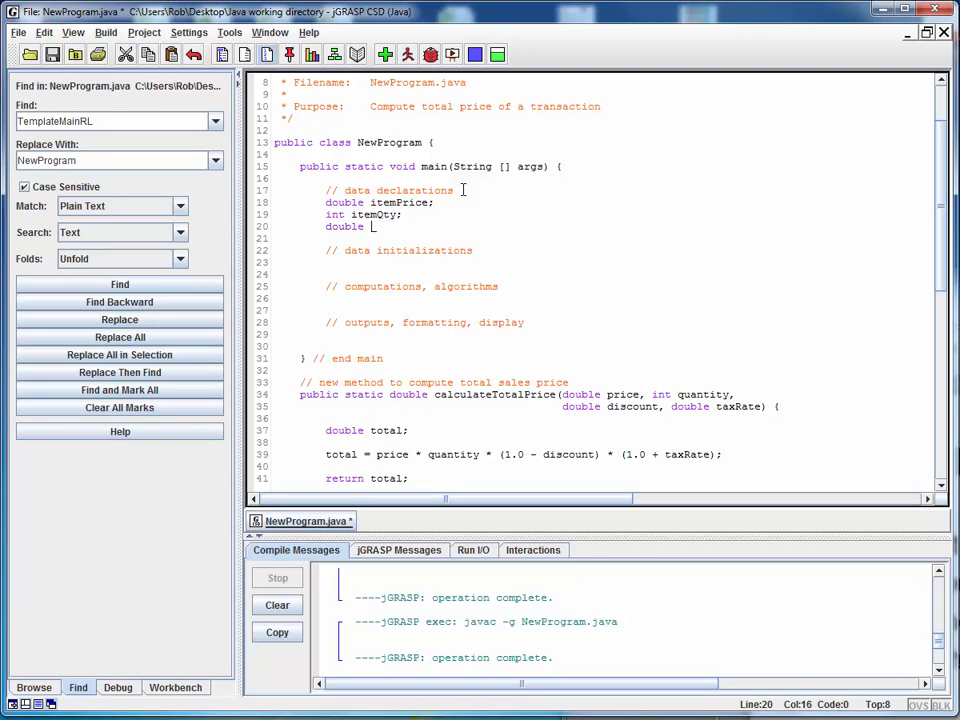
type("itemD")
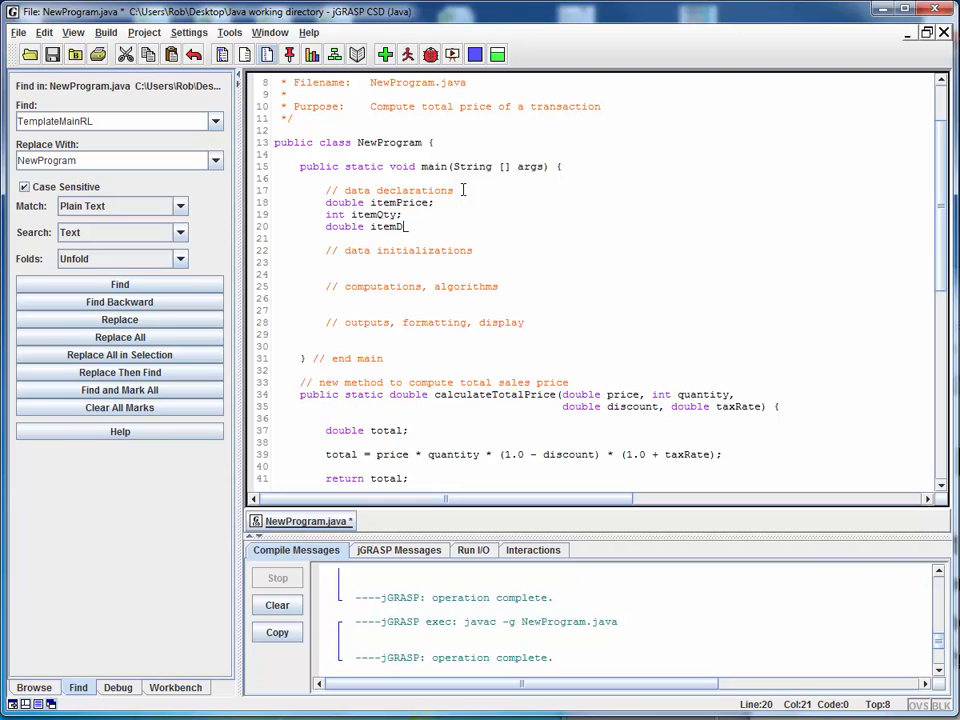
type("iscount;")
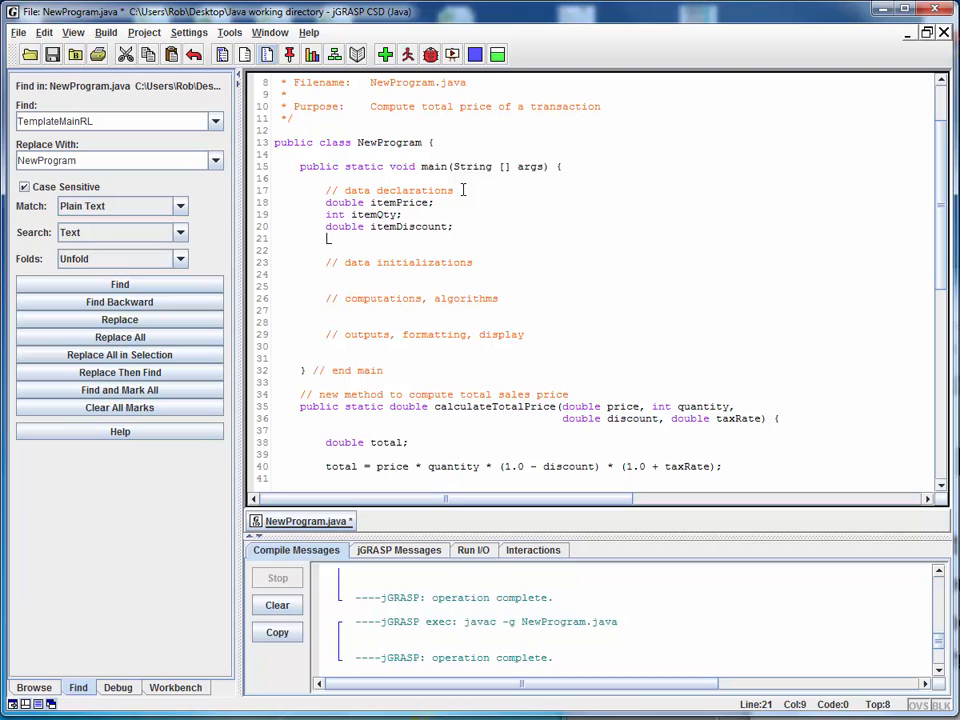
Declare final double SALES_TAX = 0.05 and double cost.
type("final")
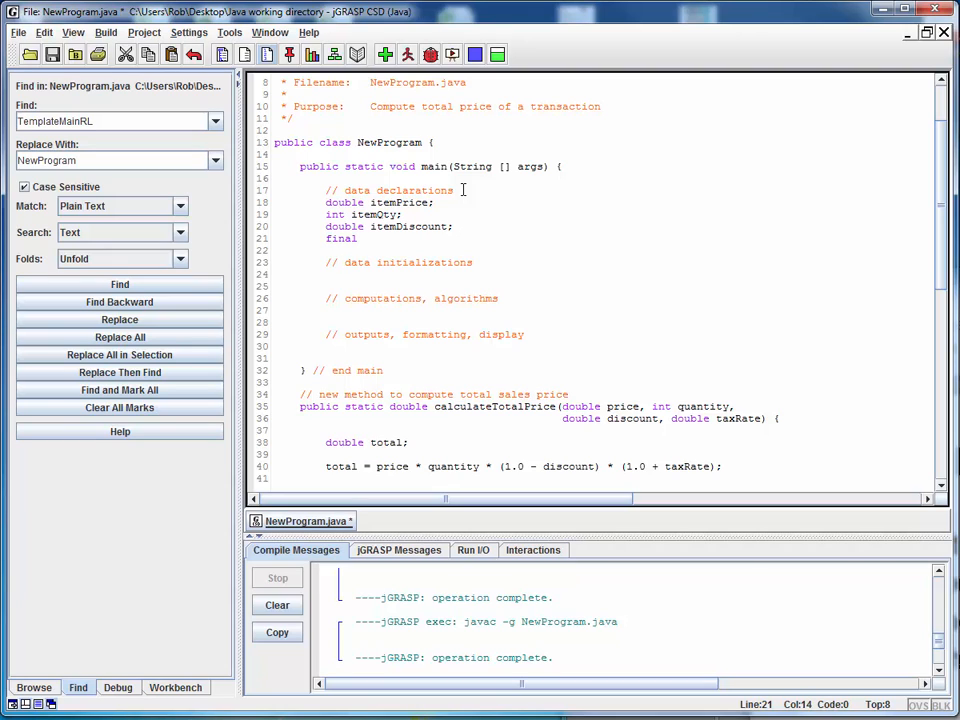
type("double")
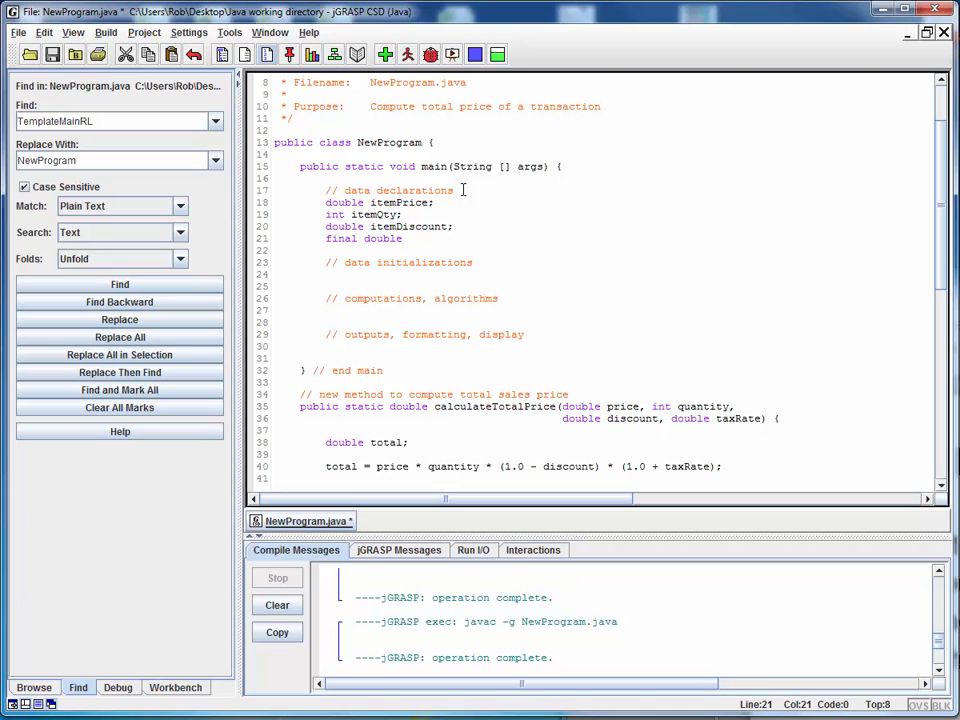
type("SALES_TAX")
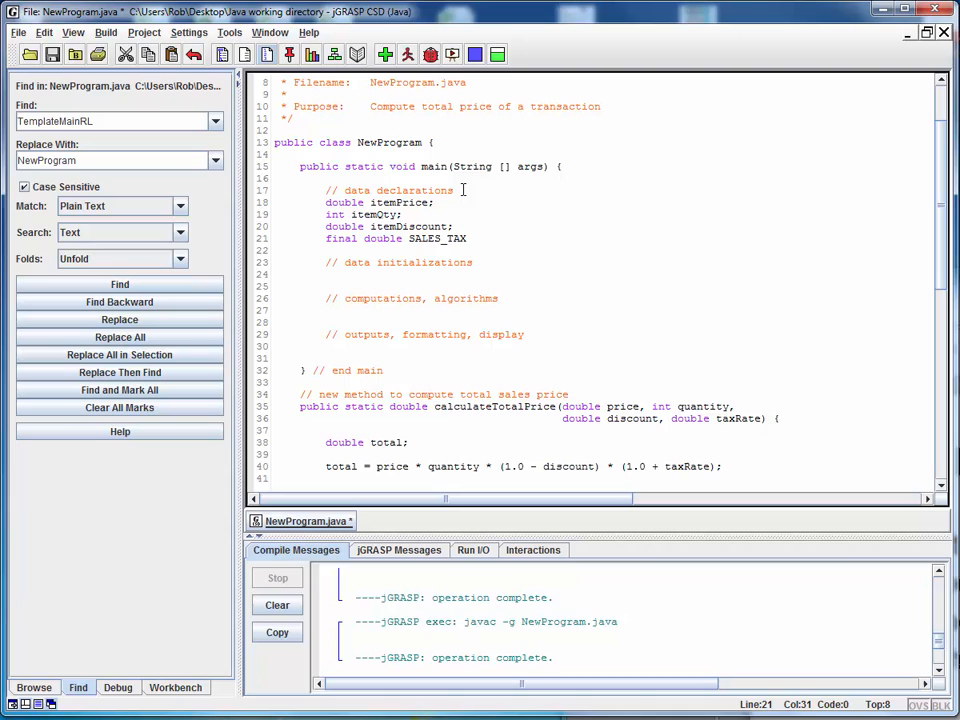
type("= 0.05;")
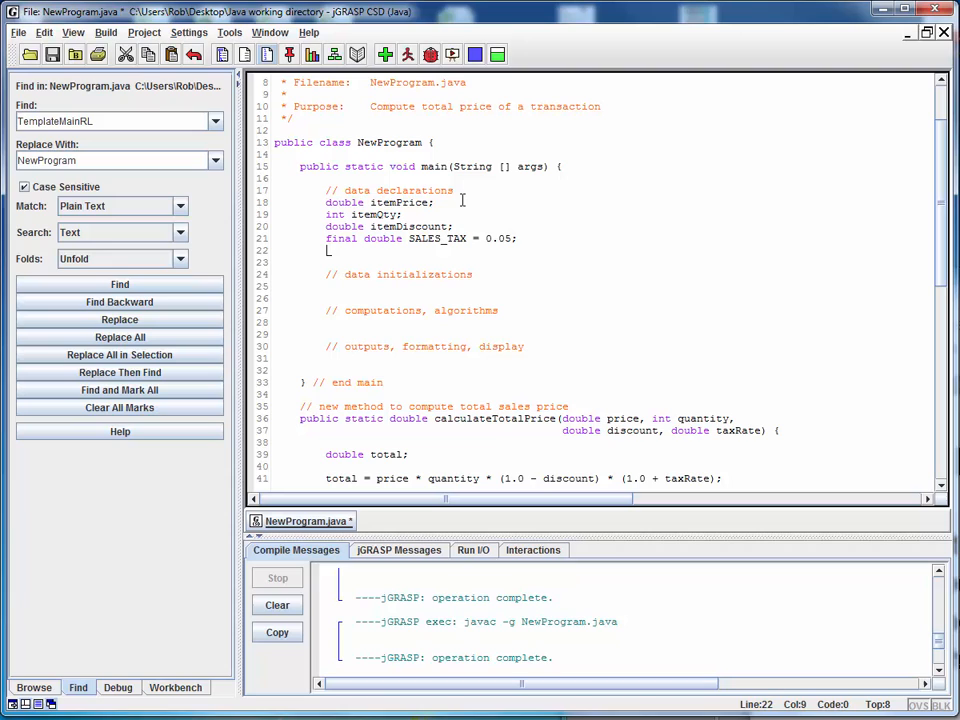
type("d")
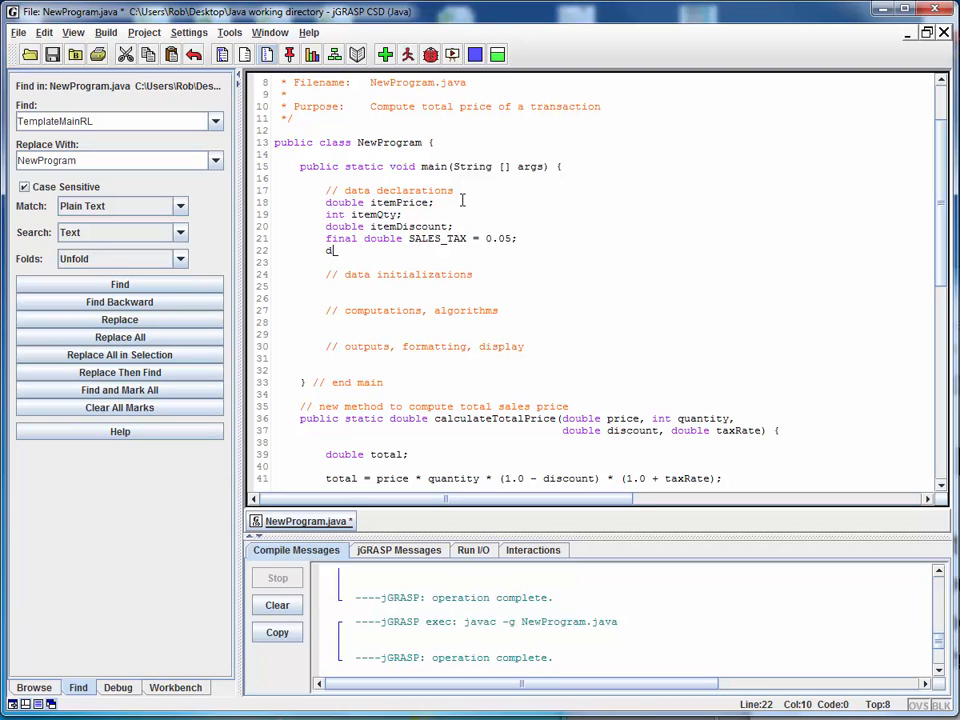
type("ouble")
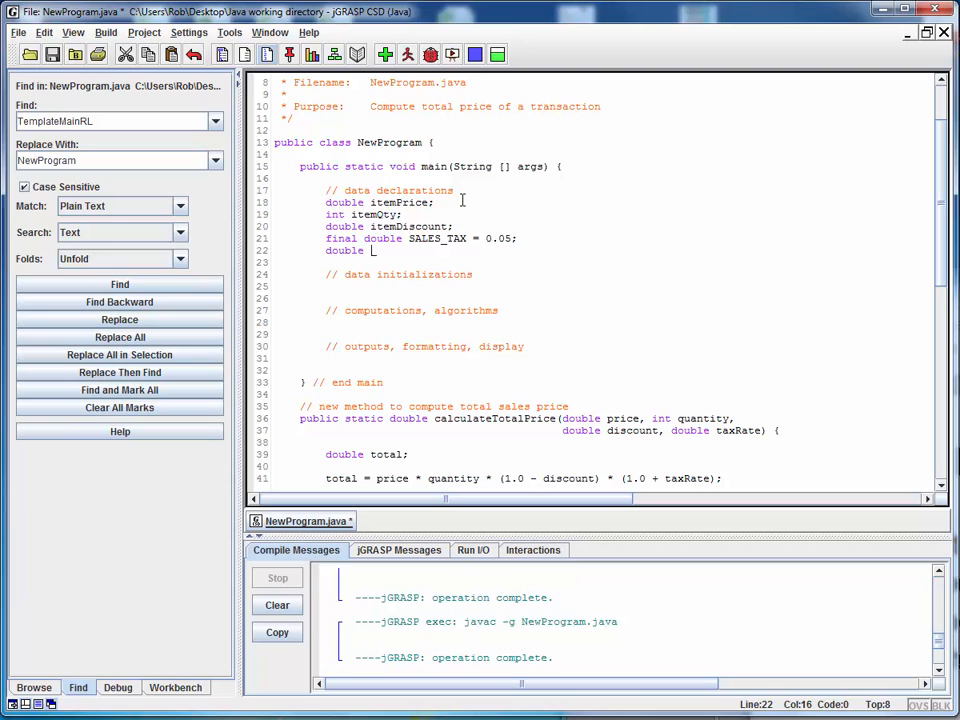
type("cost;")
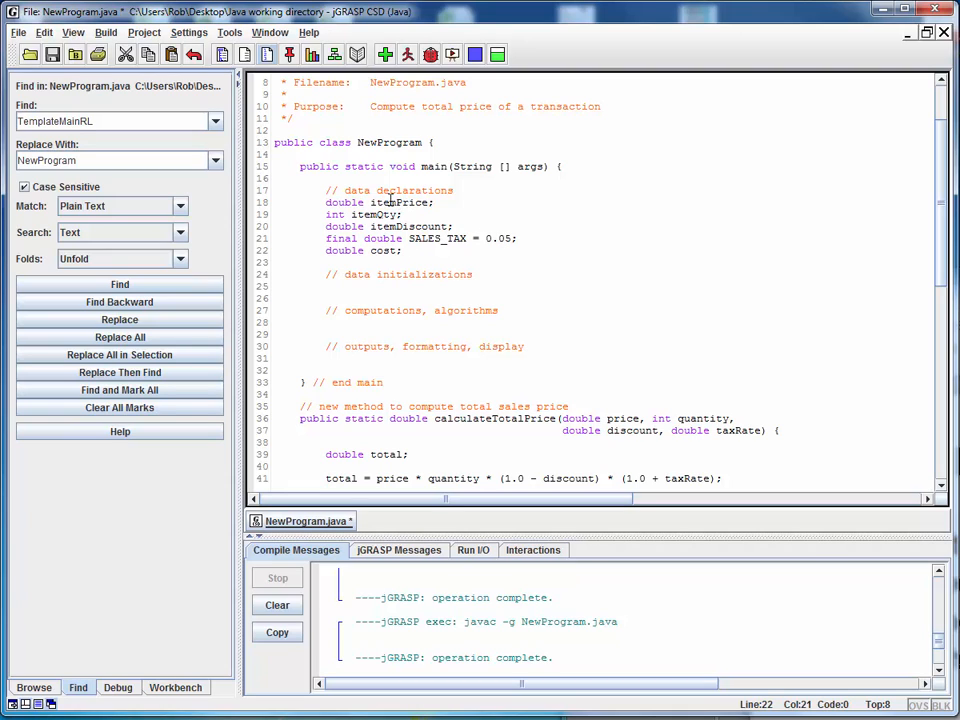
mouse_move(570, 417)
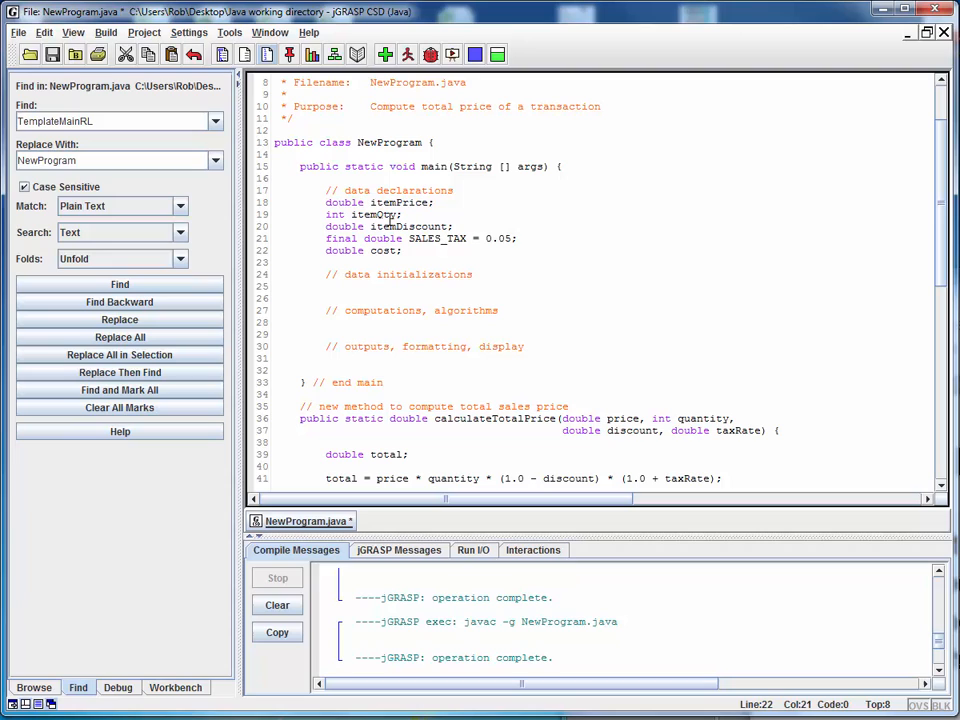
mouse_move(624, 418)
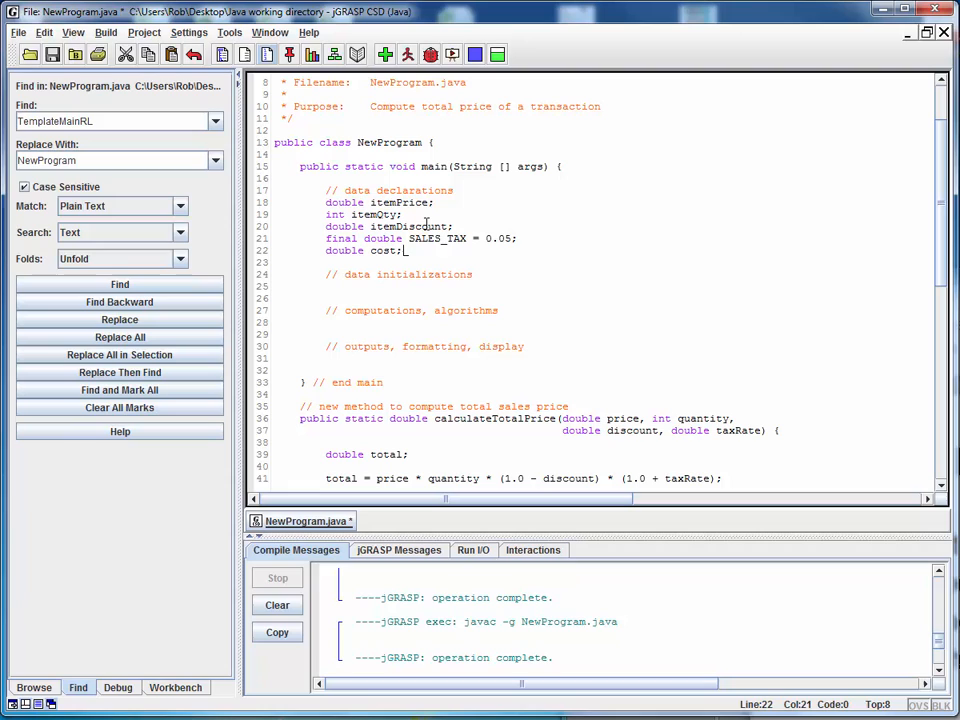
mouse_move(473, 252)
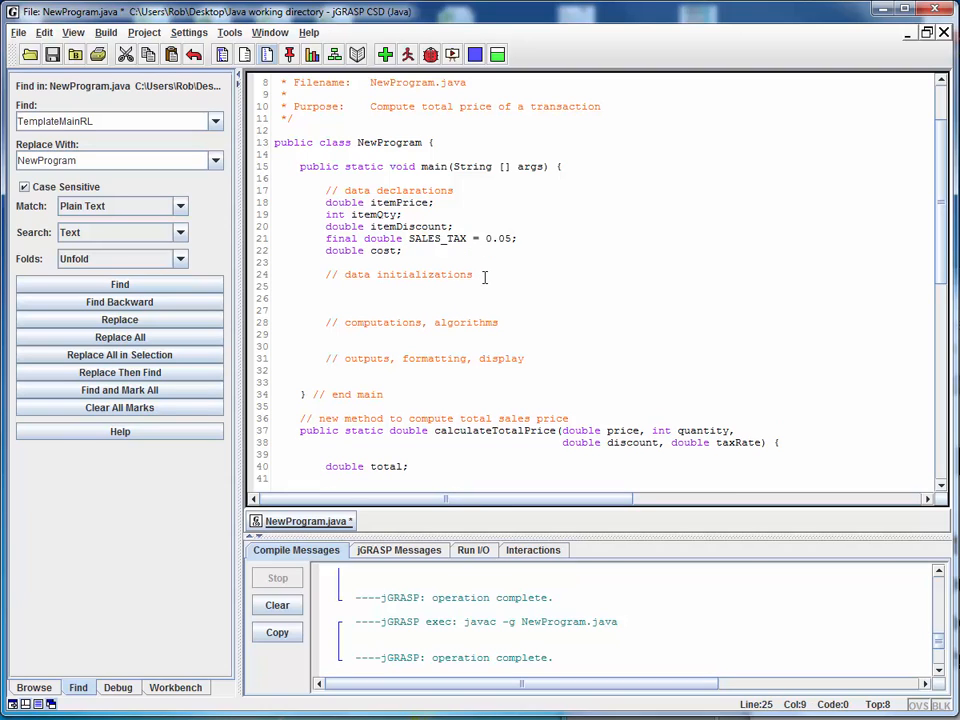
Type itemPrice = 100.00;, itemQty = 1; and itemDiscount = 0.10; as initializations.
type("itemPric")
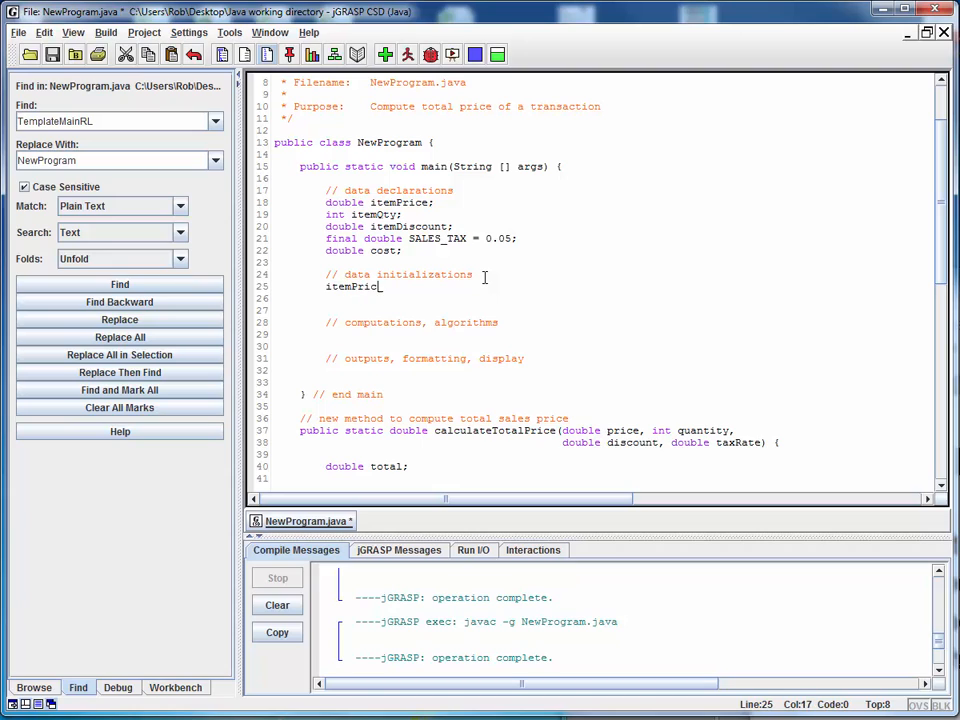
type("= 1")
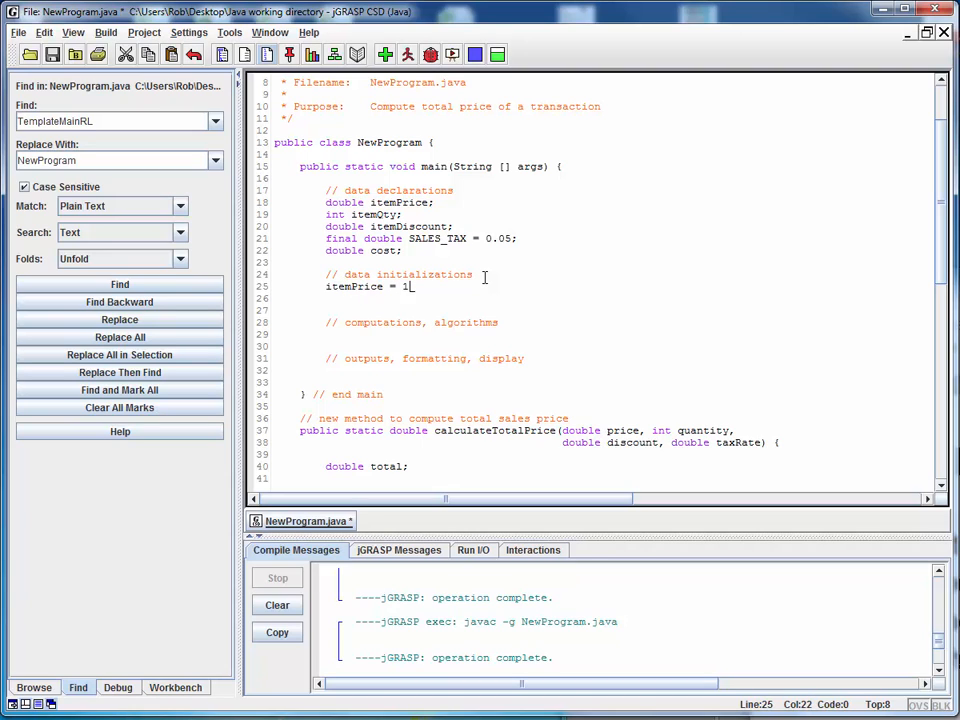
type("00.00;")
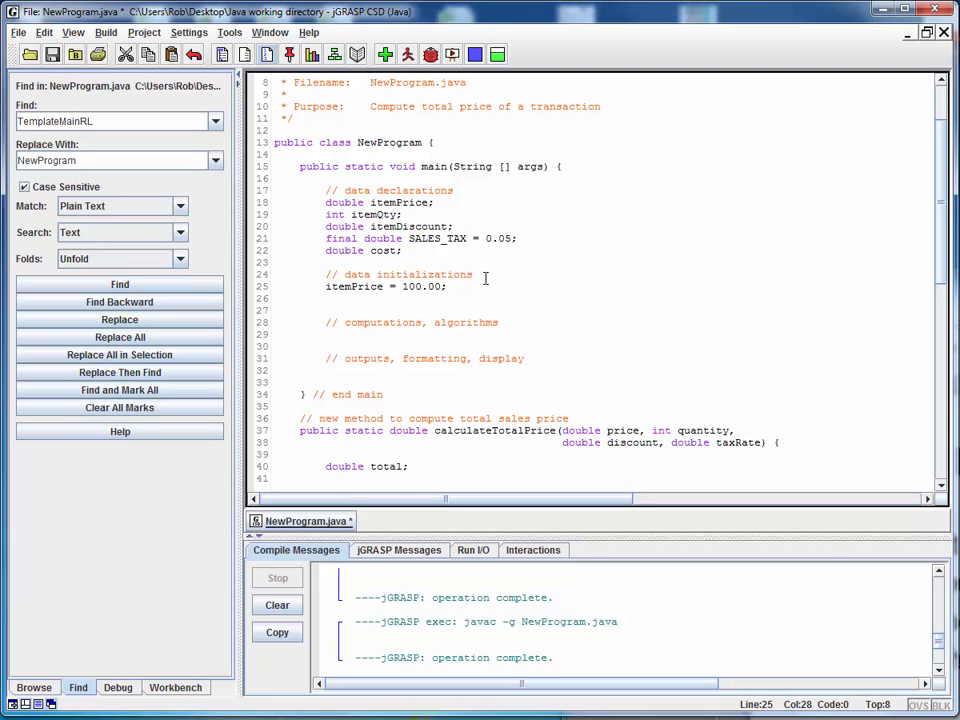
type("itemQ")
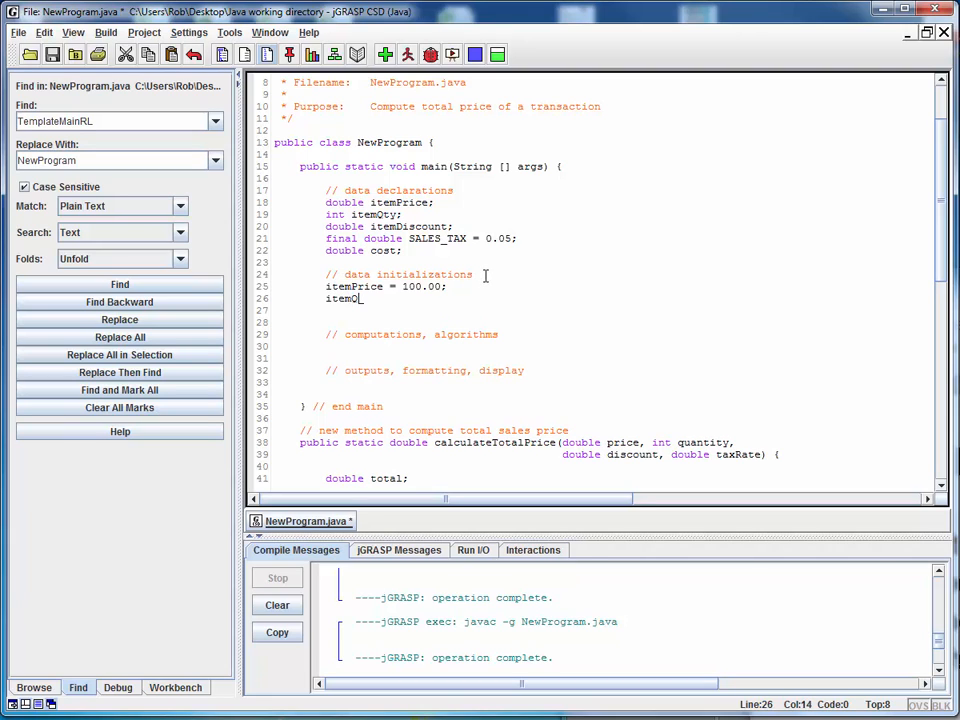
type("ty =")
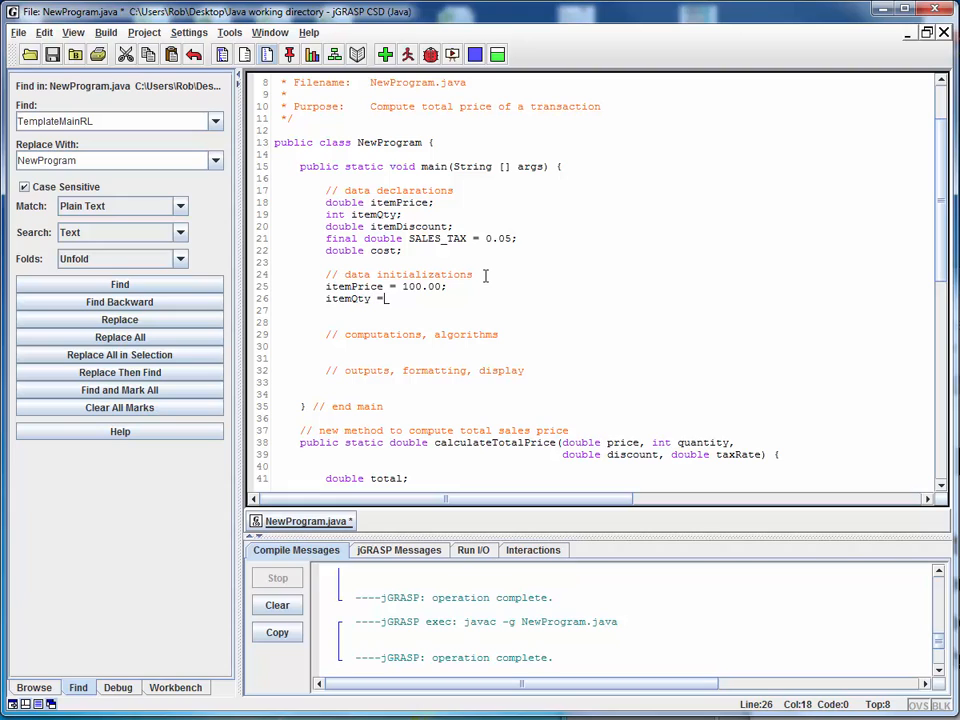
type("1;")
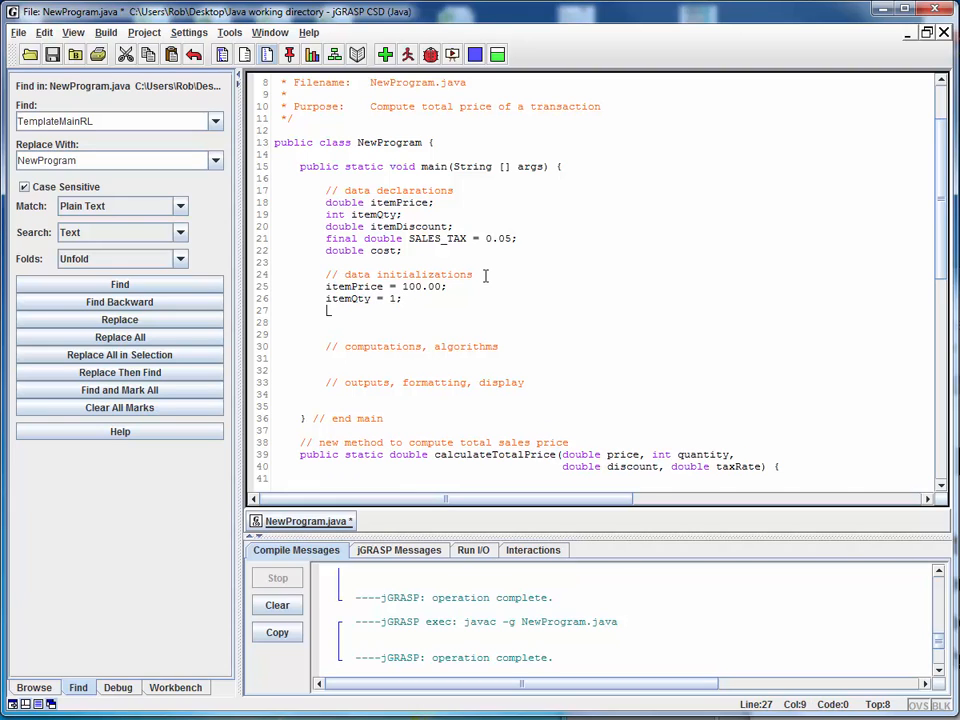
type("itemDiscount =")
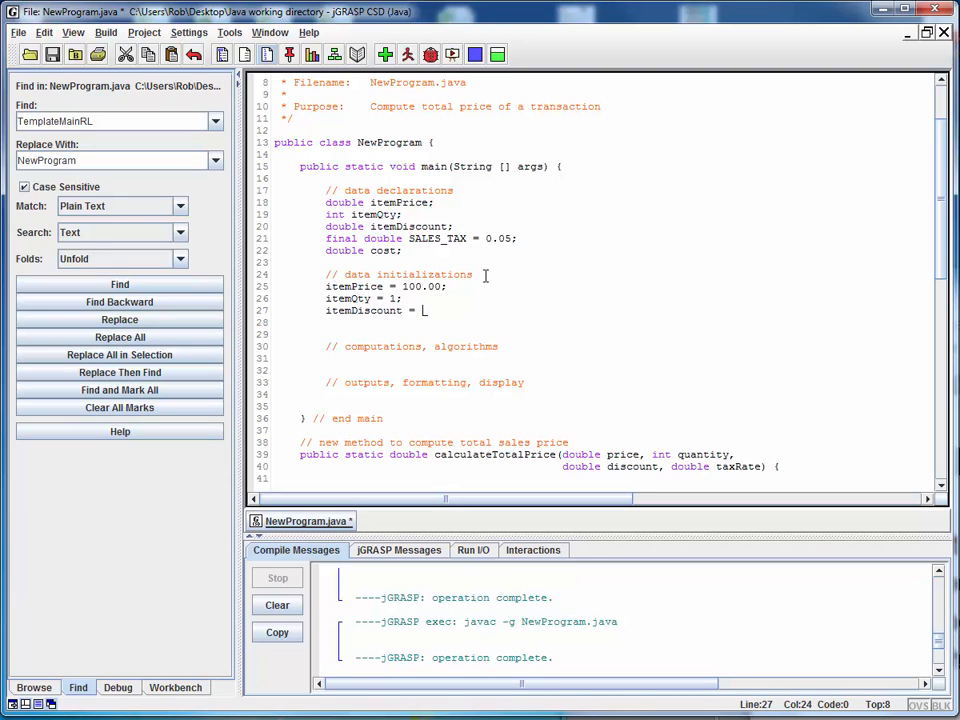
type("0.0")
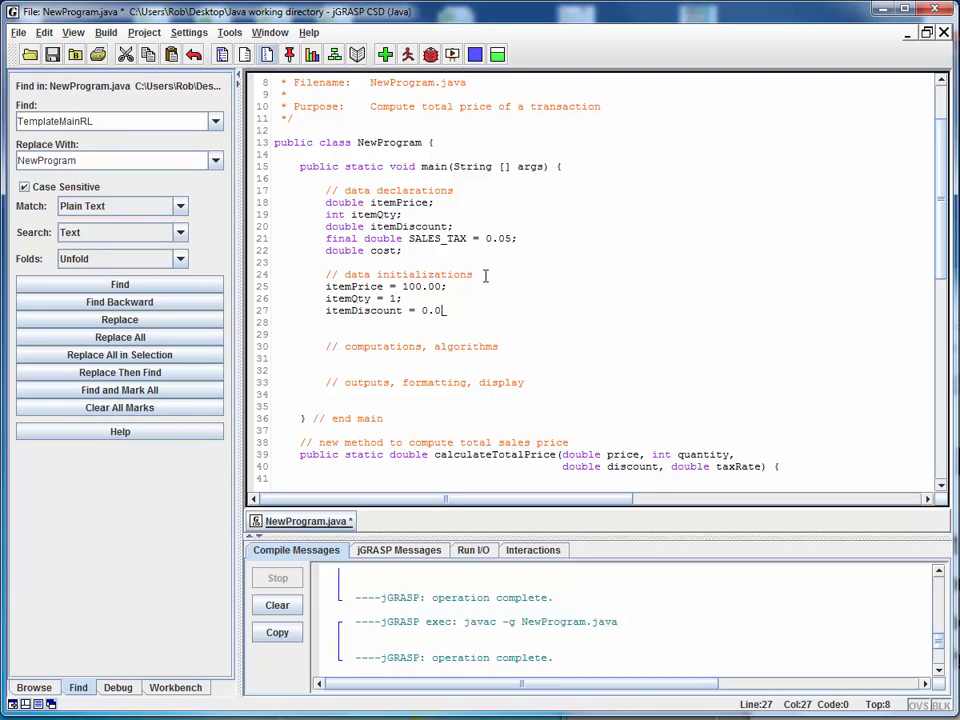
type("10;")
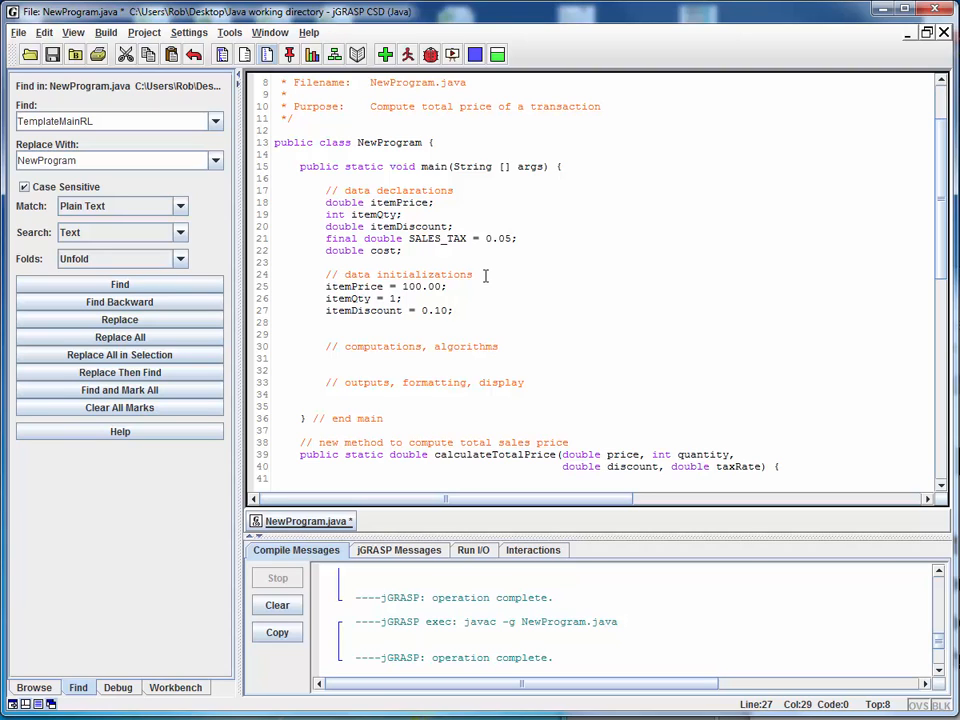
scroll("down", 3)
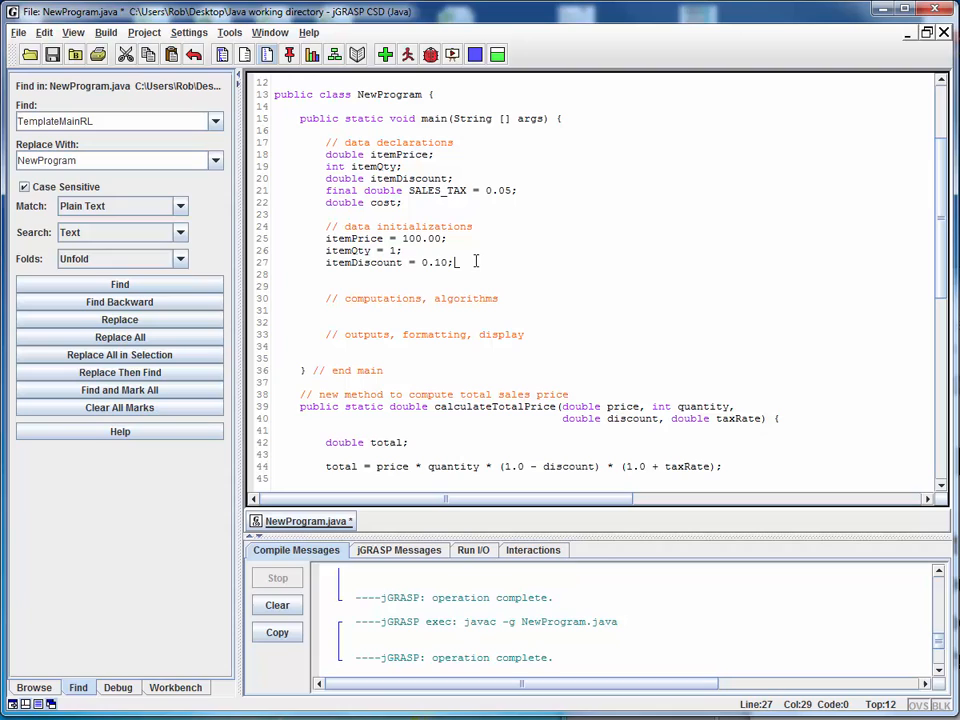
mouse_move(497, 245)
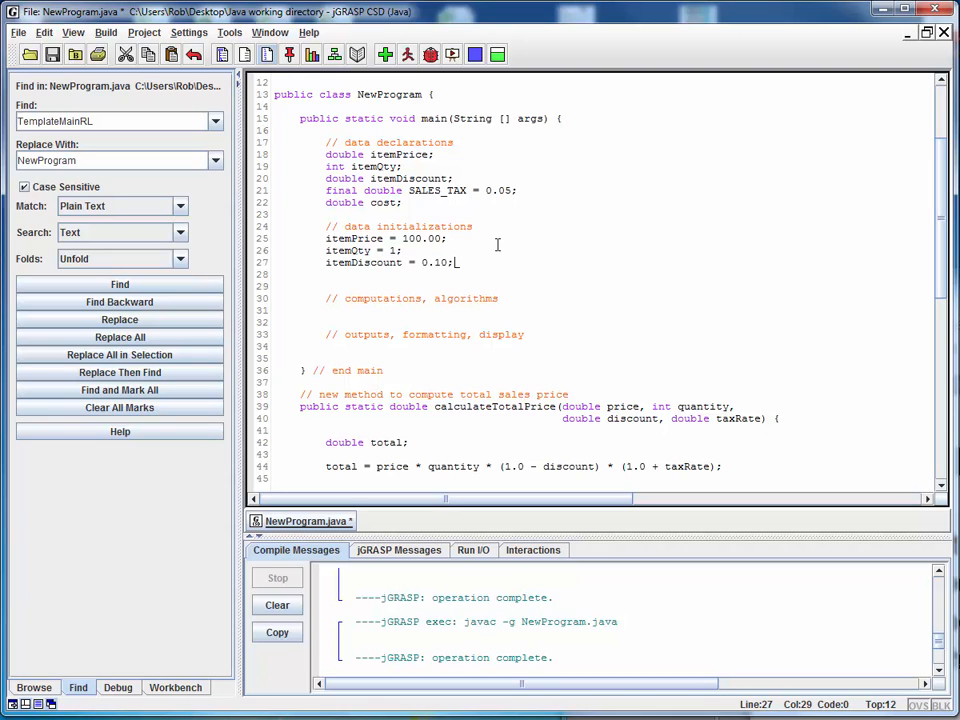
mouse_move(488, 247)
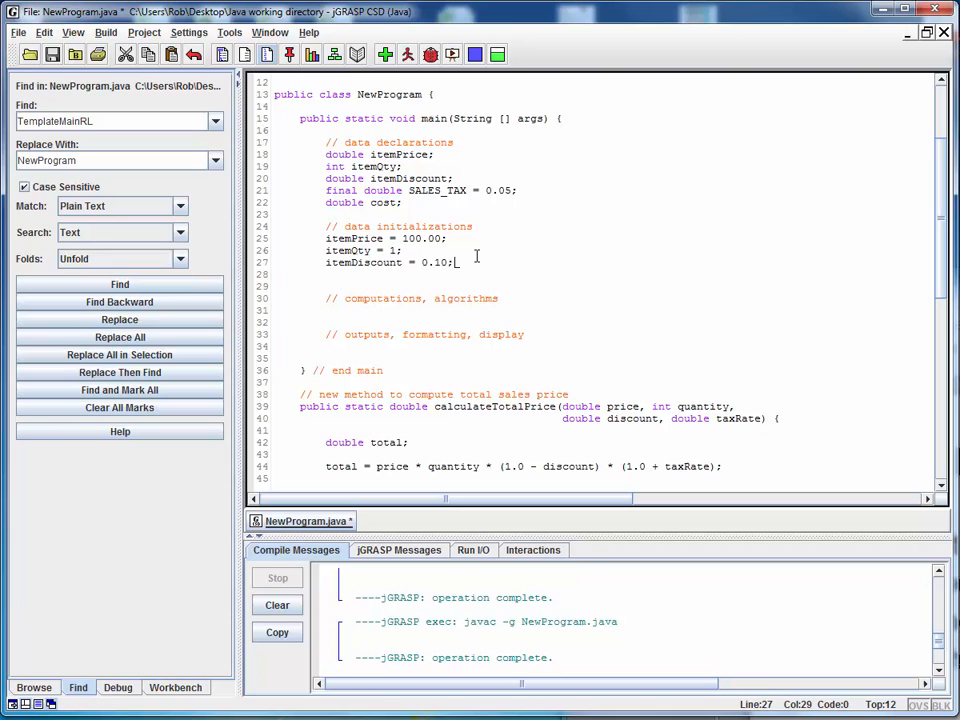
left_click(514, 298)
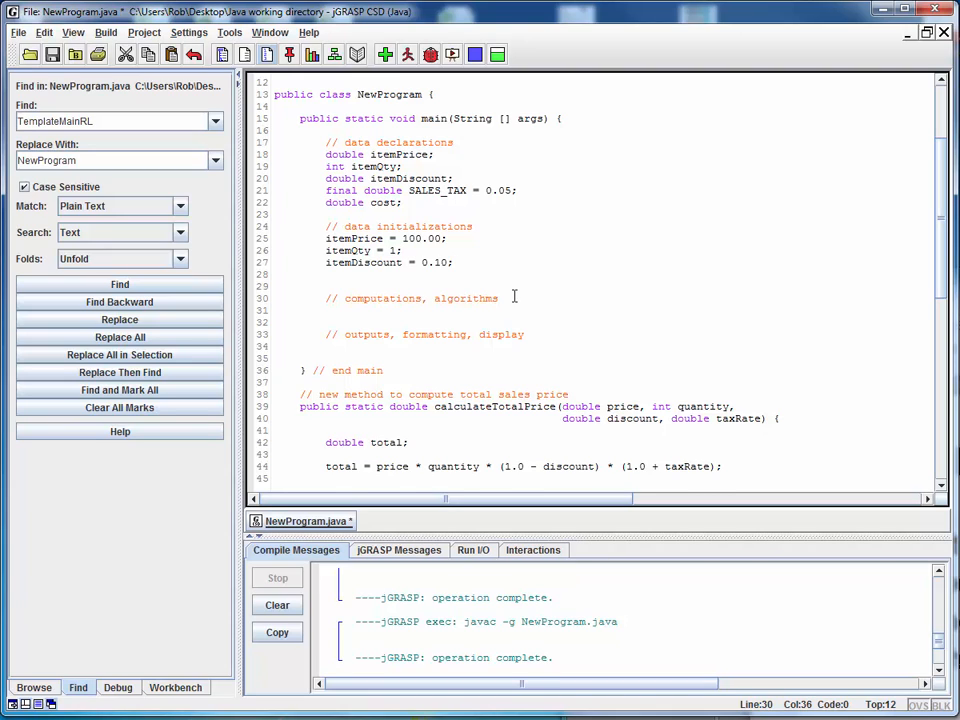
Write cost = calculateTotalPrice() under the computations comment.
type("co")
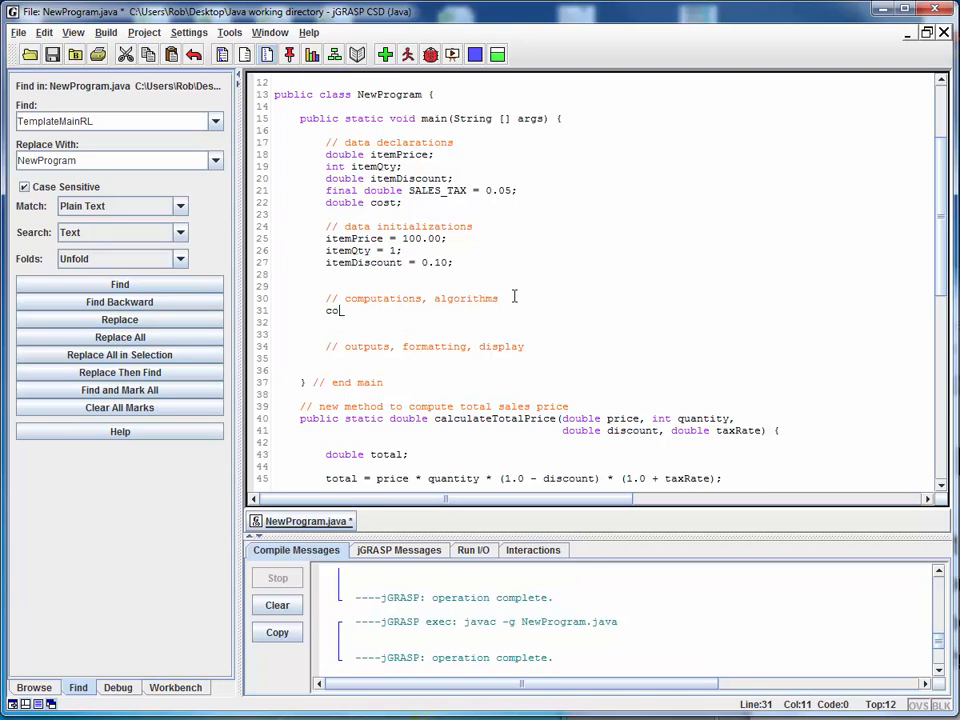
type("st =")
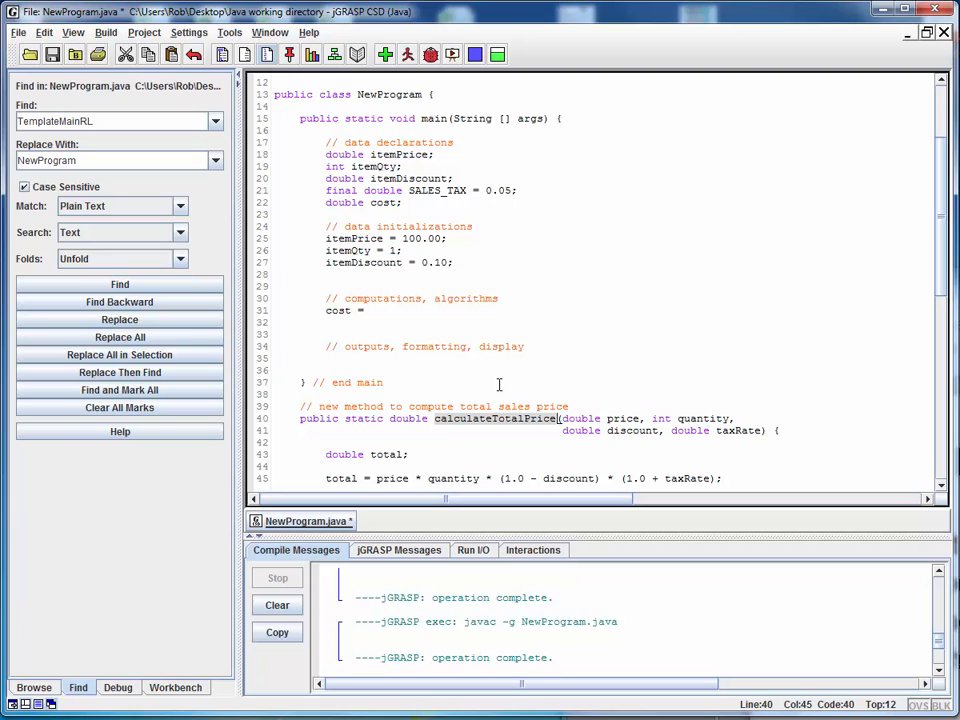
type("calculateTotalPrice")
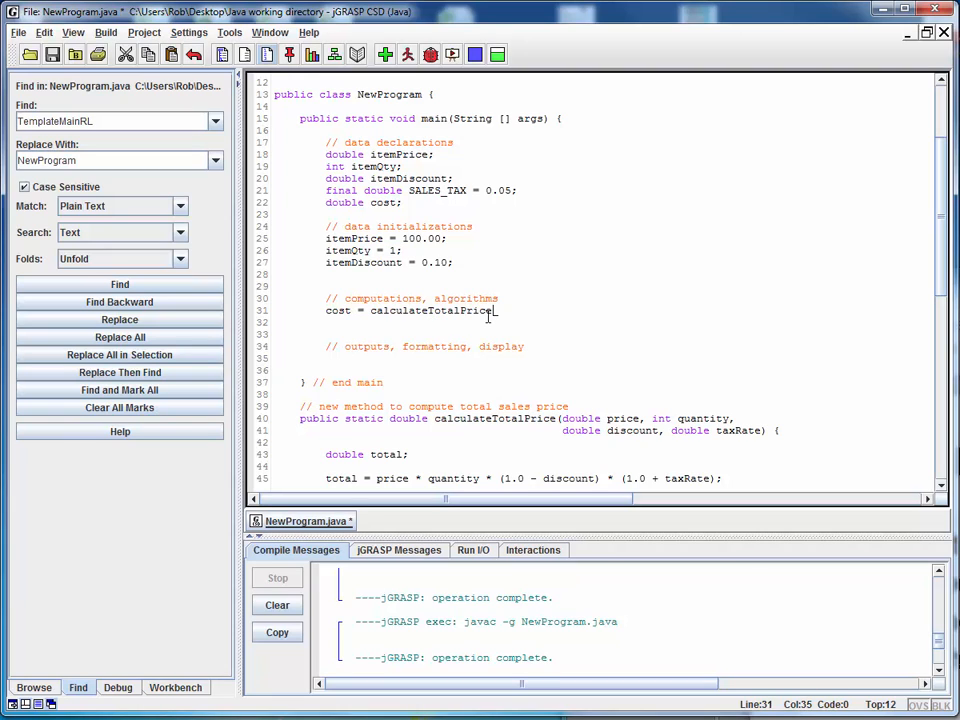
type("();")
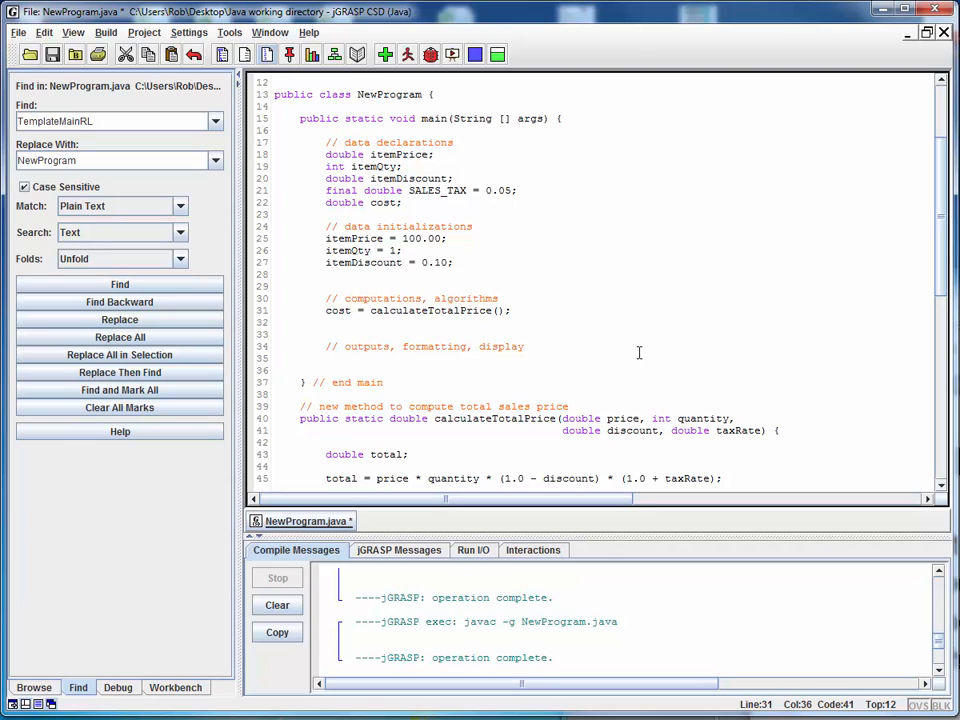
Pass itemPrice, itemQty, itemDiscount and SALES_TAX as the call's arguments.
type("ite")
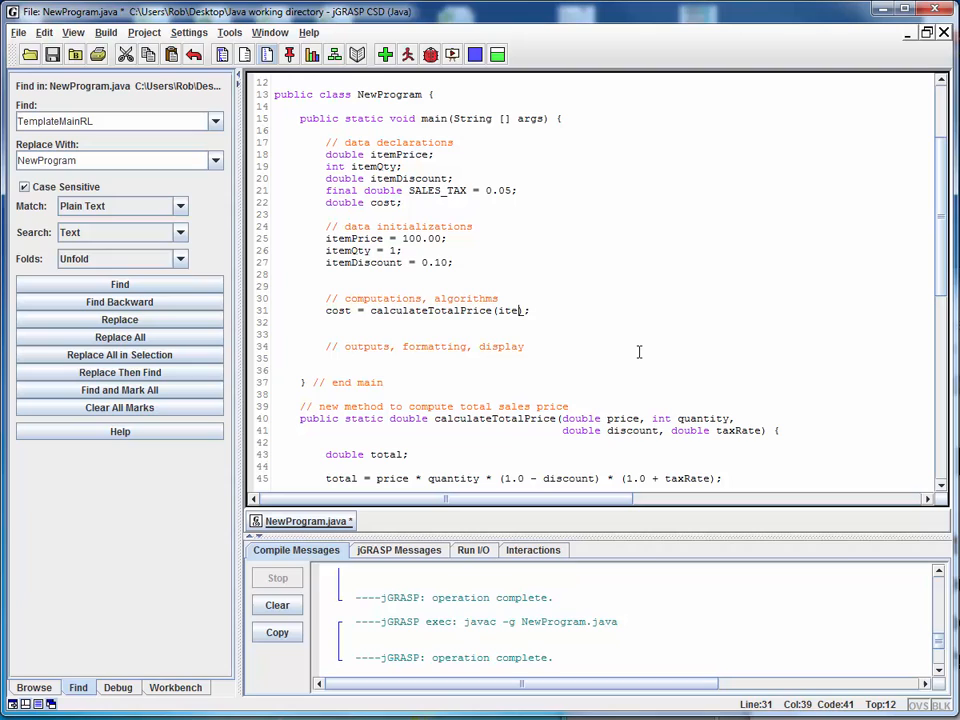
type("itemPrice")
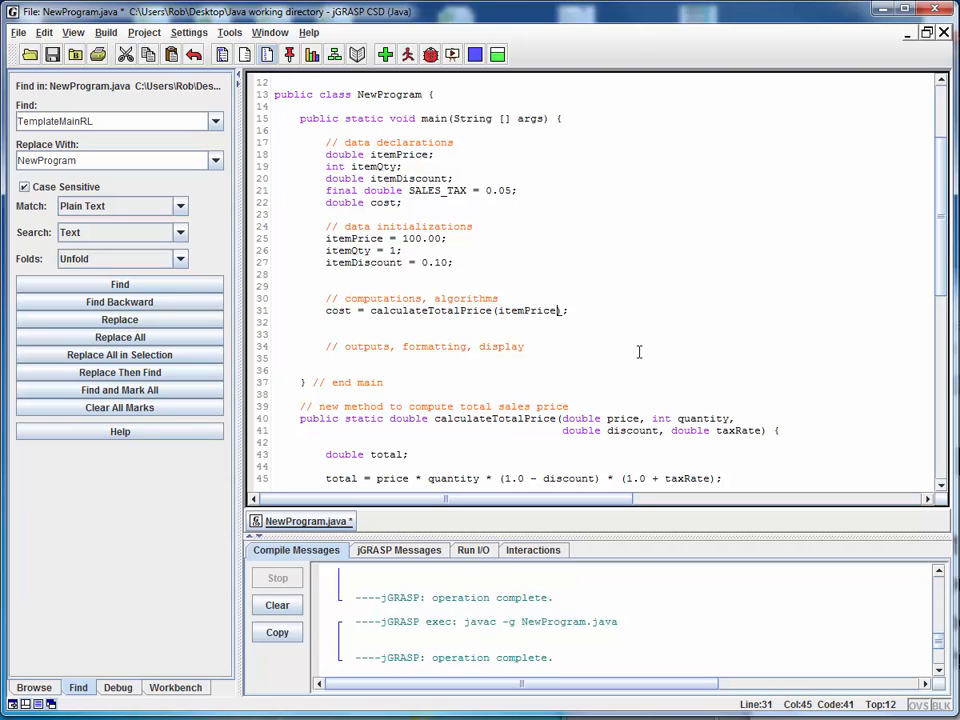
type(",")
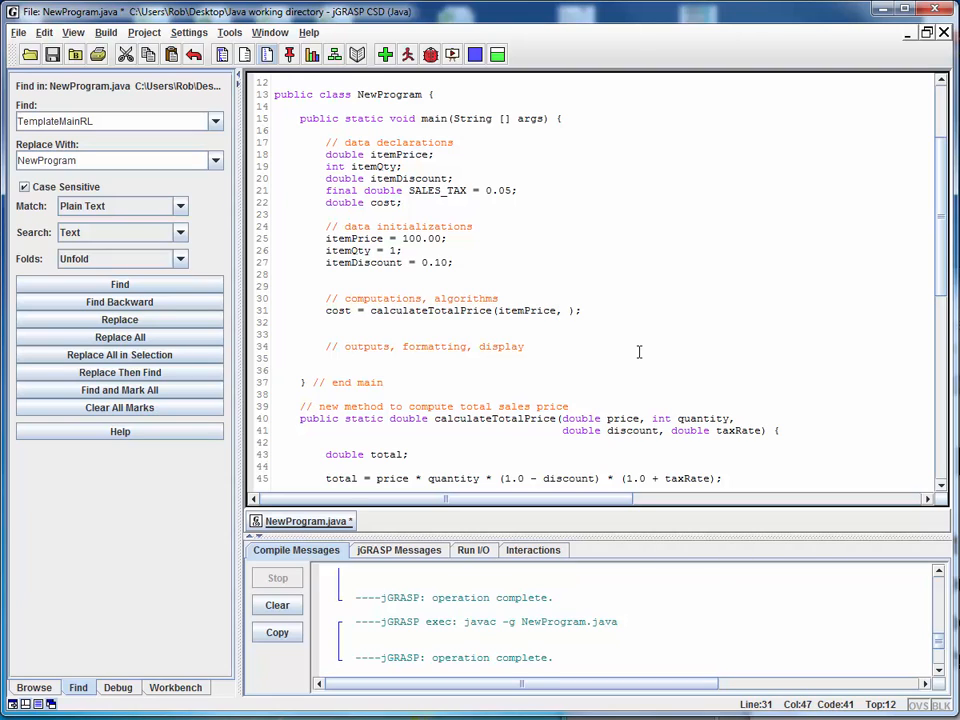
type("itemQty")
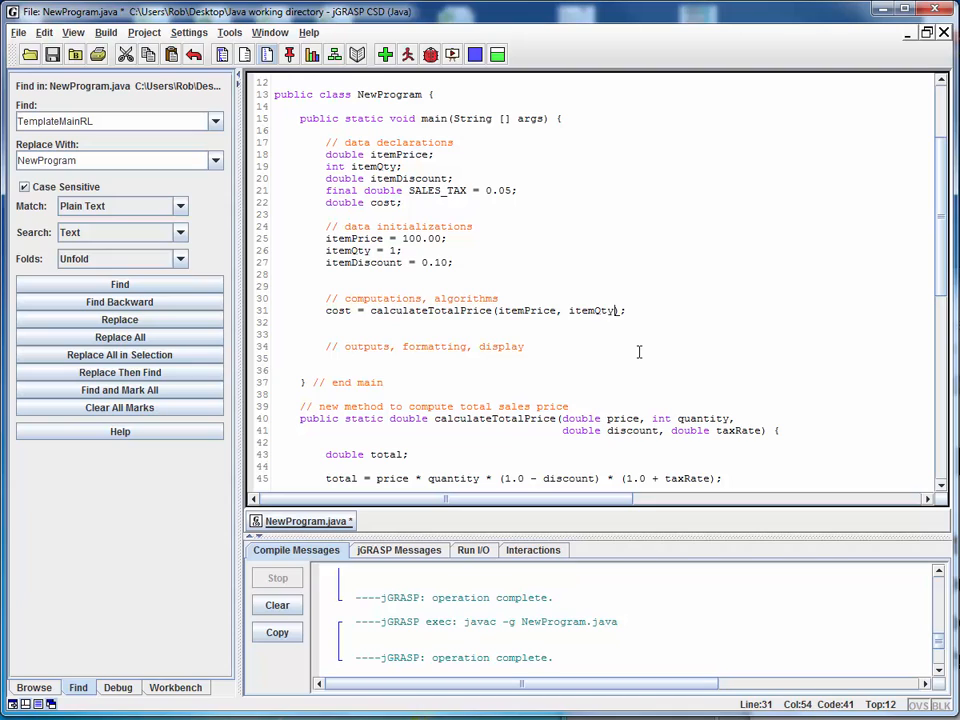
type(",")
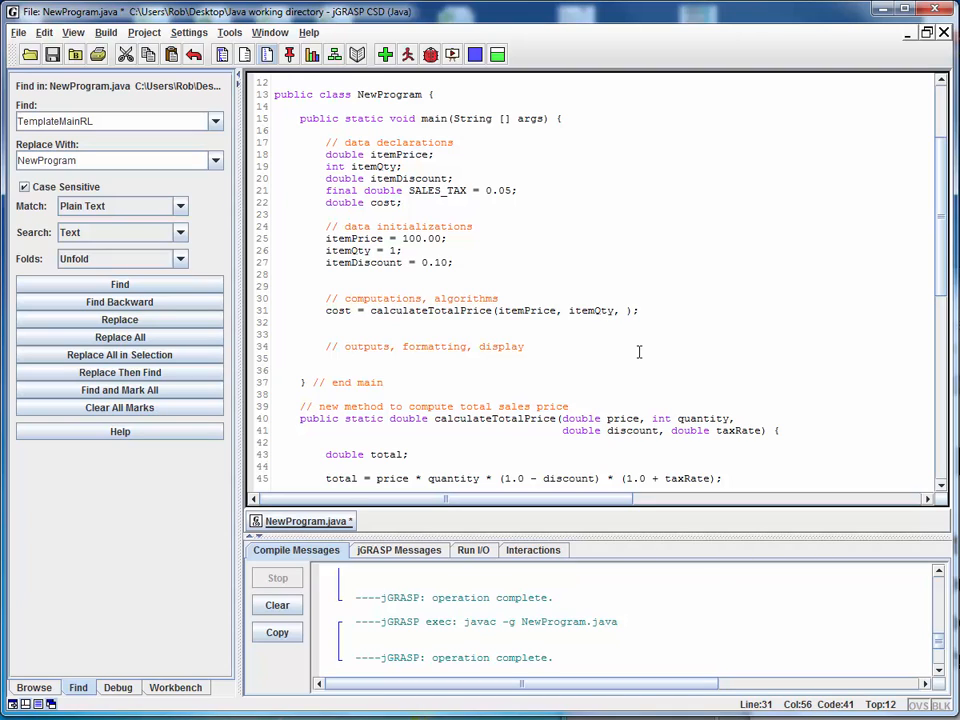
type("item")
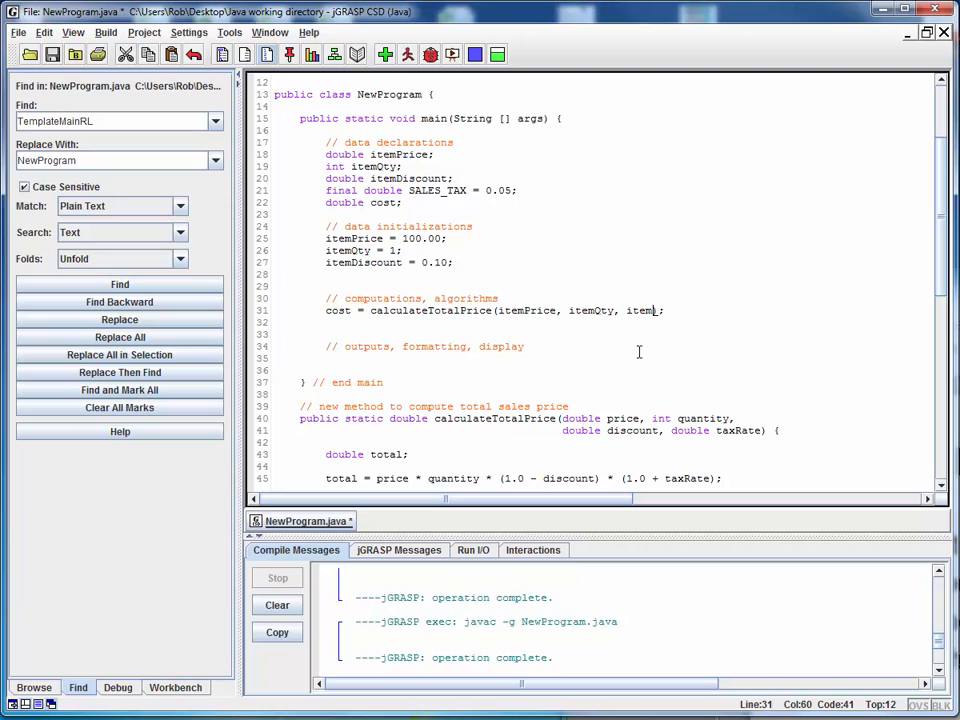
type("Discount,")
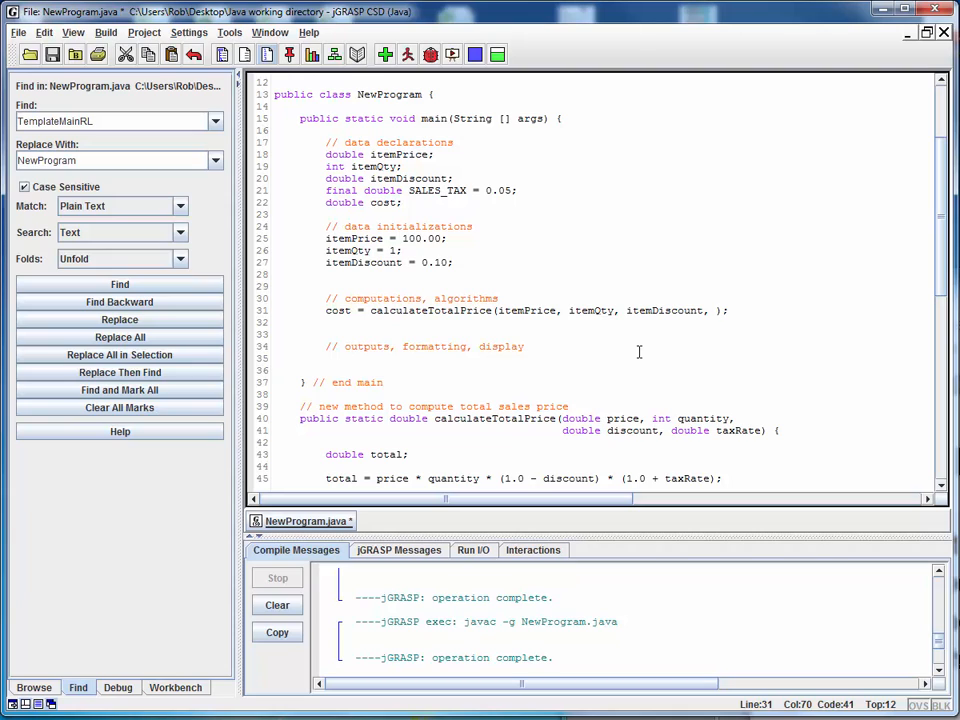
type("SAL")
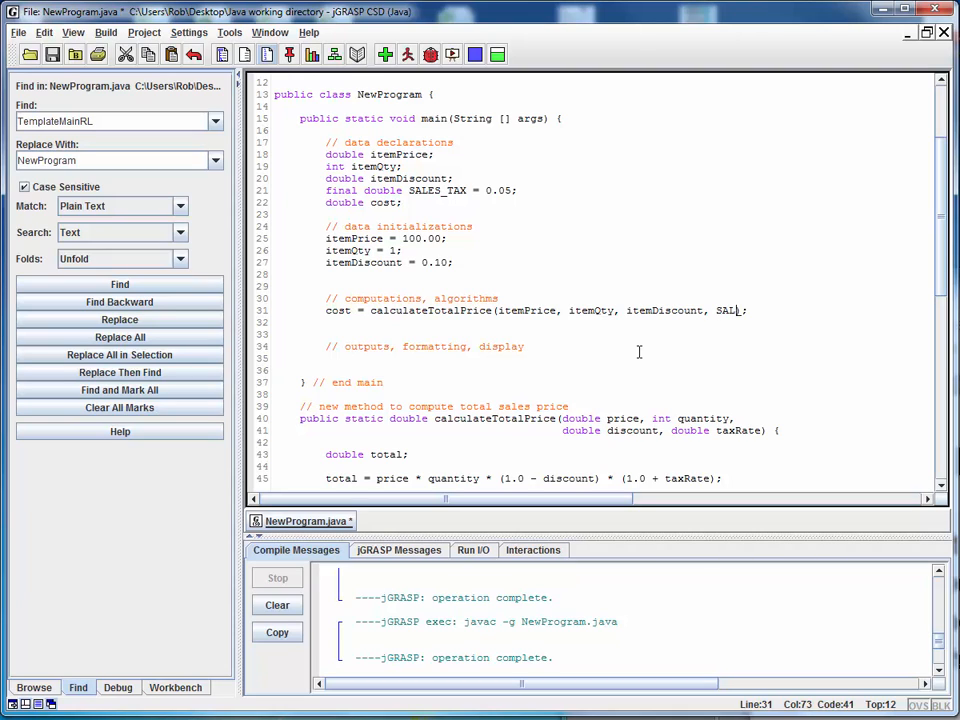
type("ES_TAX)")
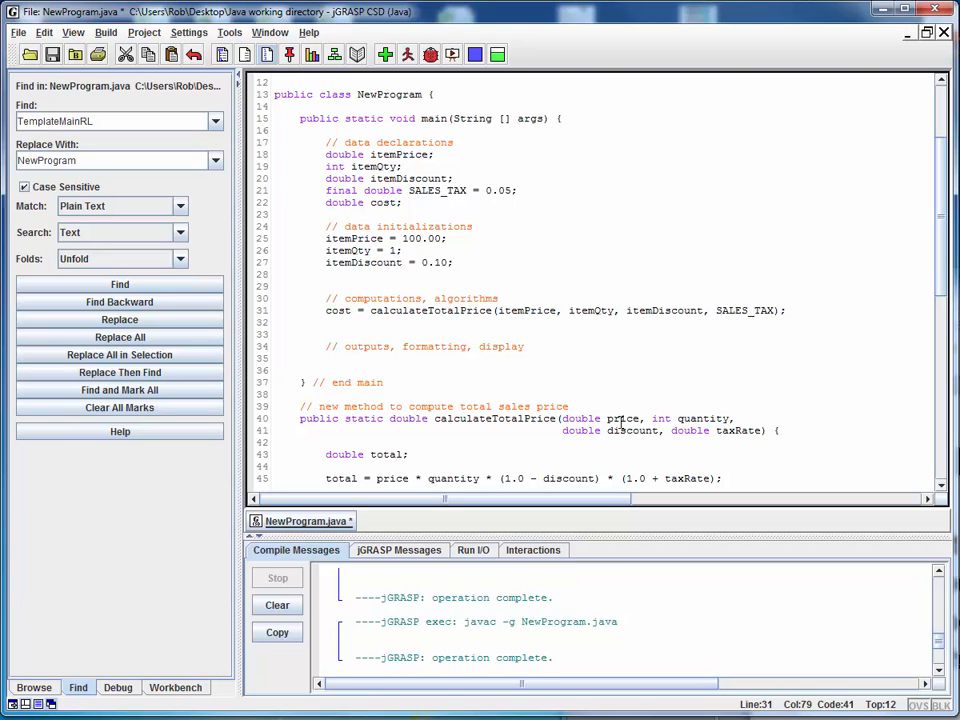
mouse_move(530, 333)
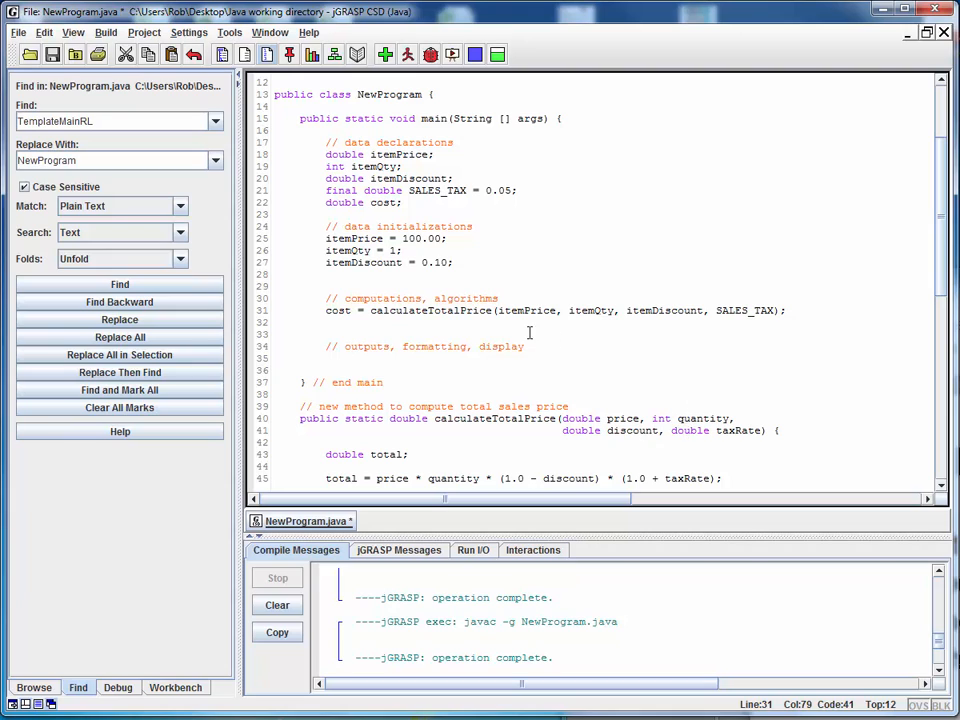
mouse_move(500, 104)
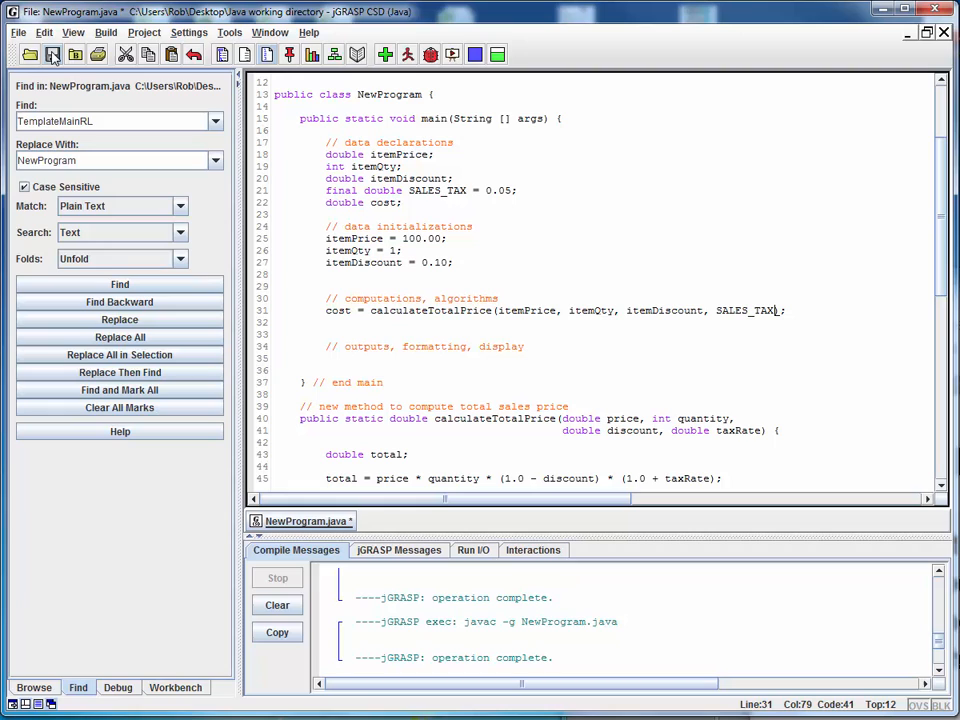
Delete the extra blank line above the outputs comment.
left_click(53, 54)
type(")")
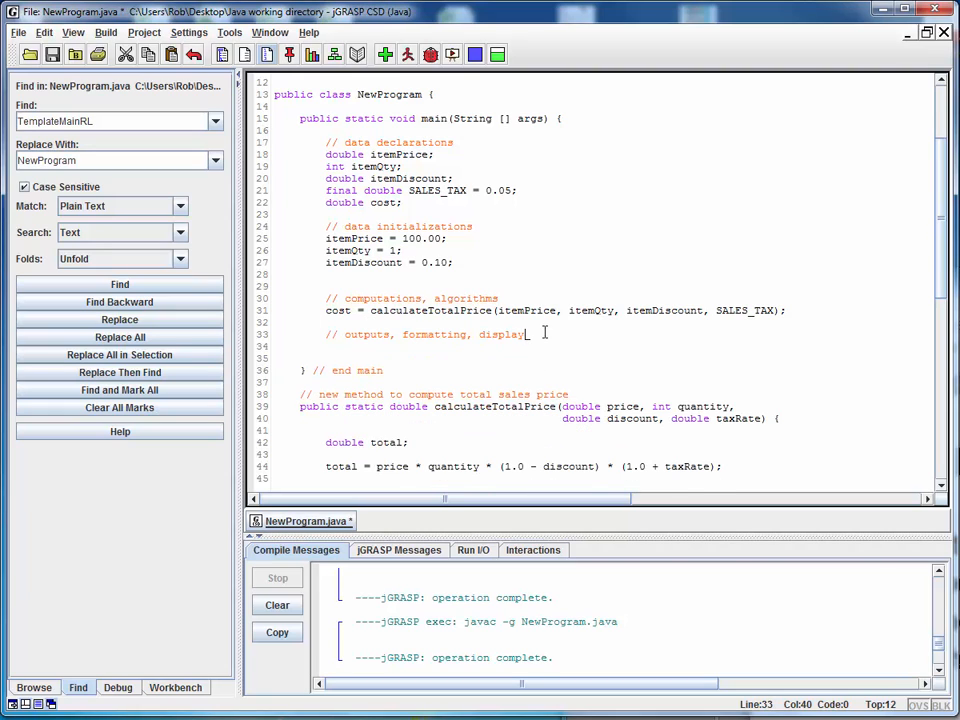
Type System.out.println("total cost will be:\t" + cost); under the outputs comment.
type("System")
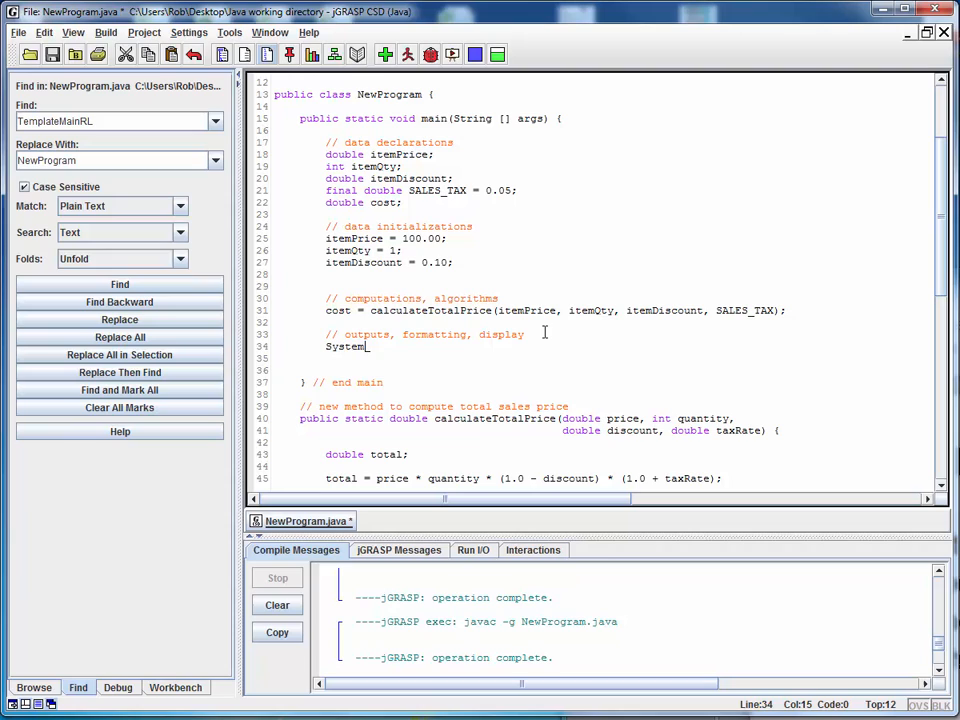
type(".out.prin")
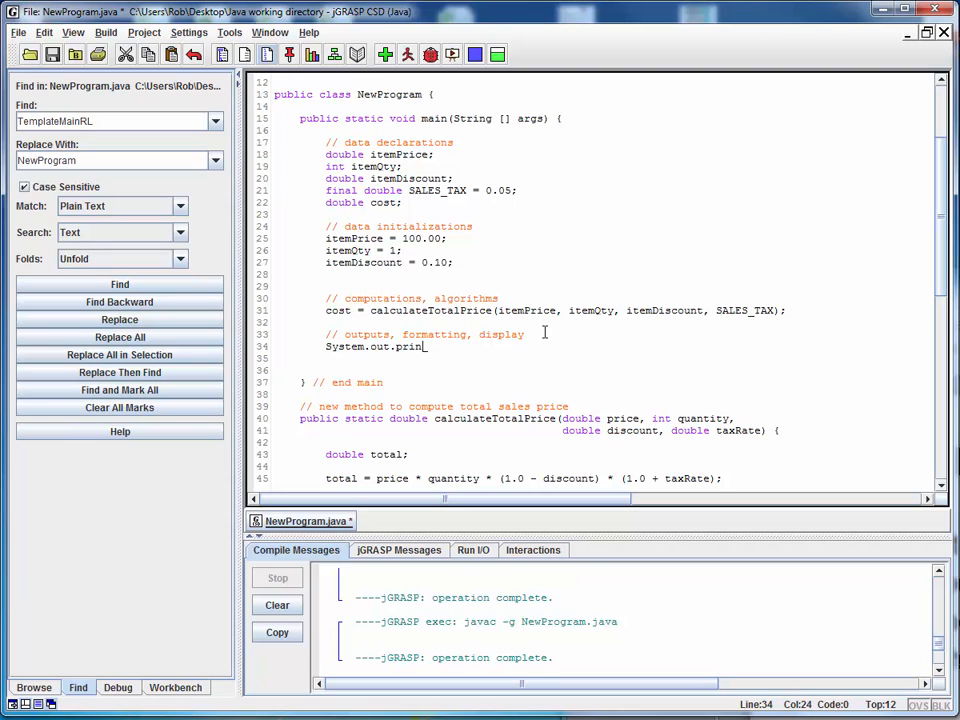
type("tln")
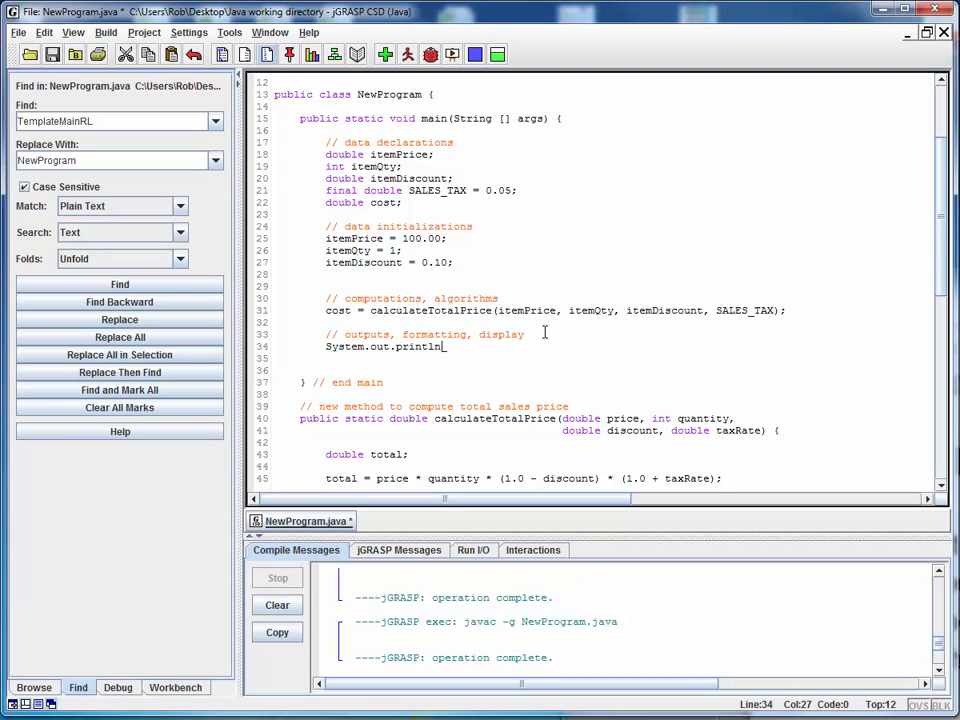
type("\"total cost wi")
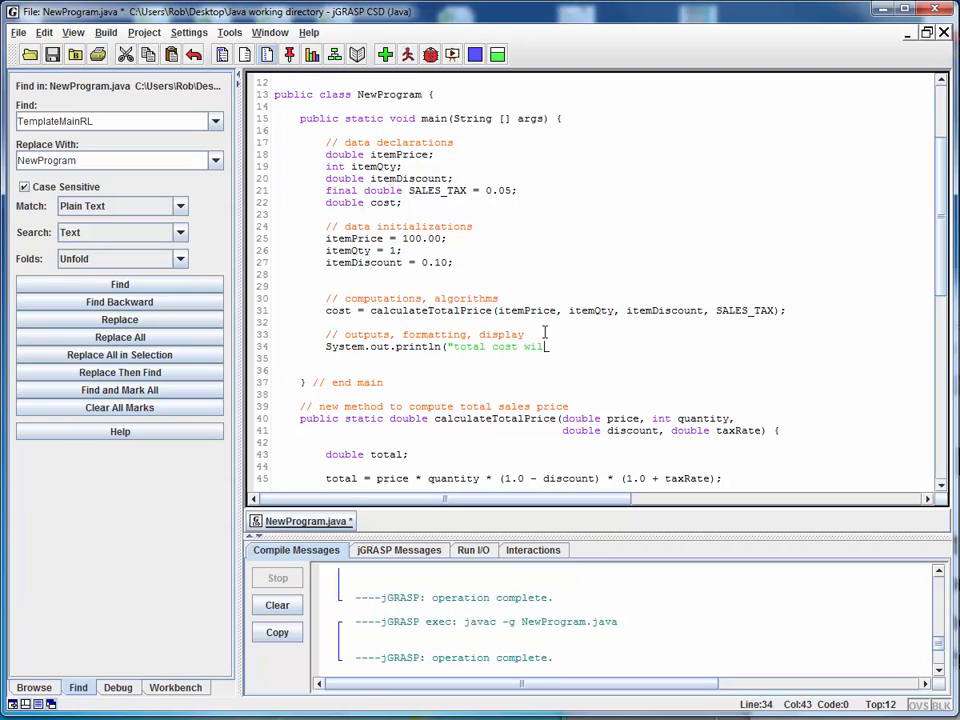
type("l be:")
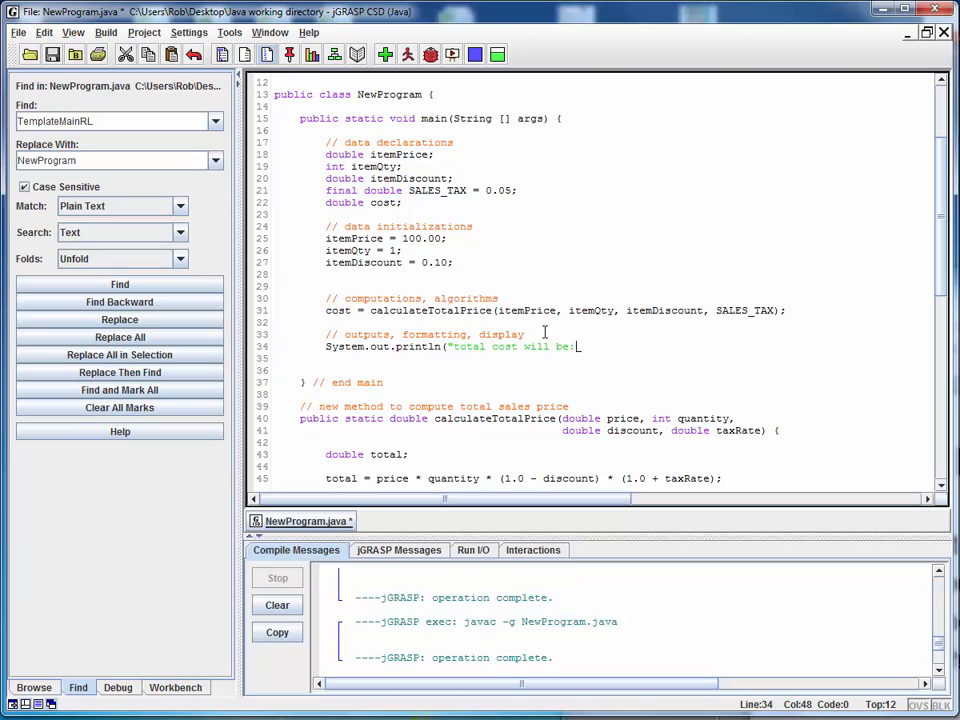
type("\\t\"")
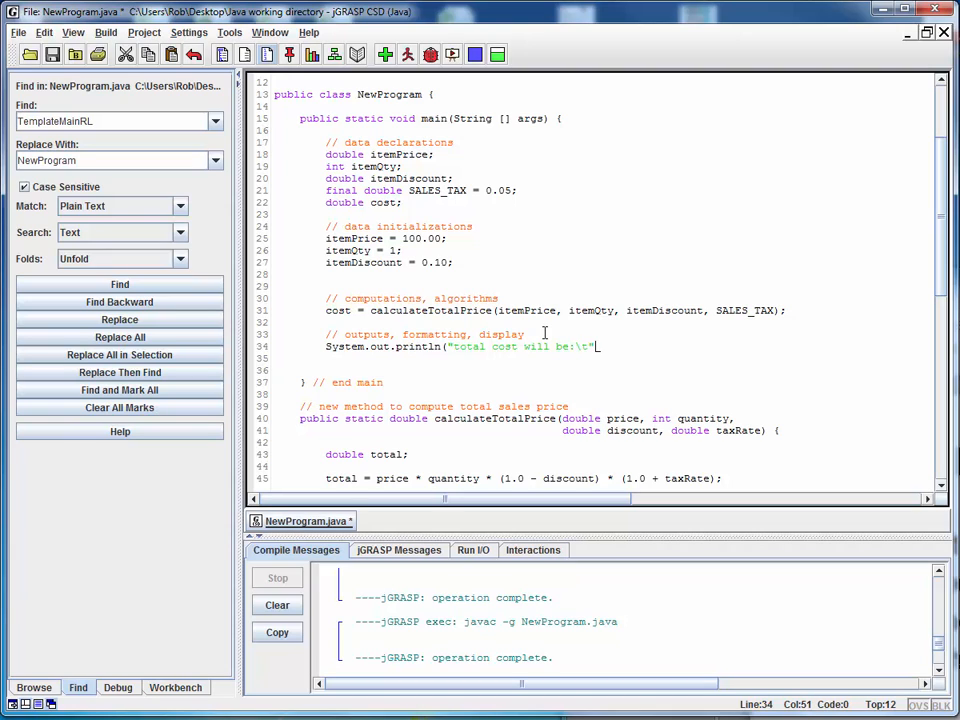
type("+")
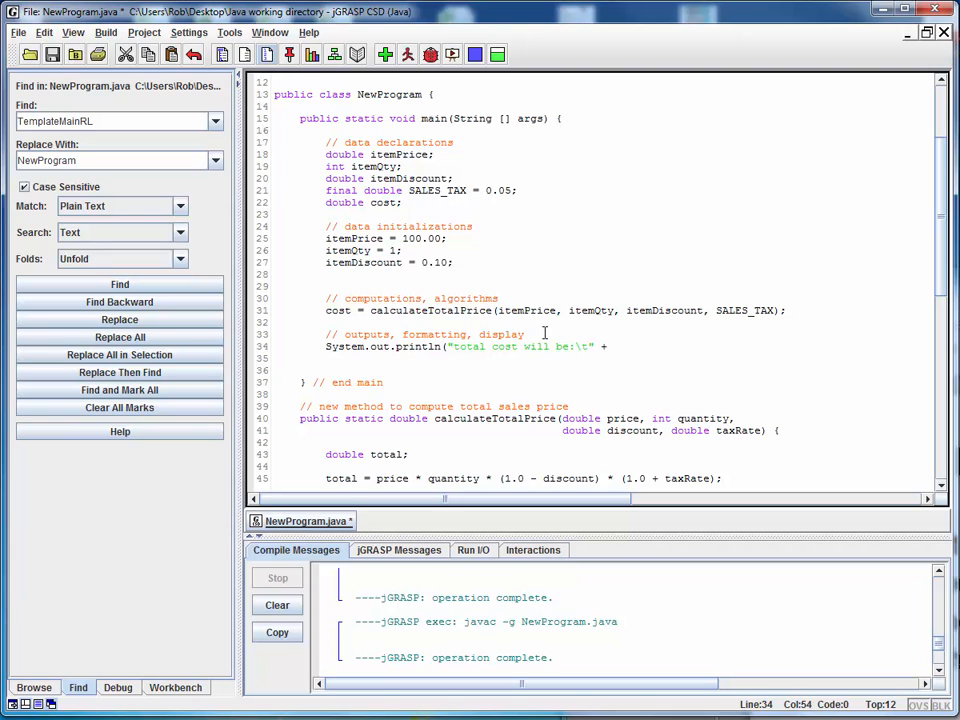
type("cost);")
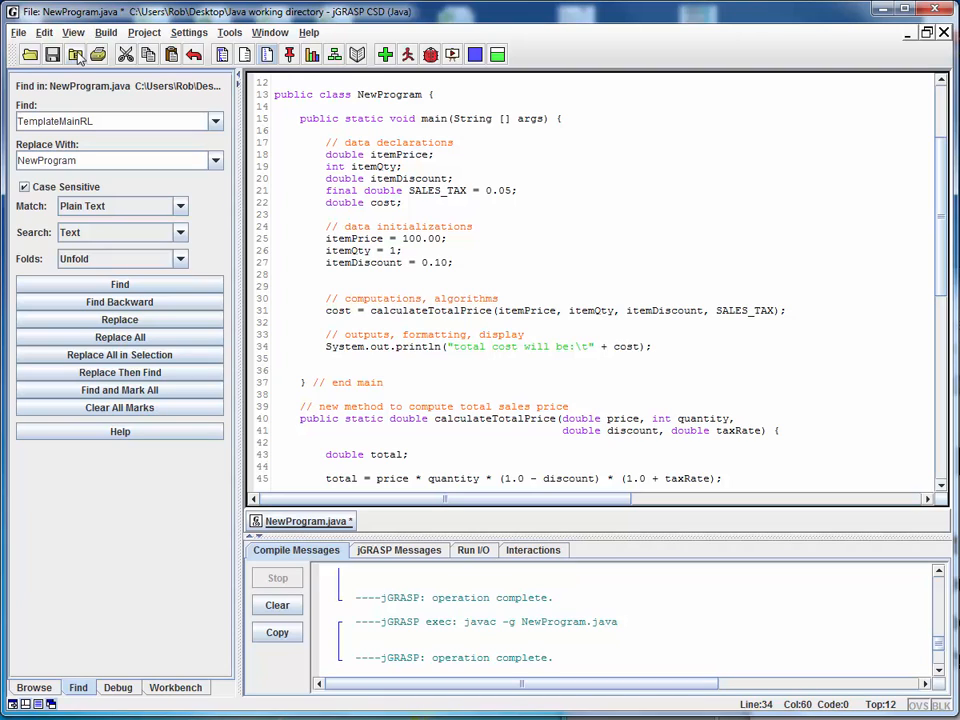
Save NewProgram.java and run main, printing total cost will be: 94.5.
left_click(52, 54)
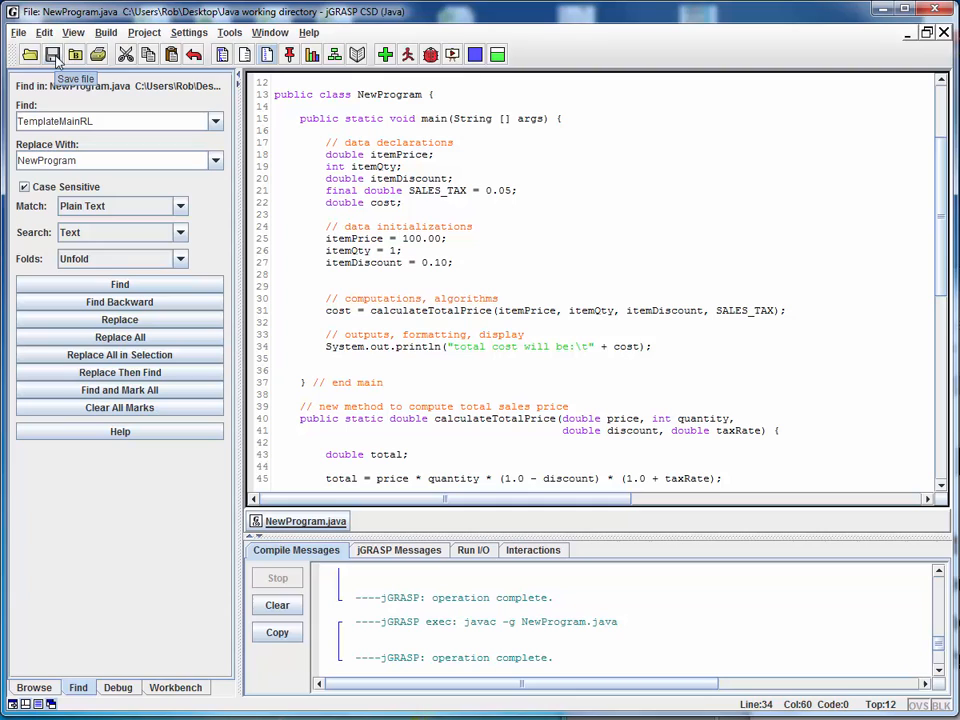
mouse_move(390, 55)
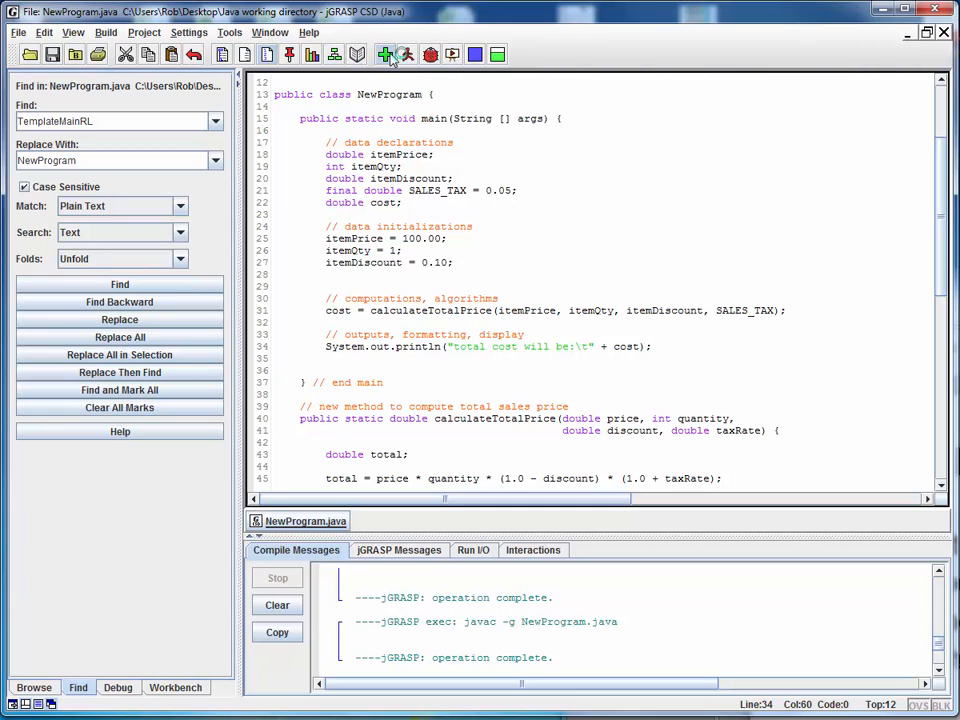
mouse_move(408, 54)
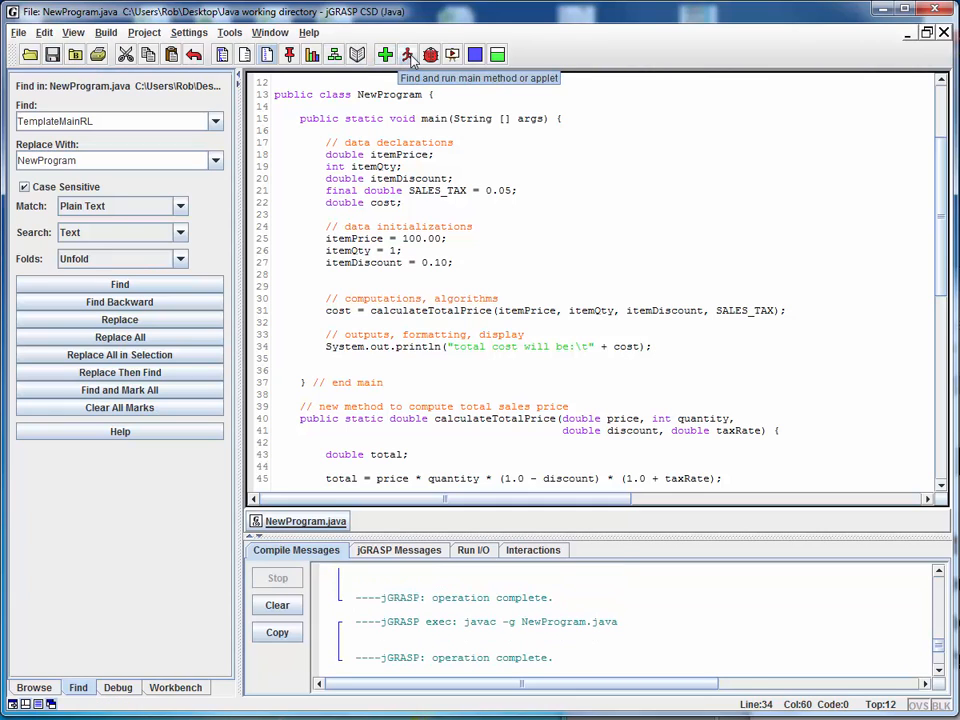
left_click(408, 54)
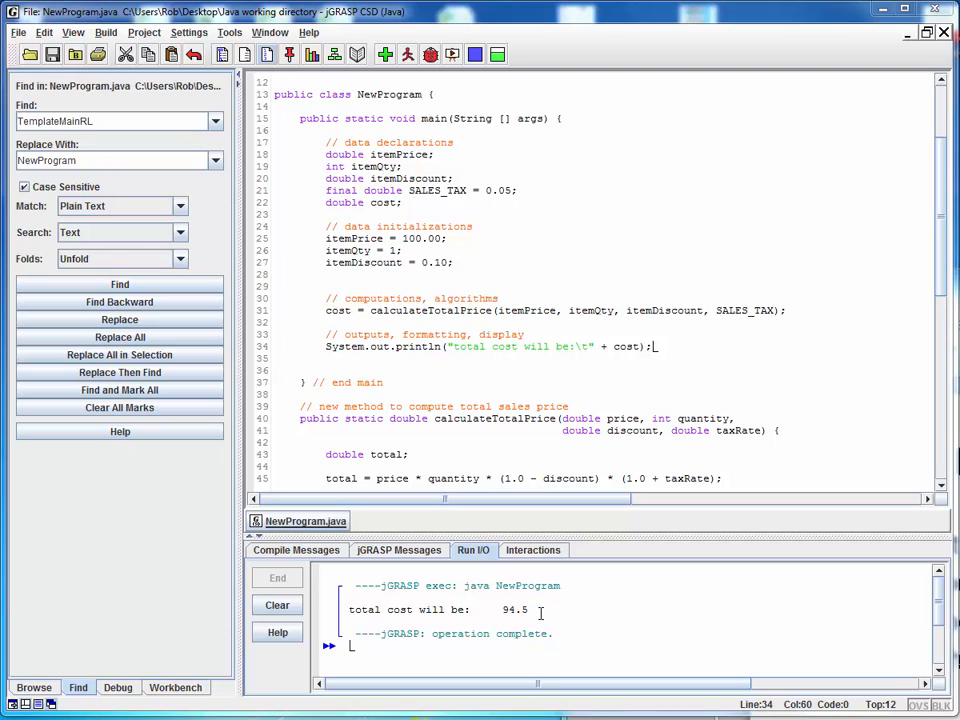
mouse_move(430, 270)
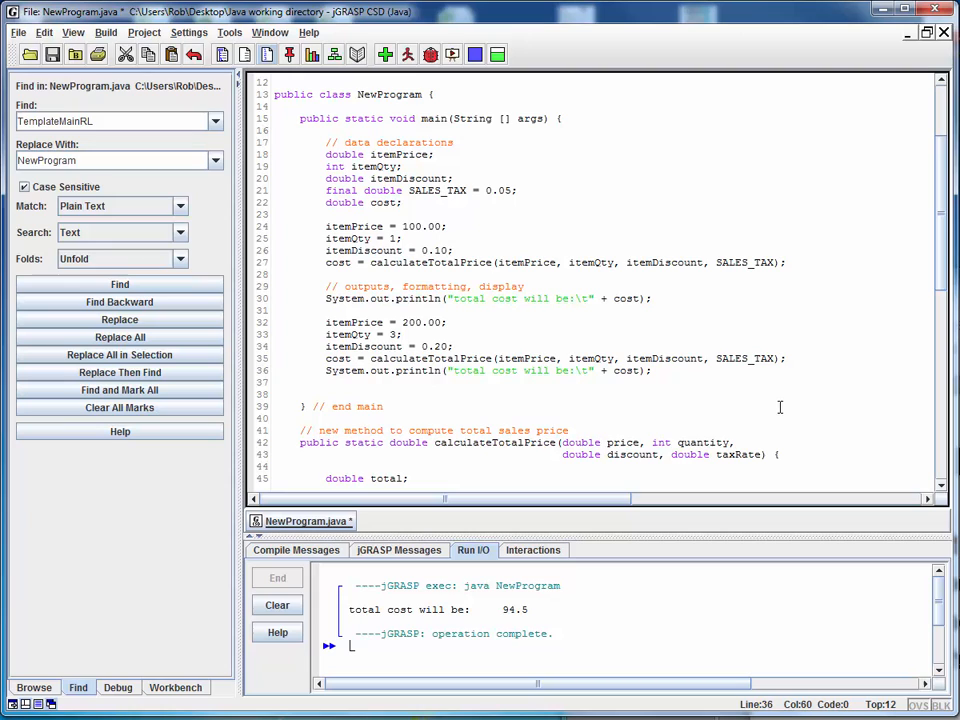
Scroll through main to review the second data set block.
scroll("down", 3)
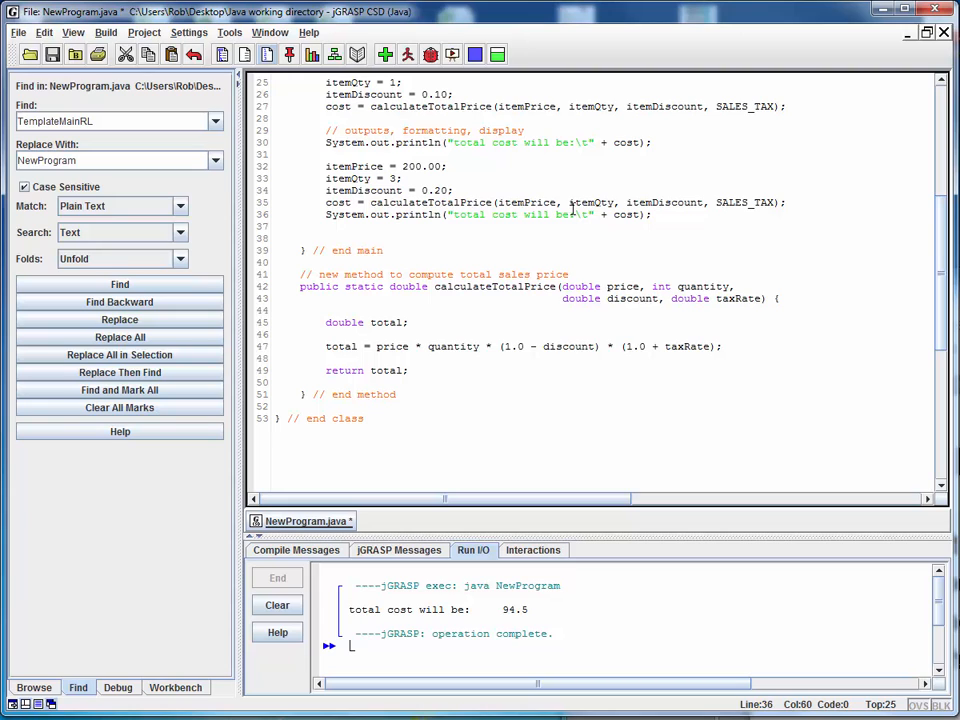
scroll("up", 3)
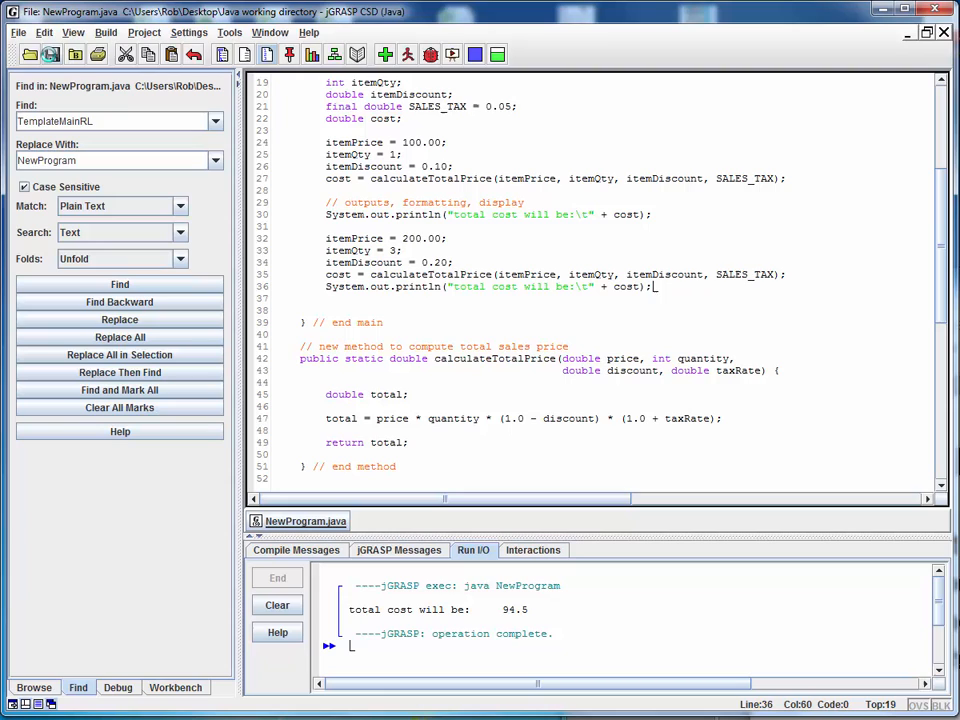
Save, compile and run the program, showing totals 94.5 and 504.0.
left_click(386, 55)
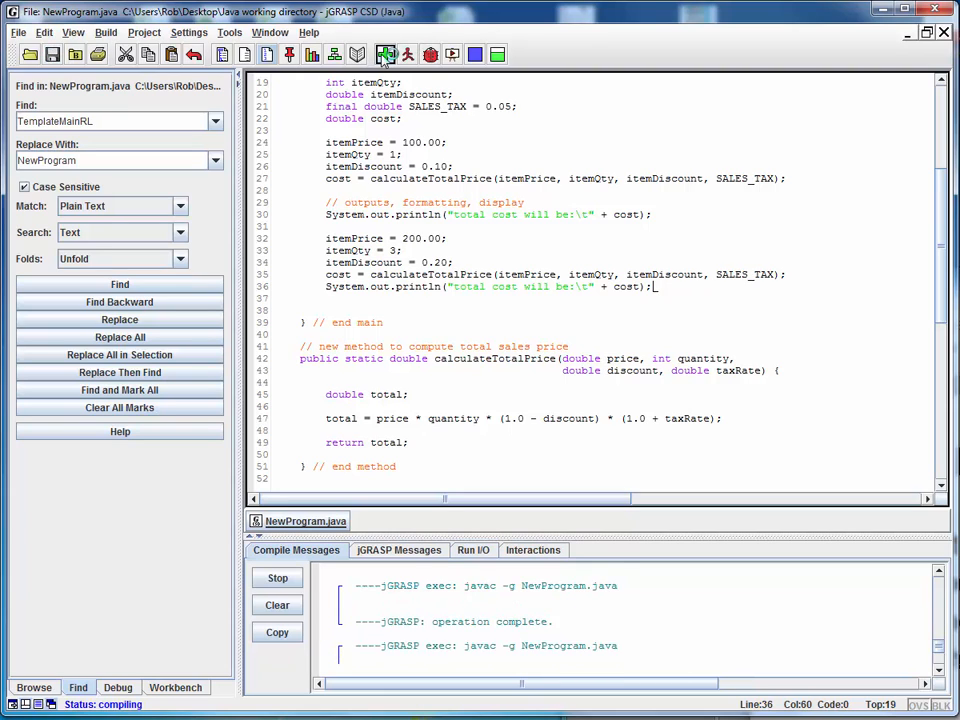
left_click(408, 55)
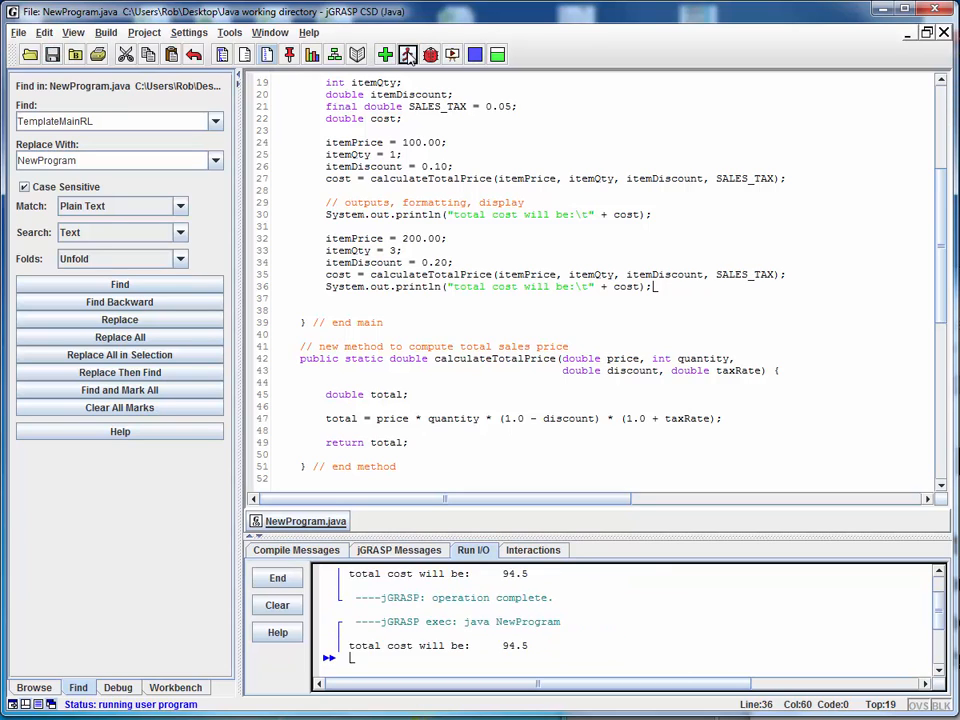
left_click(408, 54)
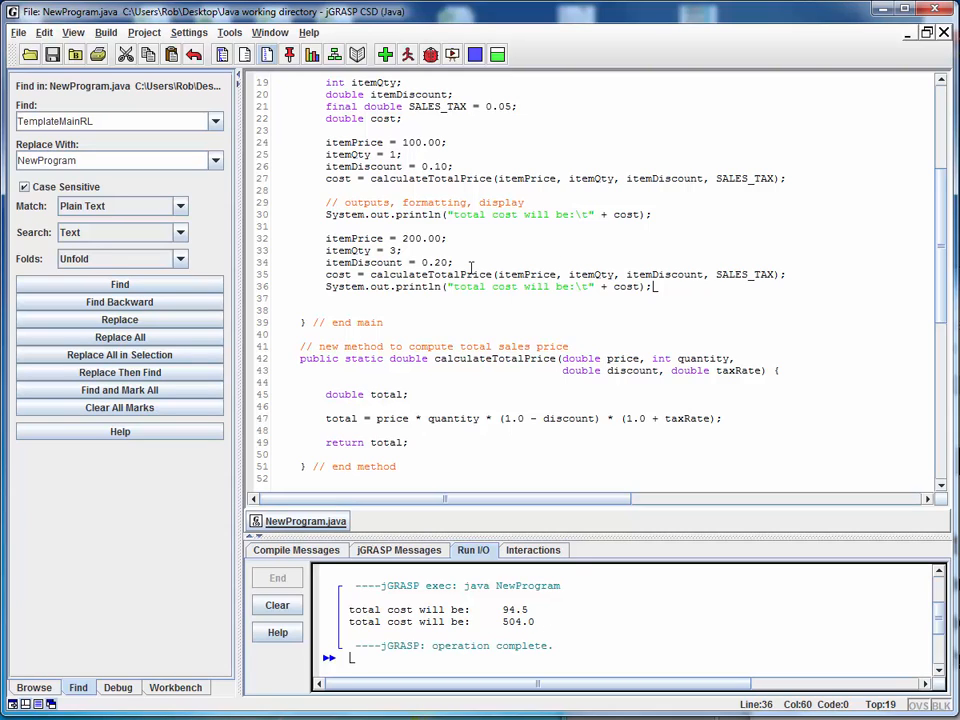
mouse_move(343, 383)
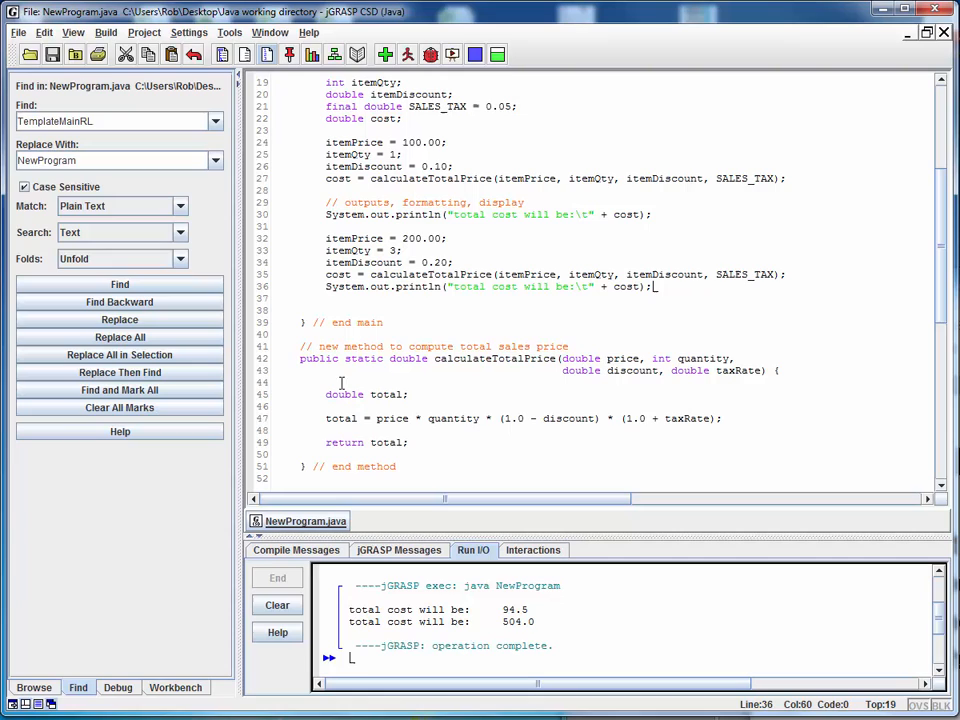